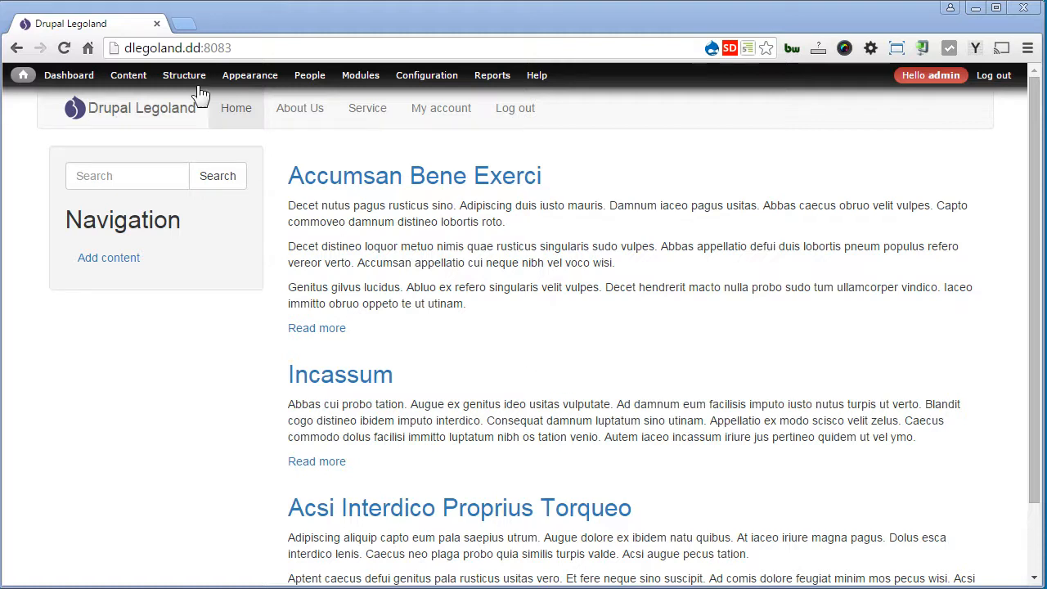
# Start adding a new content type from Structure > Content types
pyautogui.click(183, 75)
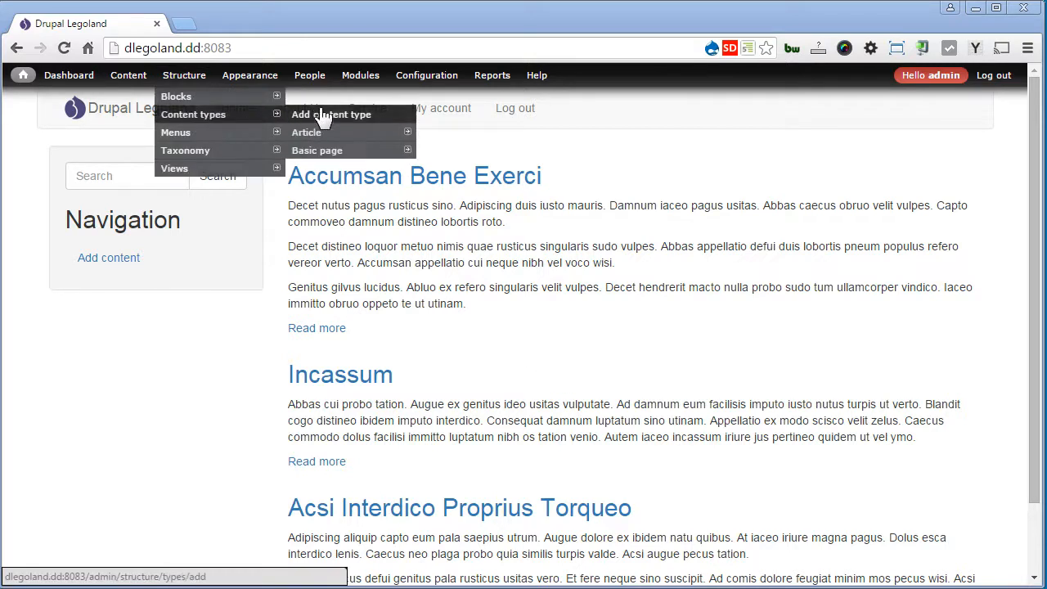
pyautogui.click(330, 114)
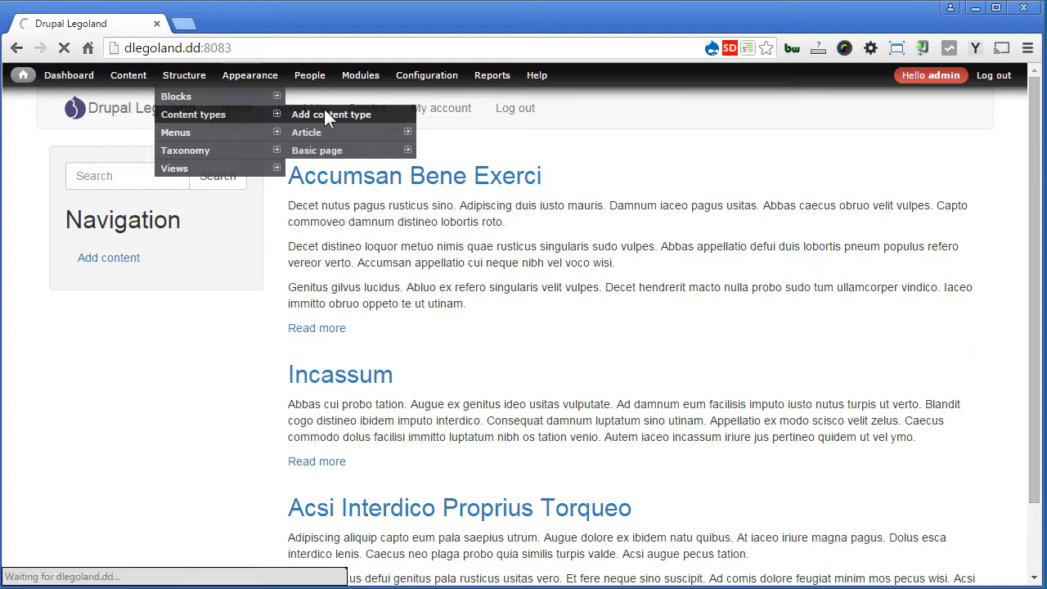
pyautogui.click(330, 115)
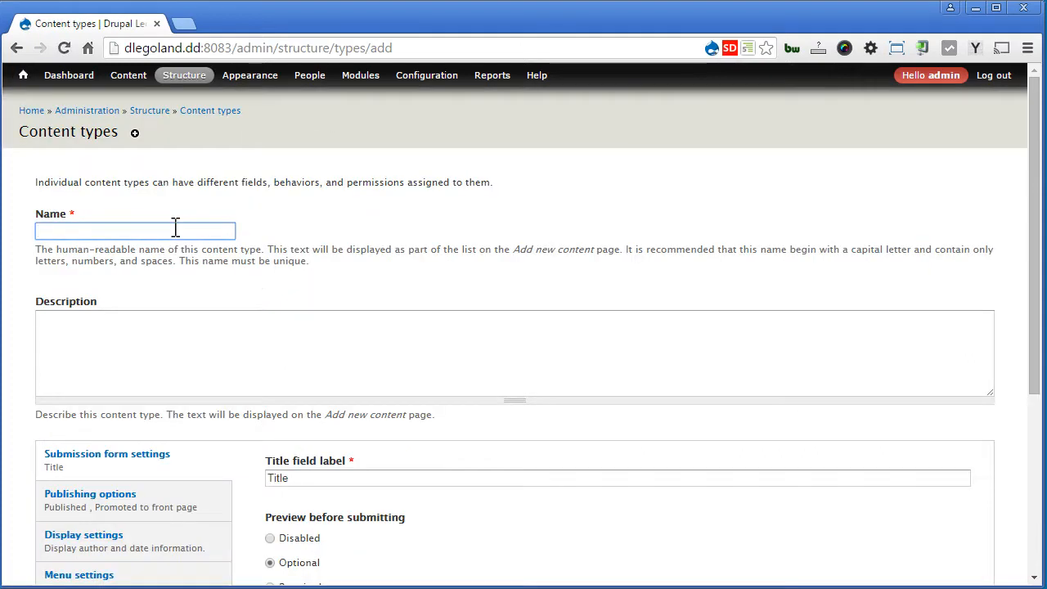
# Name it Slideshow, not promoted to front page, author info hidden, Main menu unavailable
pyautogui.write('Slidesho')
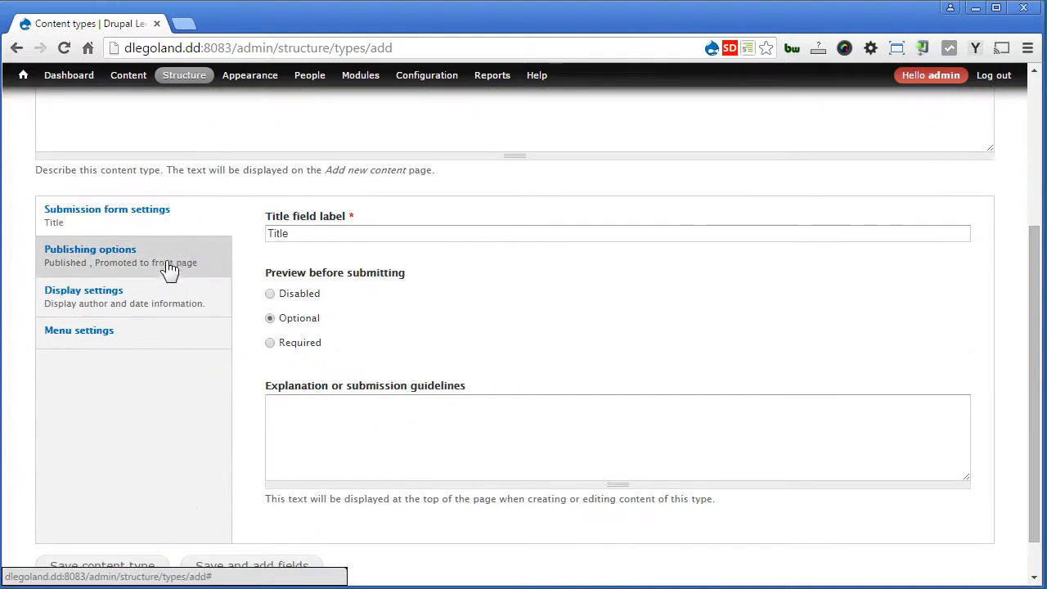
pyautogui.click(90, 248)
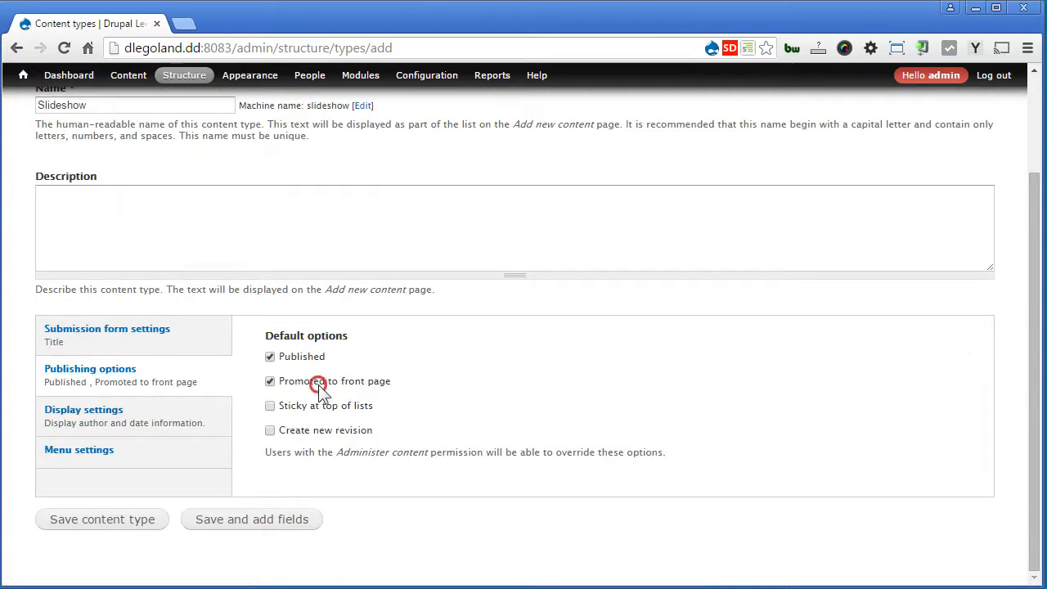
pyautogui.click(83, 409)
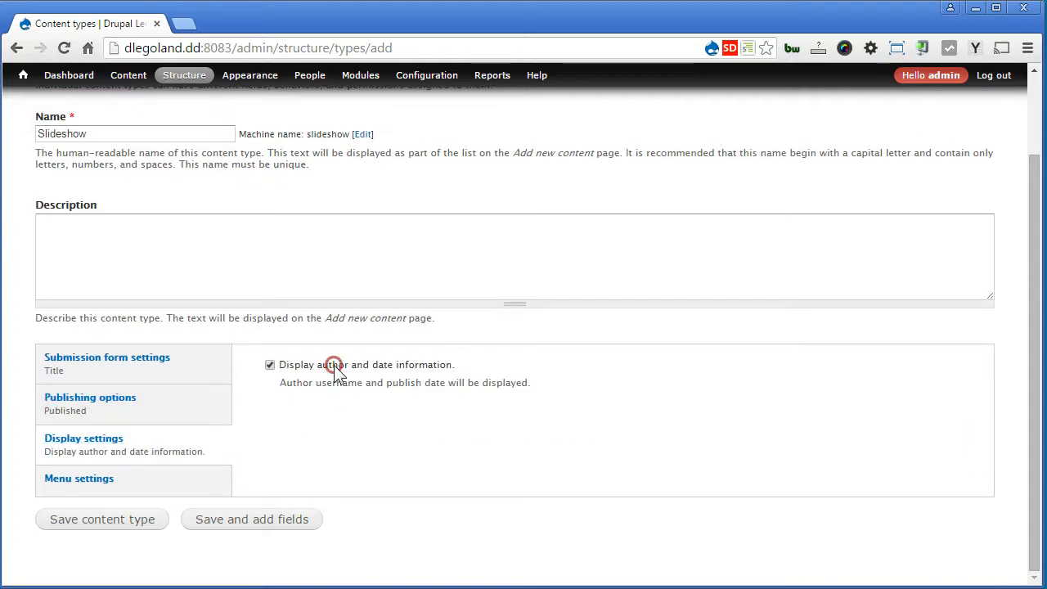
pyautogui.click(79, 477)
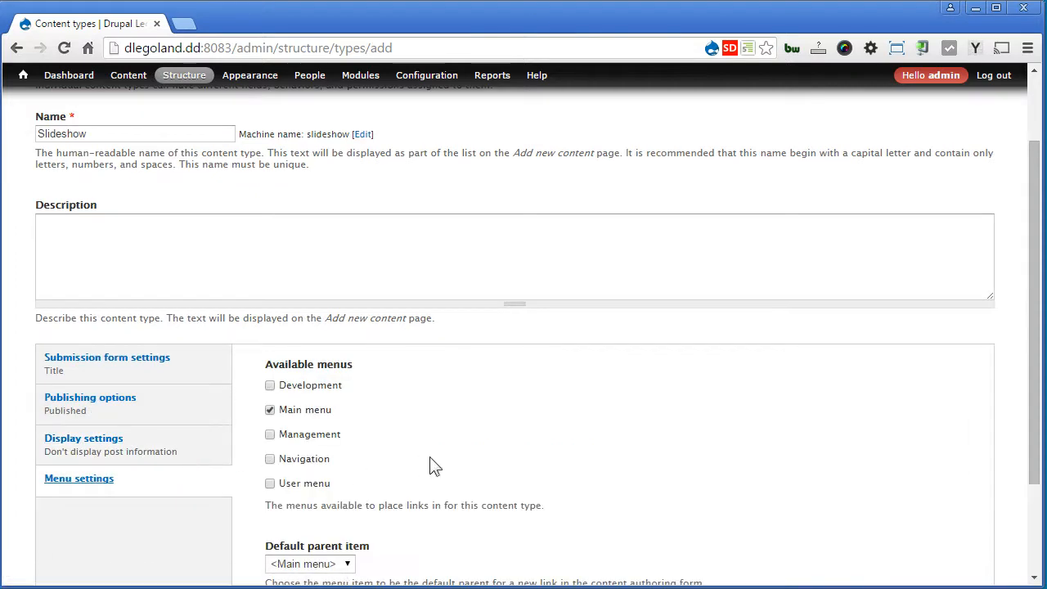
pyautogui.click(270, 408)
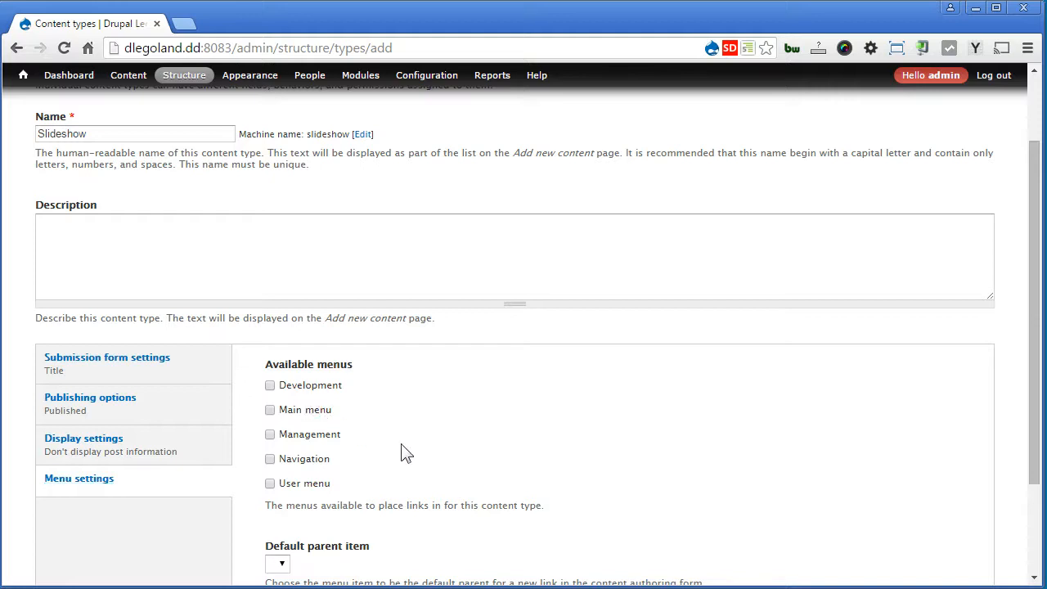
# Save the Slideshow content type and continue to its fields
pyautogui.scroll(-3)
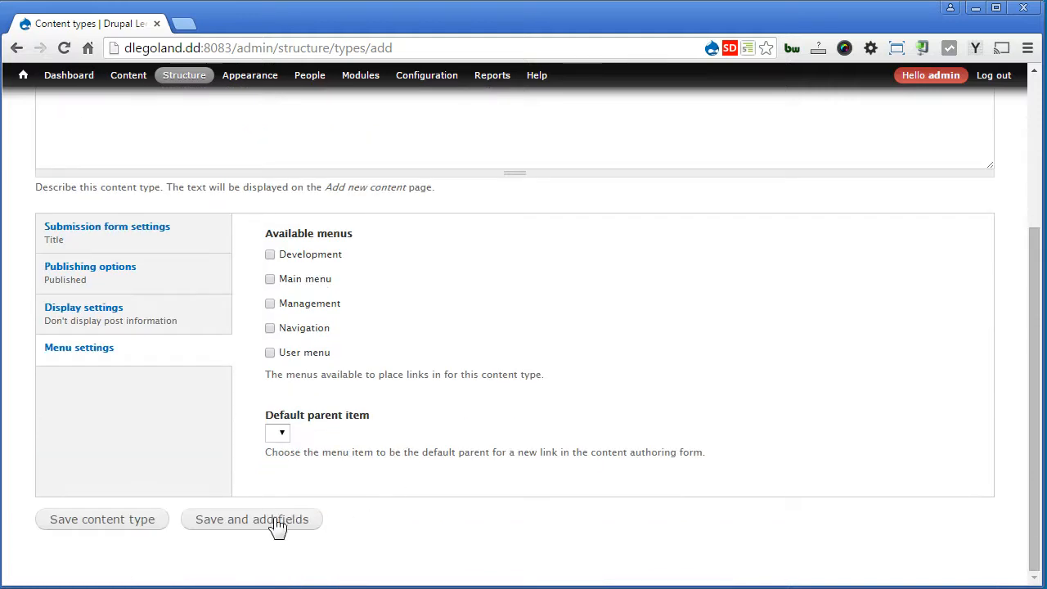
pyautogui.click(252, 518)
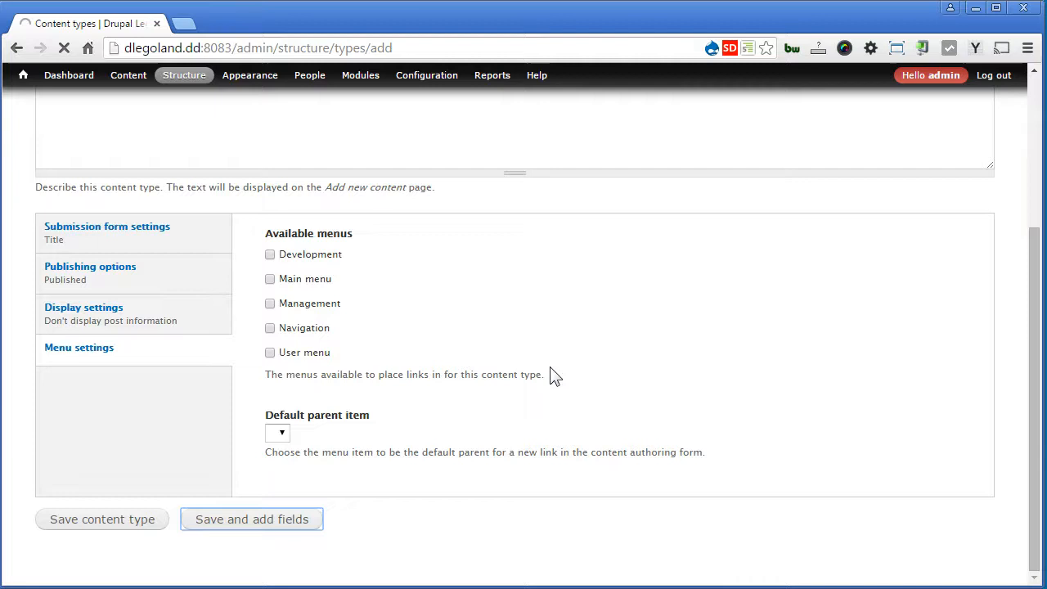
pyautogui.click(252, 518)
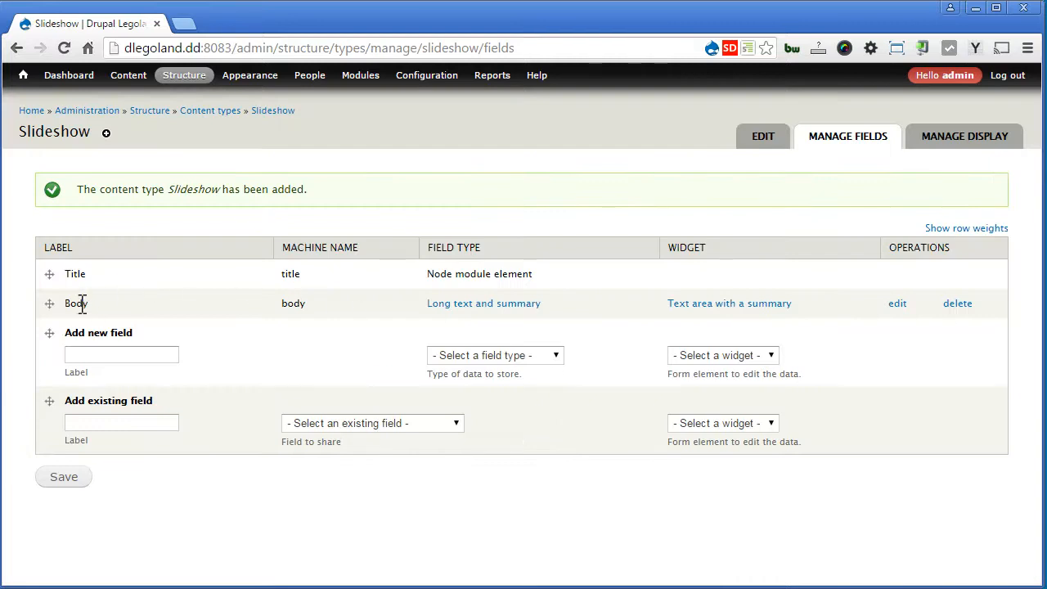
pyautogui.moveTo(203, 330)
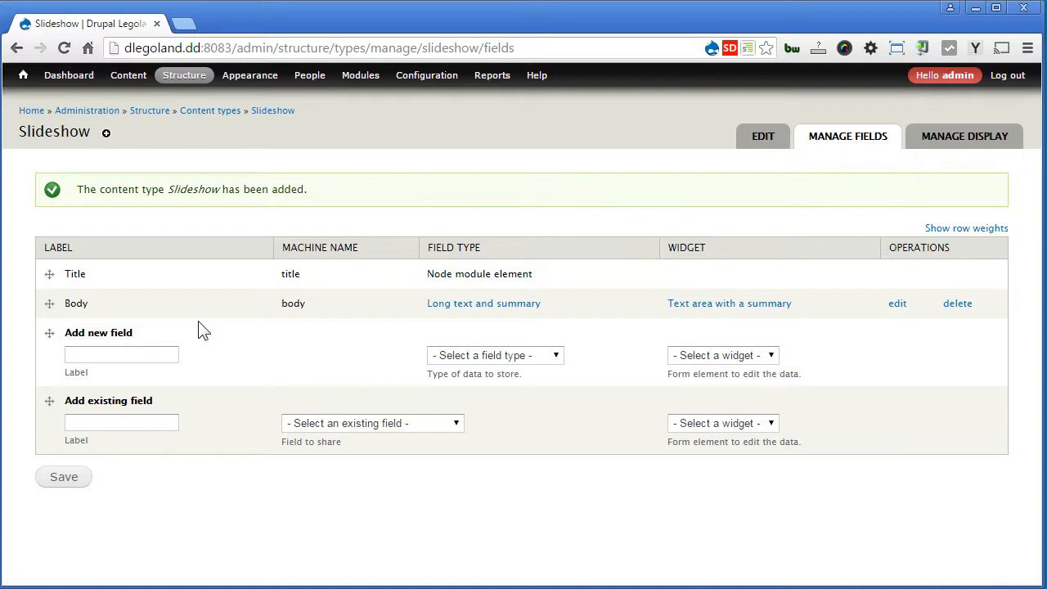
pyautogui.moveTo(319, 399)
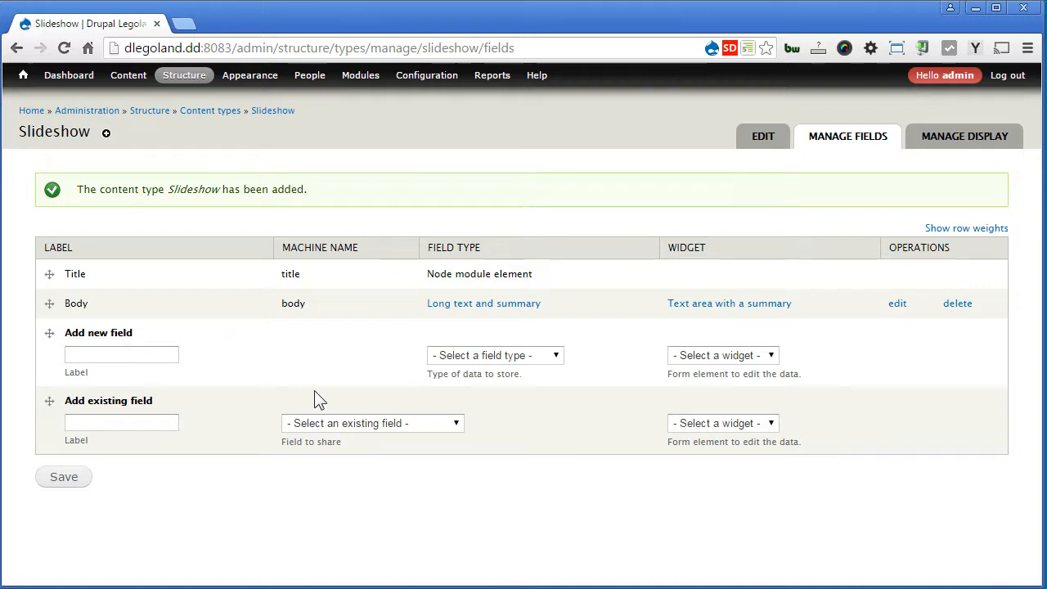
# Reuse the existing Image: field_image field on Slideshow and save it
pyautogui.click(373, 422)
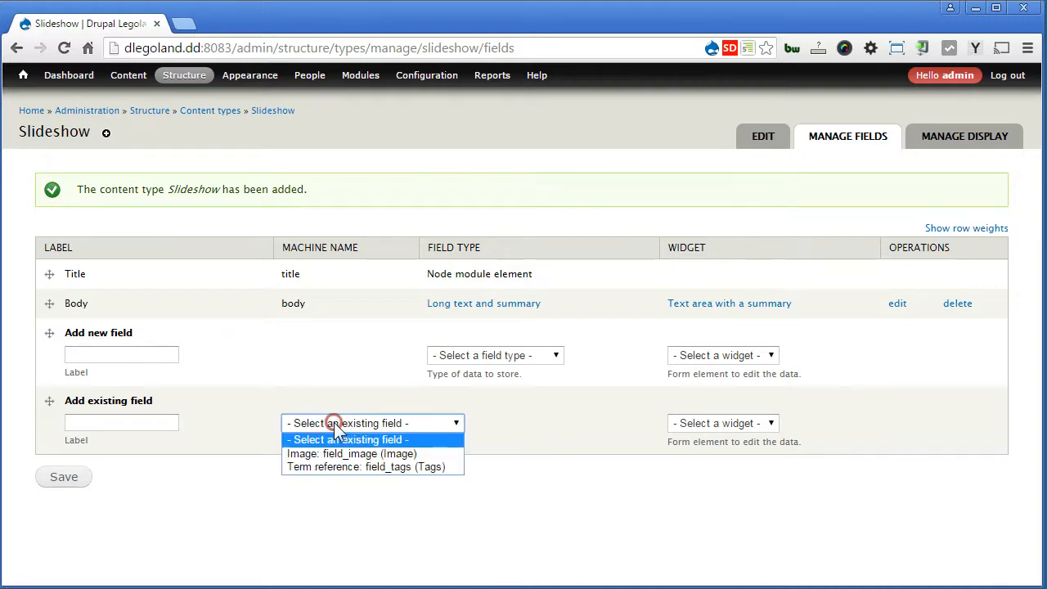
pyautogui.click(352, 453)
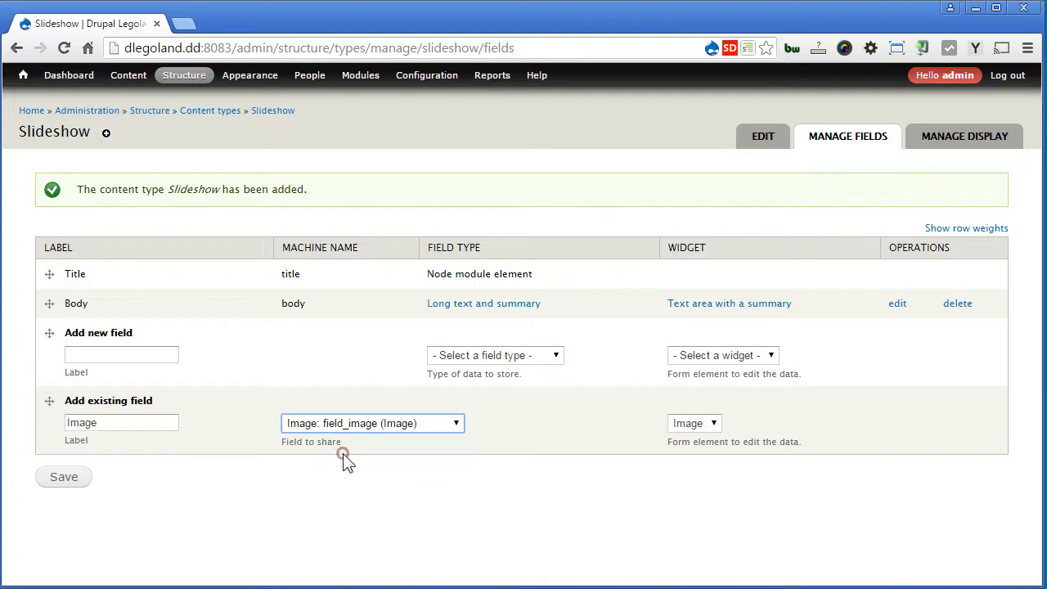
pyautogui.click(62, 476)
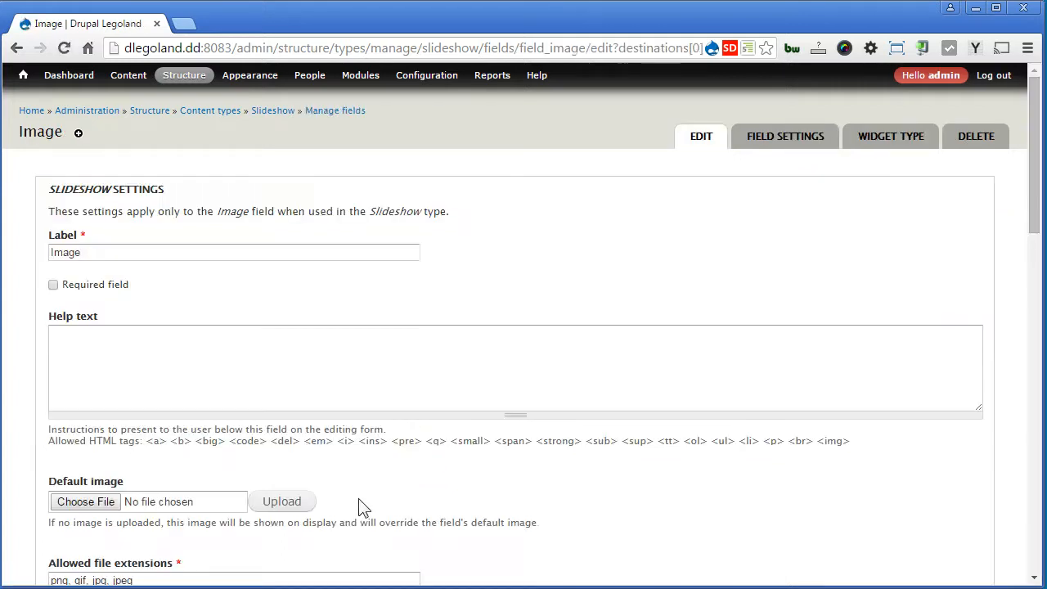
# Store uploads in the slideshow directory with a 900 x 900 maximum resolution
pyautogui.scroll(-3)
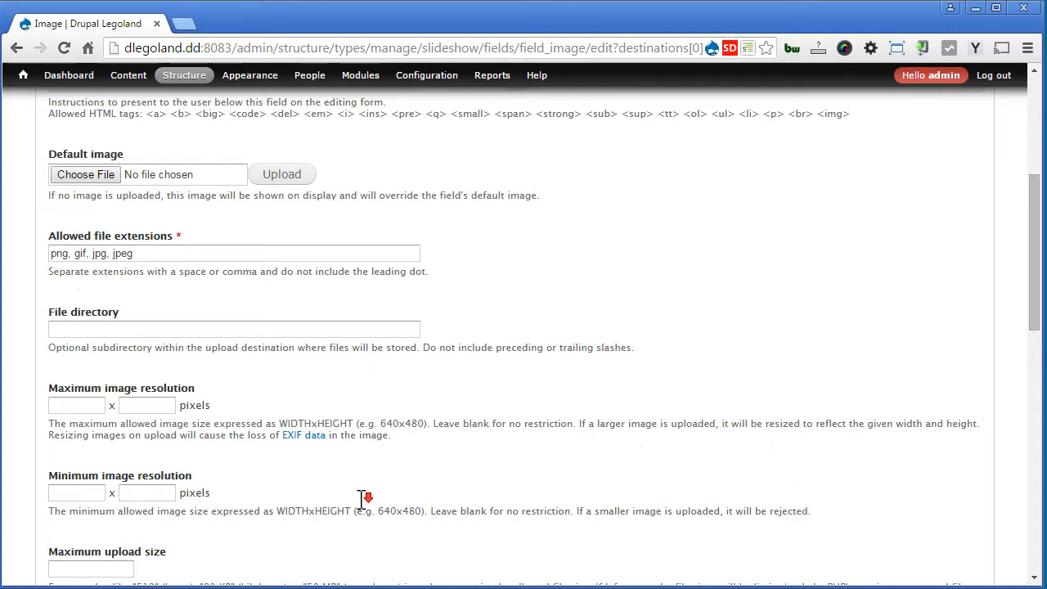
pyautogui.click(234, 329)
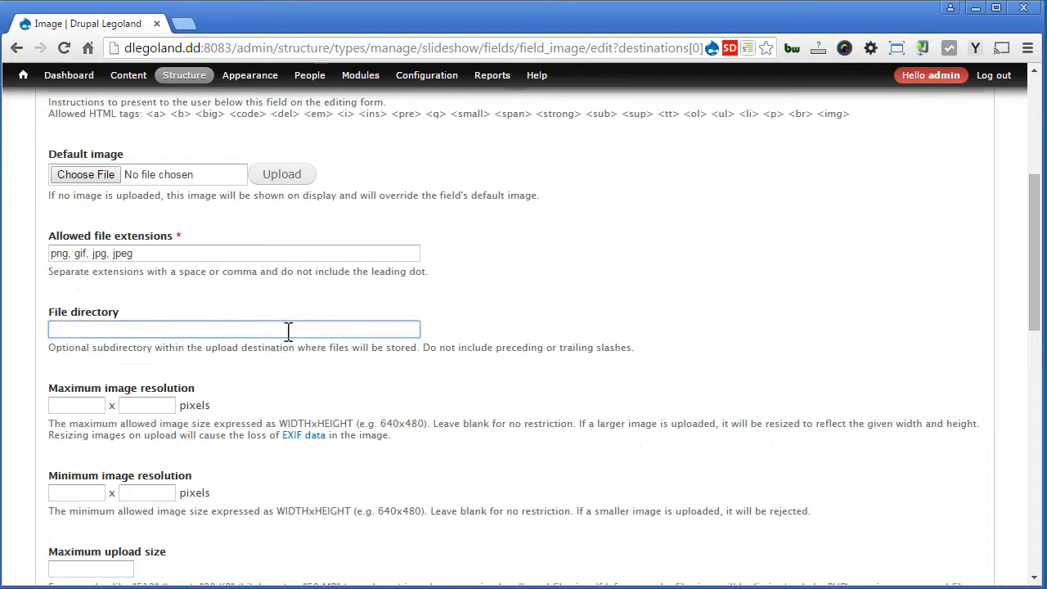
pyautogui.write('slideshow')
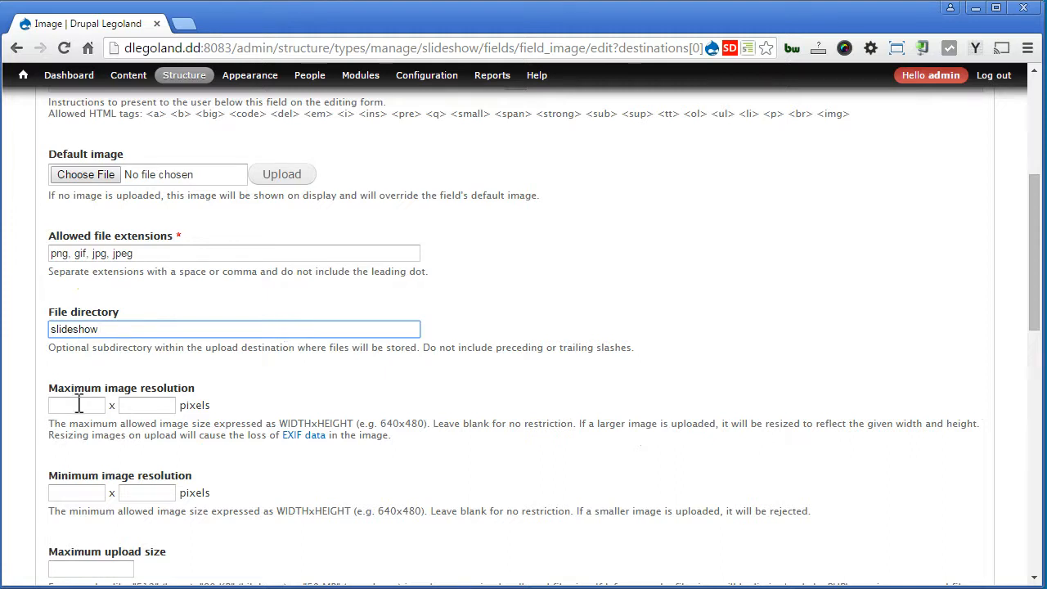
pyautogui.click(77, 406)
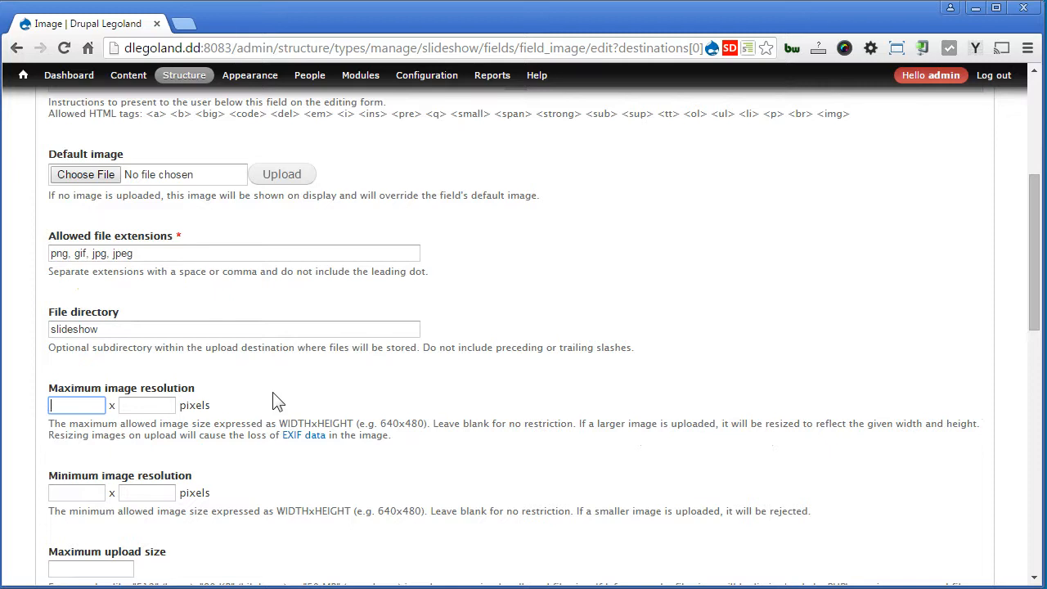
pyautogui.write('900')
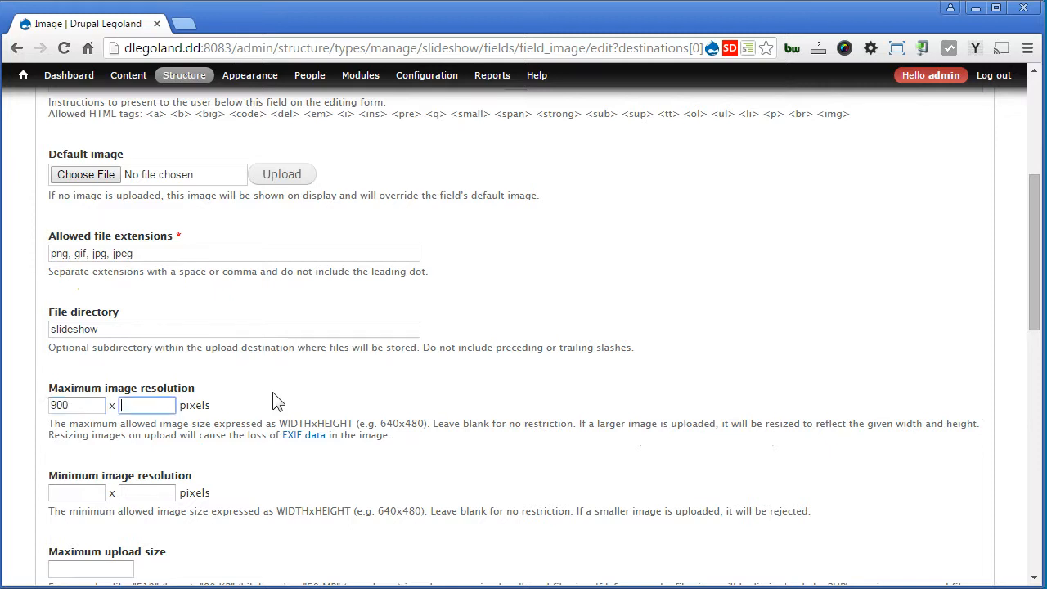
pyautogui.write('900')
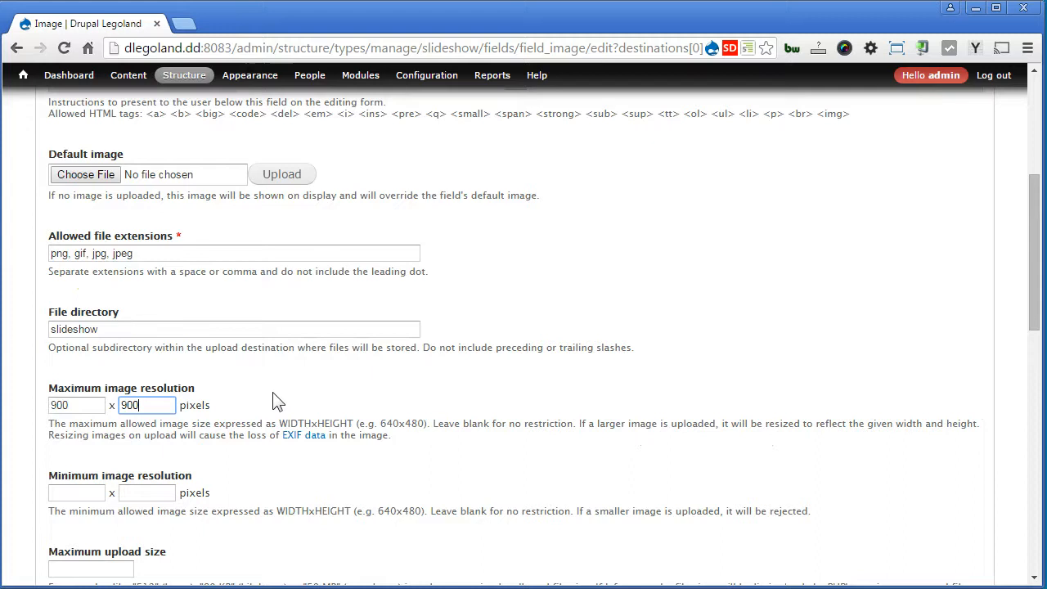
# Save the image field settings
pyautogui.scroll(-3)
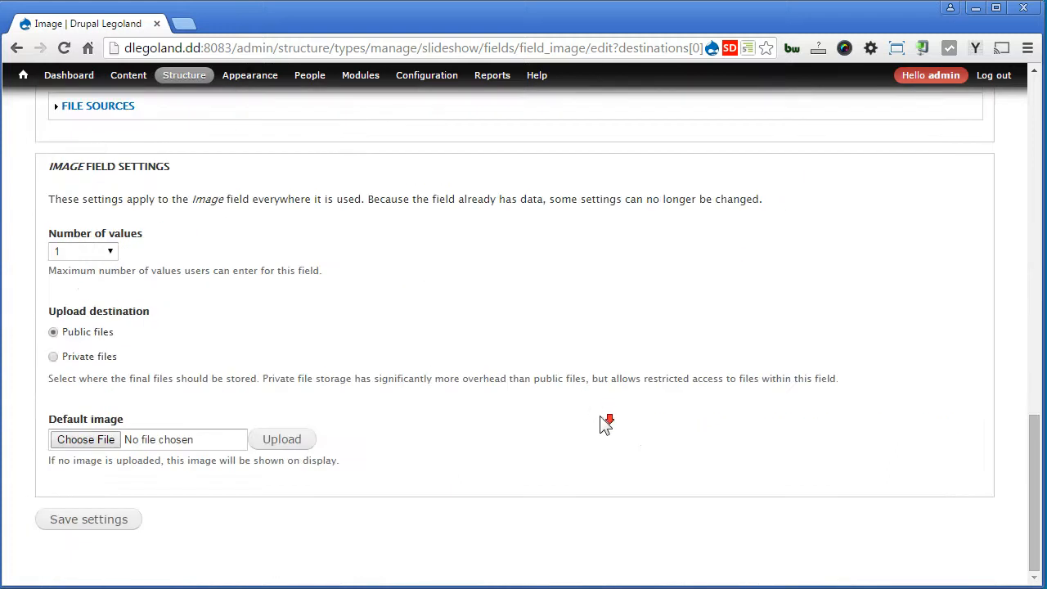
pyautogui.moveTo(445, 422)
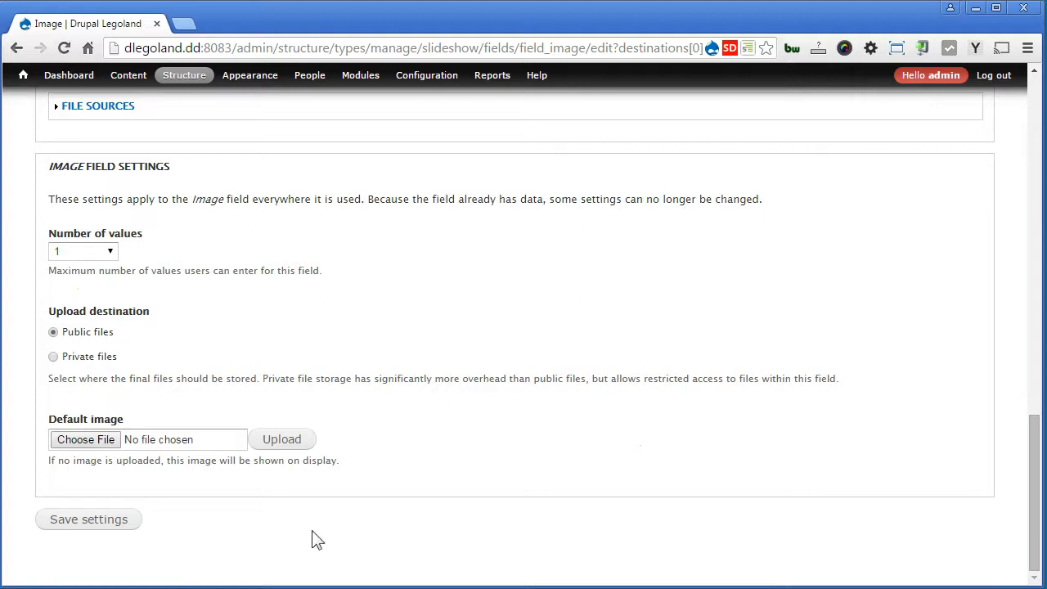
pyautogui.click(88, 518)
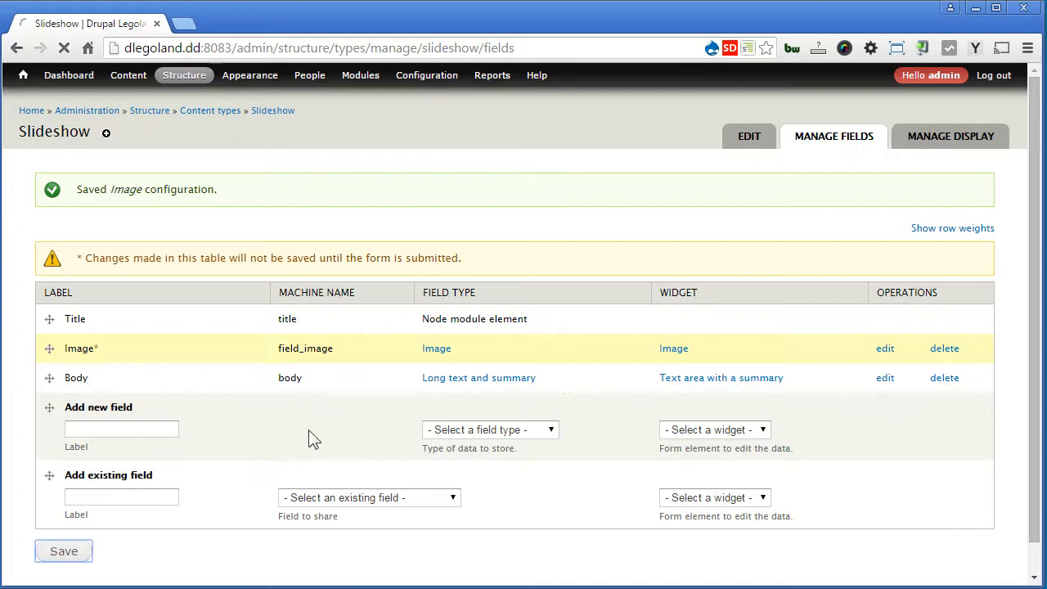
# Save the field list and start creating a new Slideshow item via Content > Add content
pyautogui.click(62, 550)
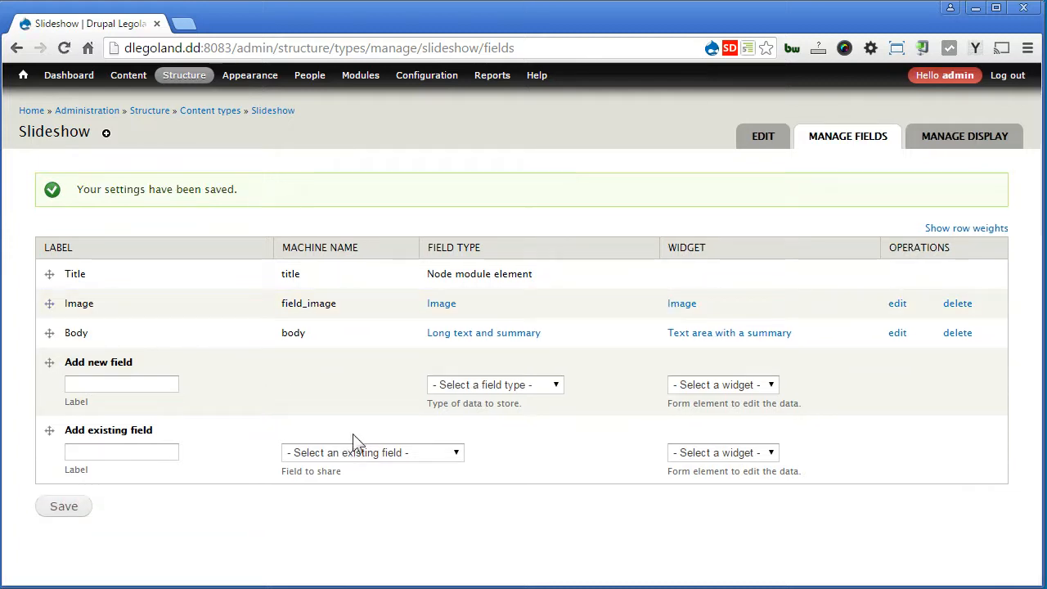
pyautogui.moveTo(363, 431)
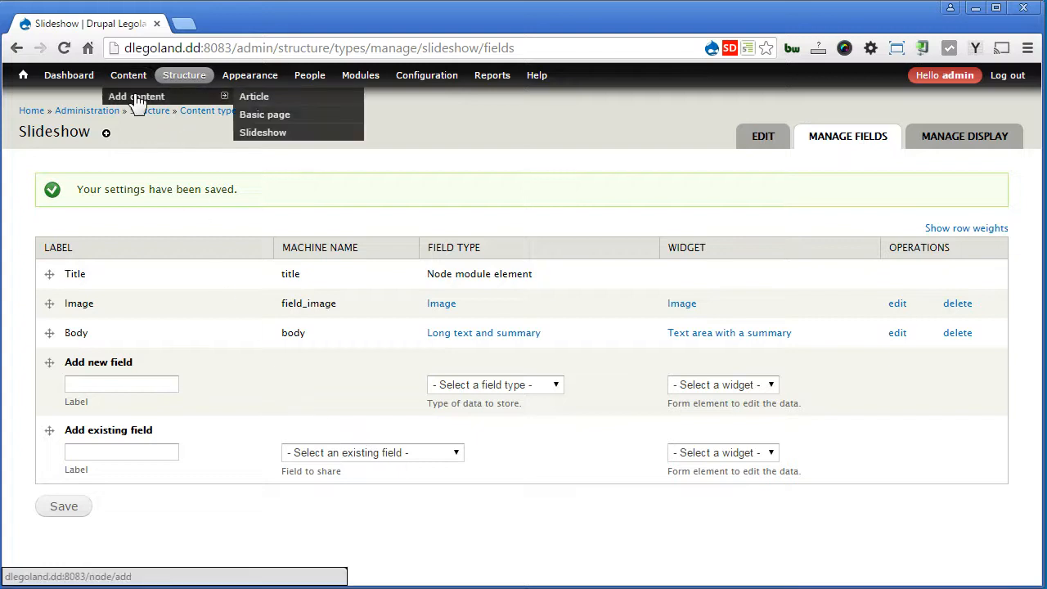
pyautogui.click(262, 131)
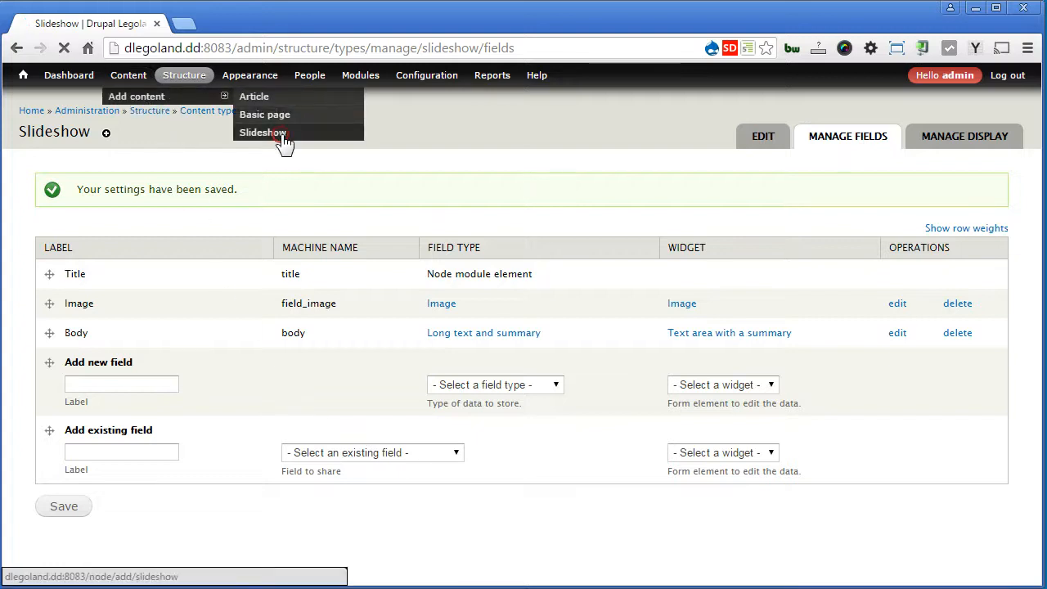
pyautogui.click(262, 132)
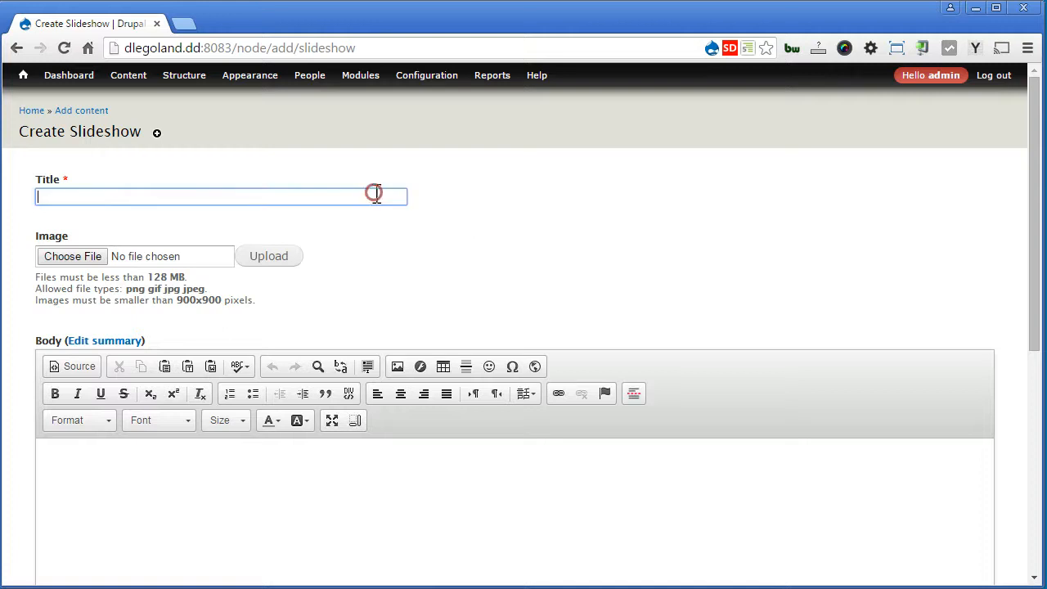
# Title it 'Vestibulum ante ipsum primis in' and upload italian-landscape-mountains-nature.jpg
pyautogui.click(975, 47)
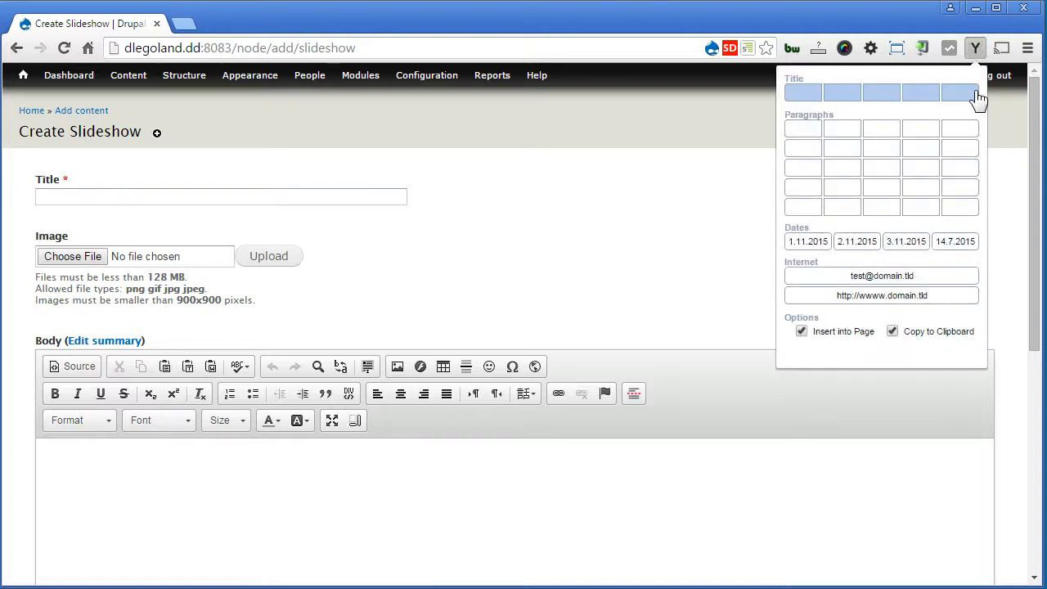
pyautogui.write('Vestibulum ante ipsum primis in')
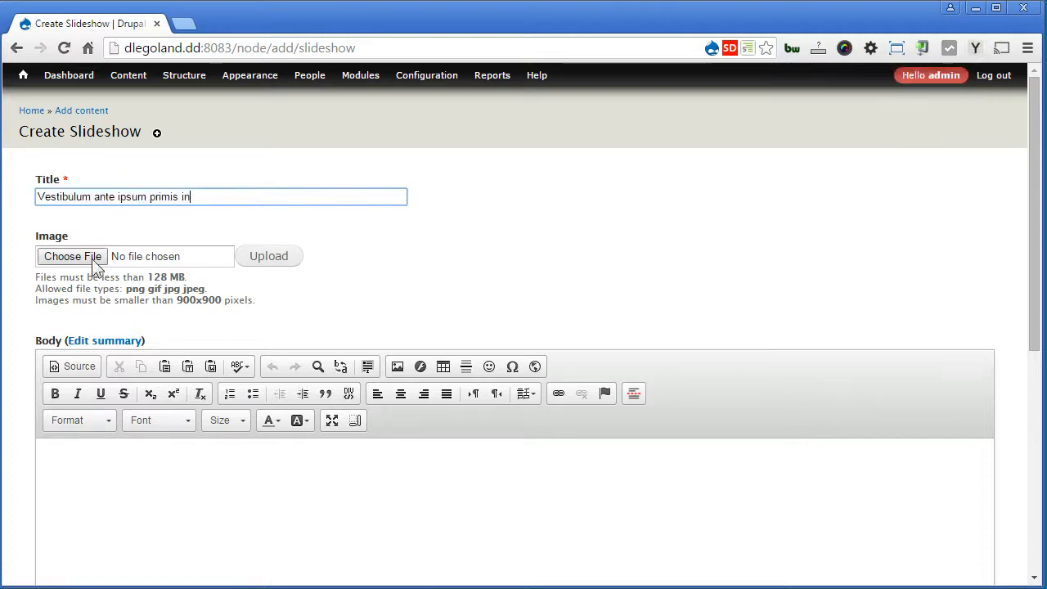
pyautogui.click(72, 255)
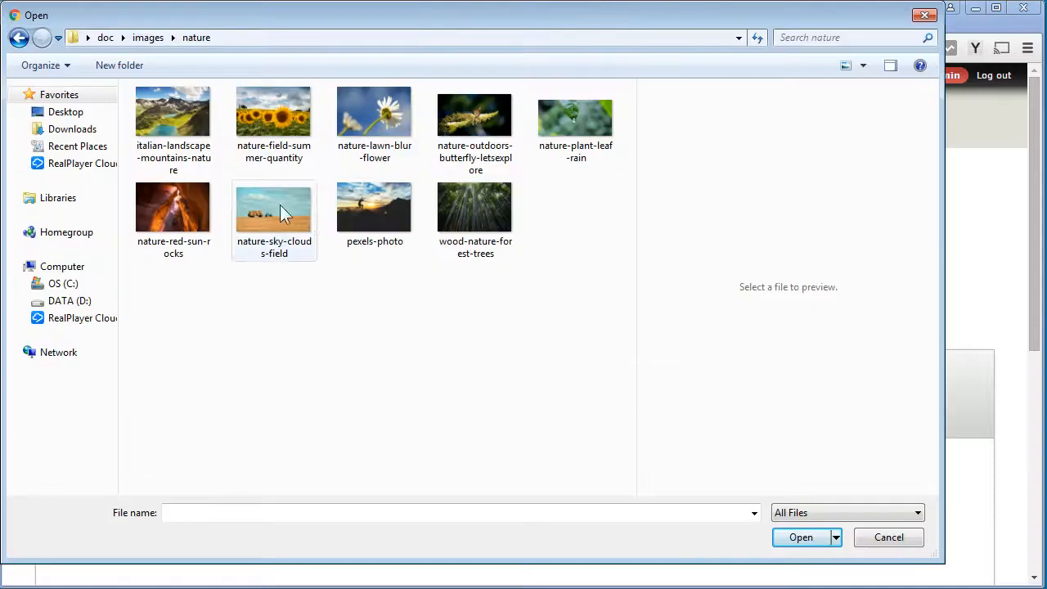
pyautogui.click(801, 536)
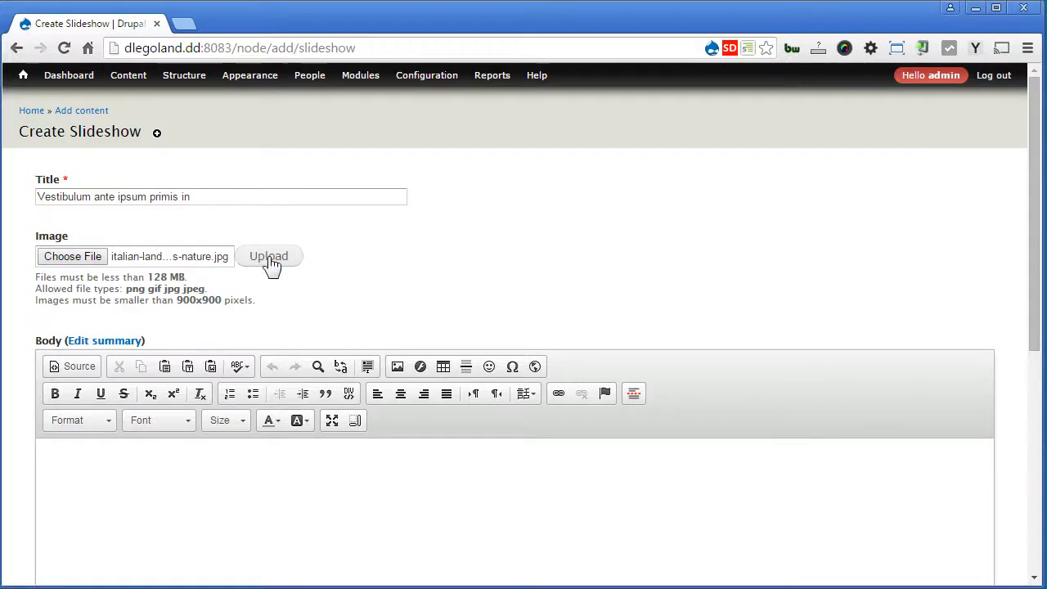
pyautogui.click(268, 255)
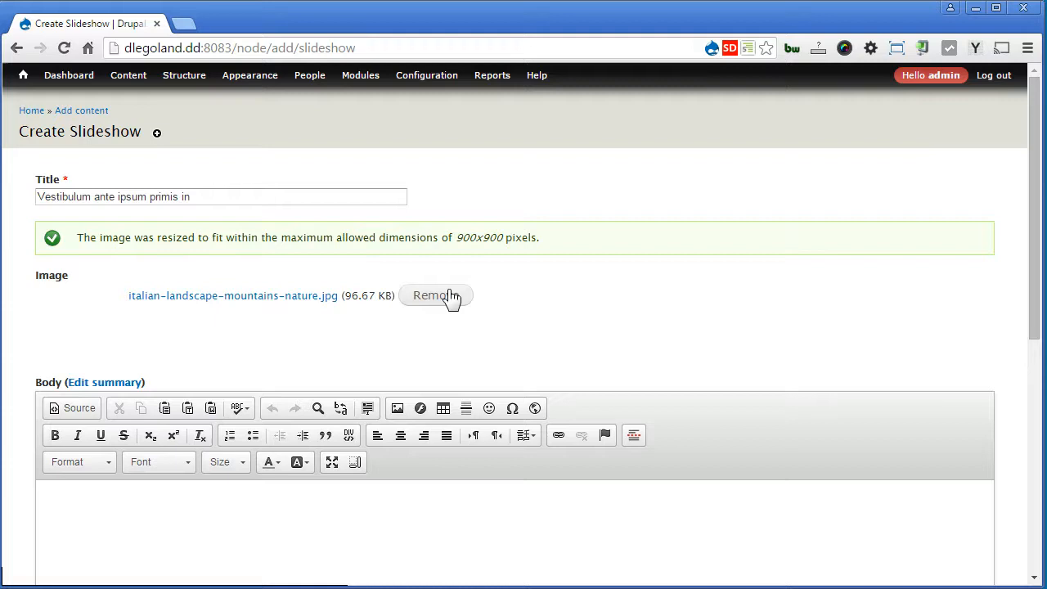
# Enter the 'Donec vitae orci sed dolor rutrum auctor...' body paragraph and save the slideshow
pyautogui.scroll(-3)
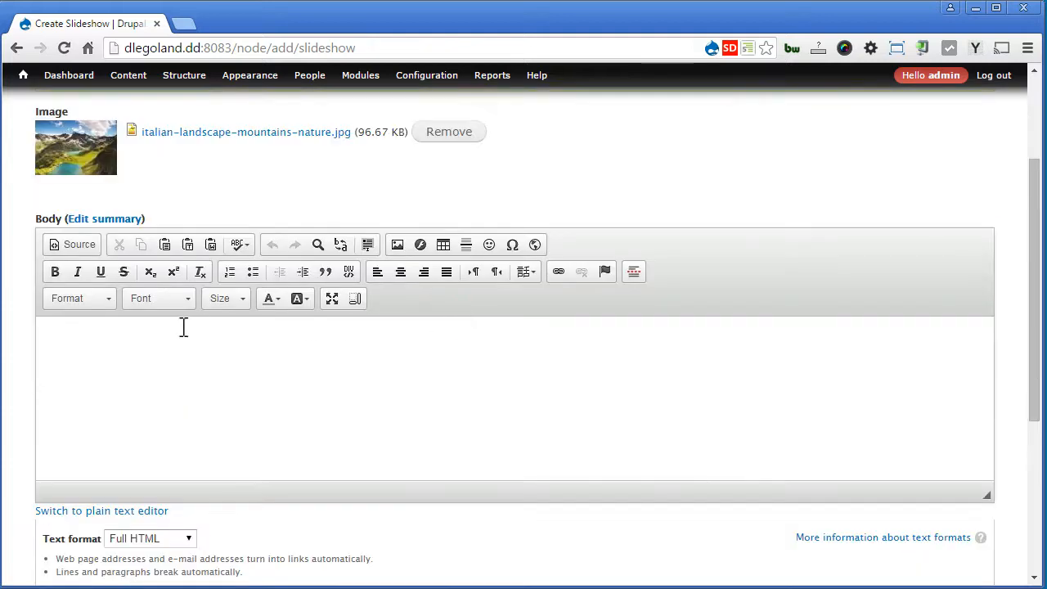
pyautogui.click(357, 359)
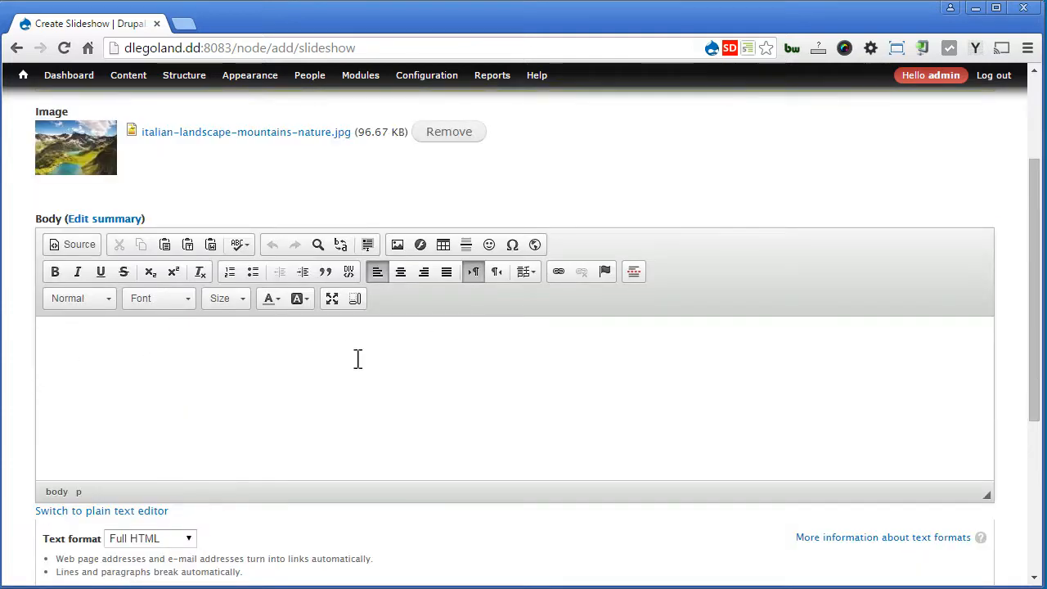
pyautogui.click(974, 48)
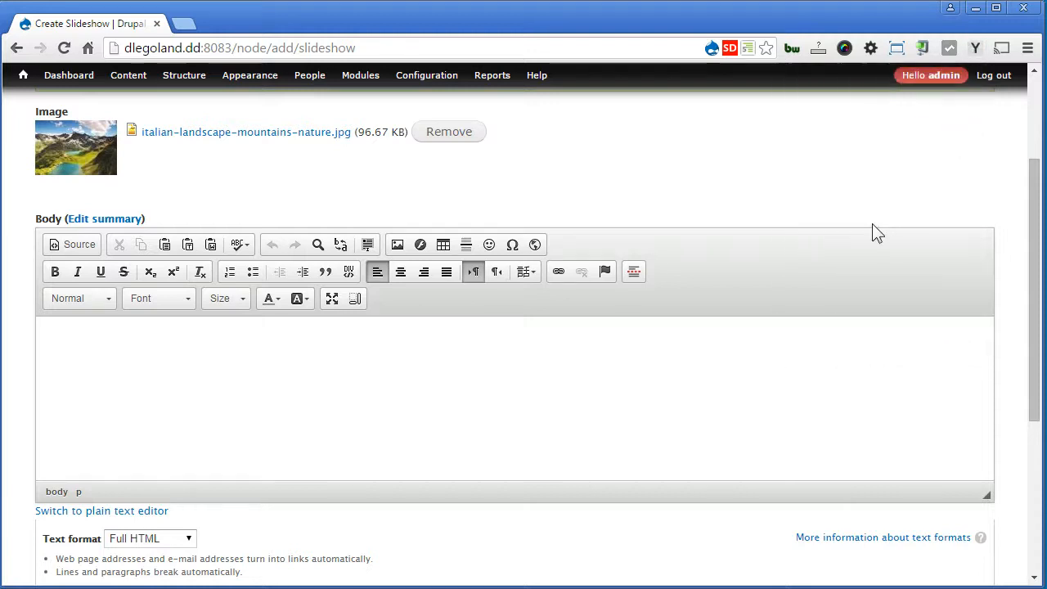
pyautogui.write('Donec vitae orci sed dolor rutrum auctor. Nullam vel sem. In ut quam vitae odio lacinia tincidunt. Donec id justo. Phasellus consectetuer vestibulum elit.')
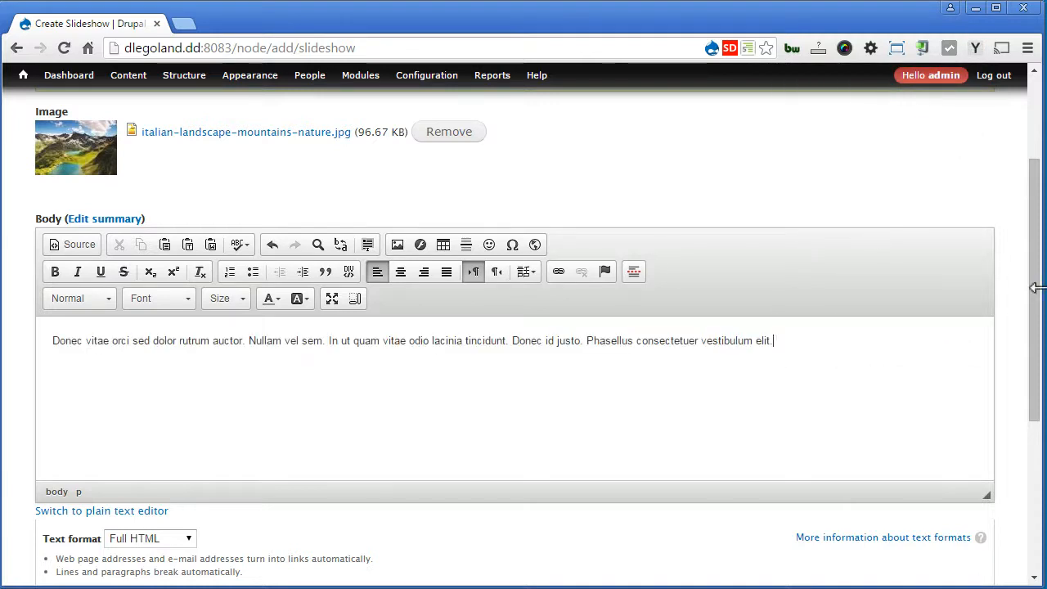
pyautogui.scroll(-3)
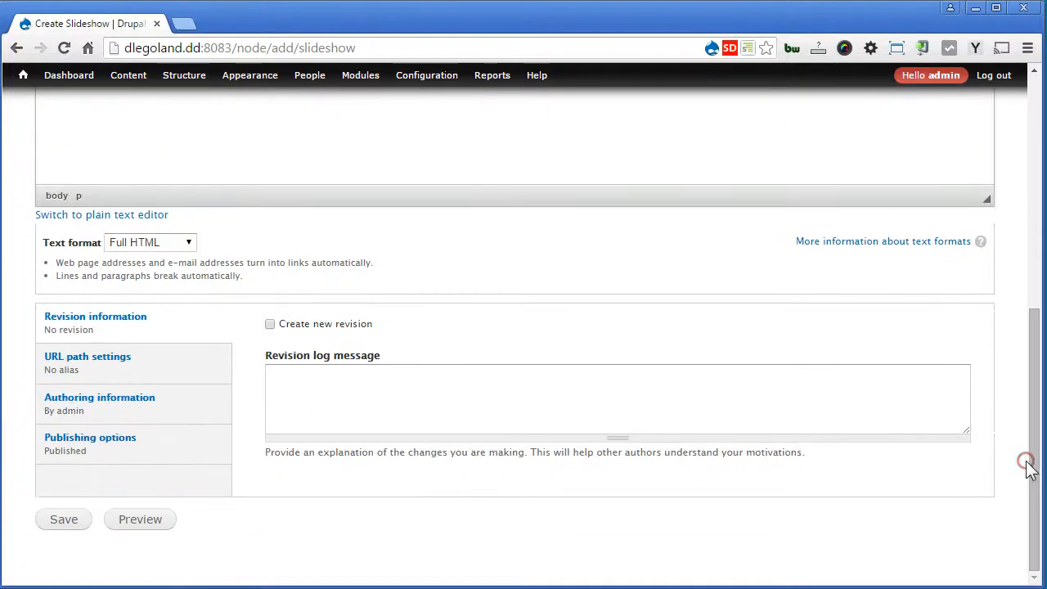
pyautogui.click(63, 519)
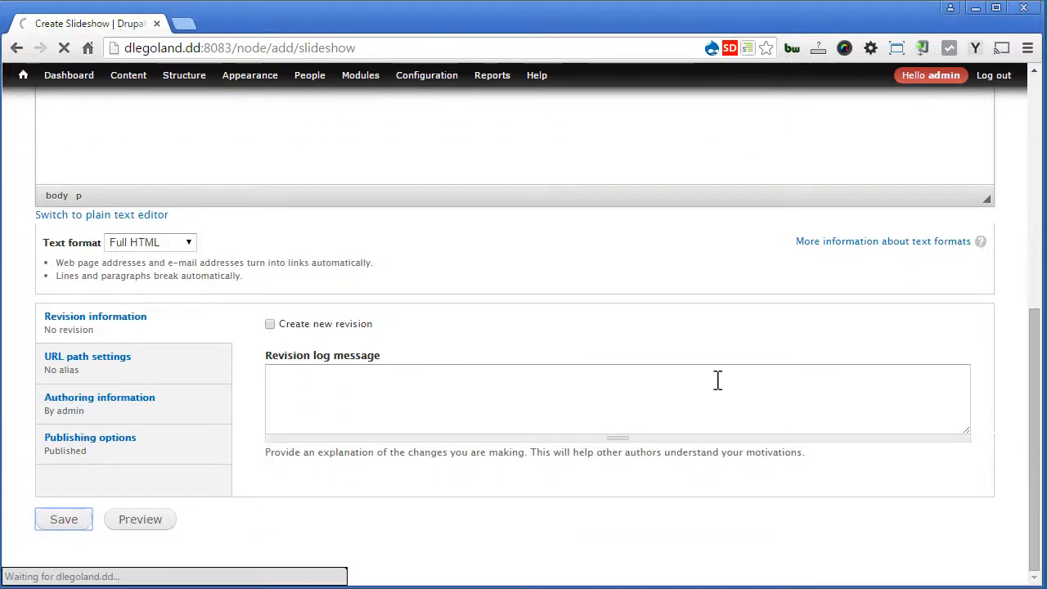
pyautogui.click(64, 518)
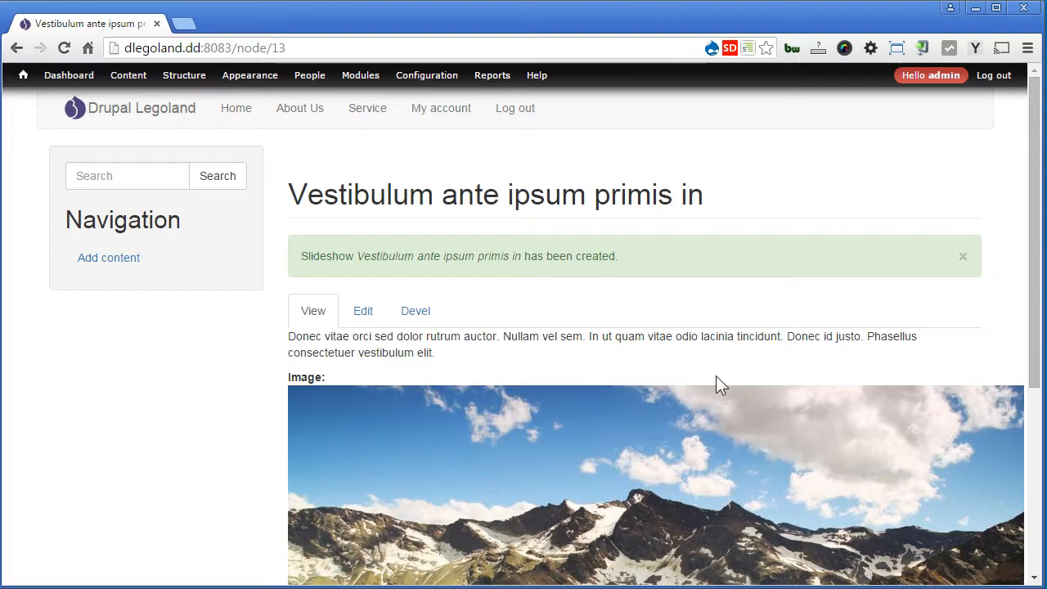
# Review the content list showing the new slideshow among the other entries
pyautogui.click(128, 75)
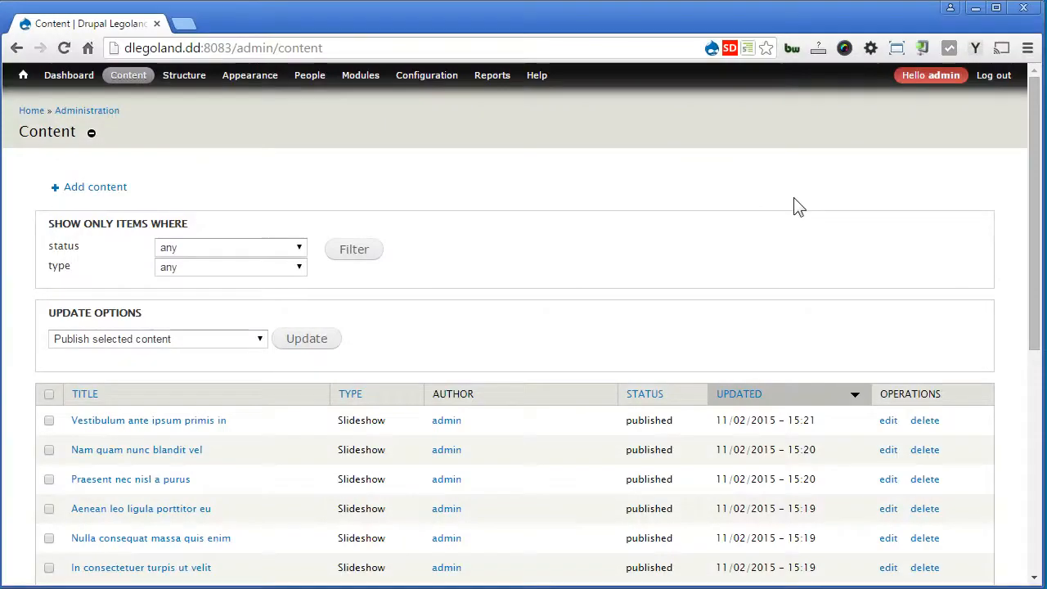
pyautogui.scroll(-3)
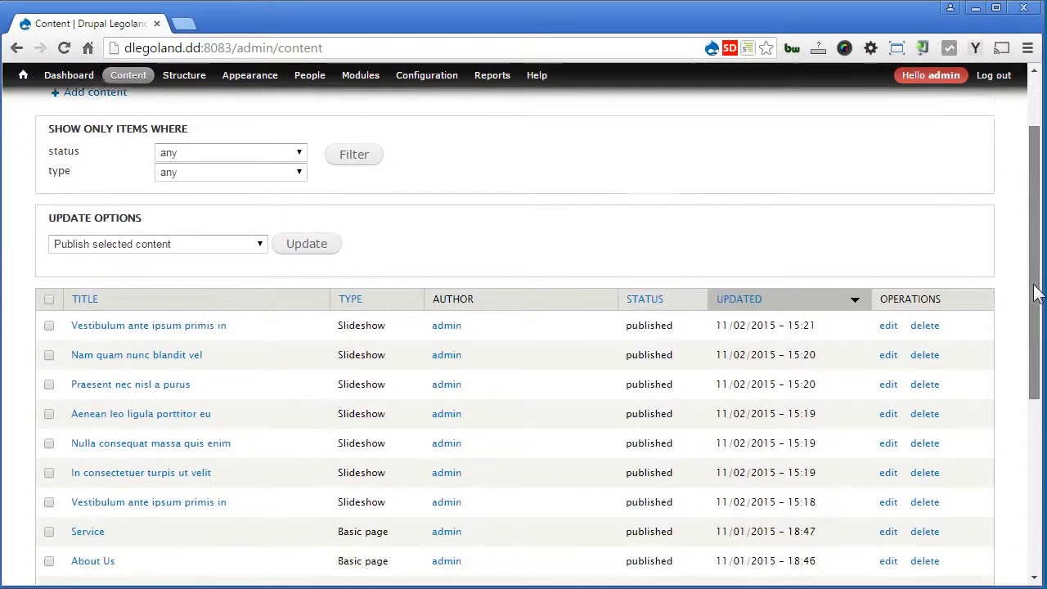
pyautogui.scroll(-3)
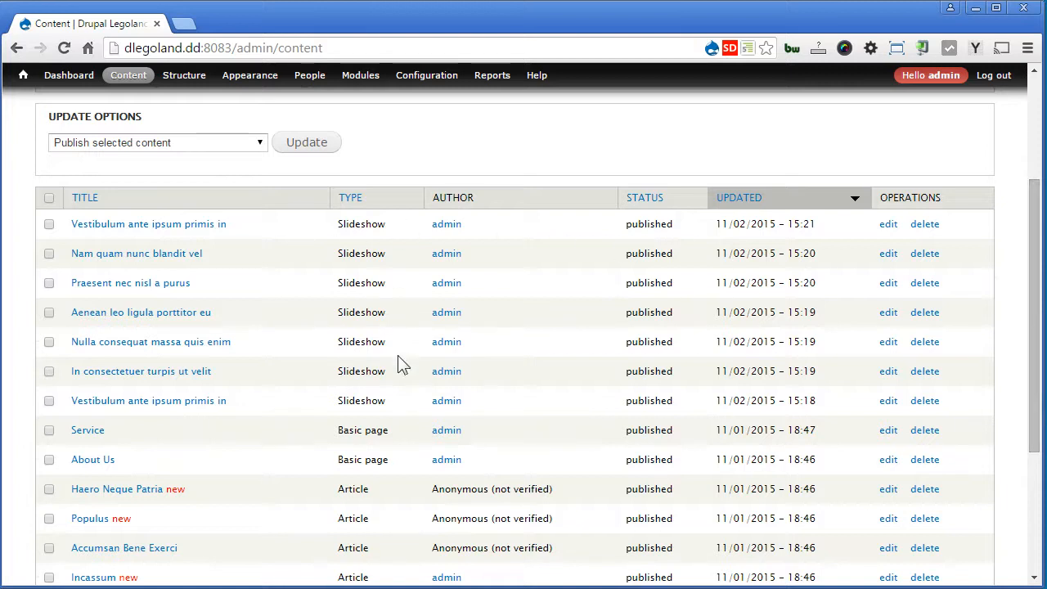
pyautogui.moveTo(409, 409)
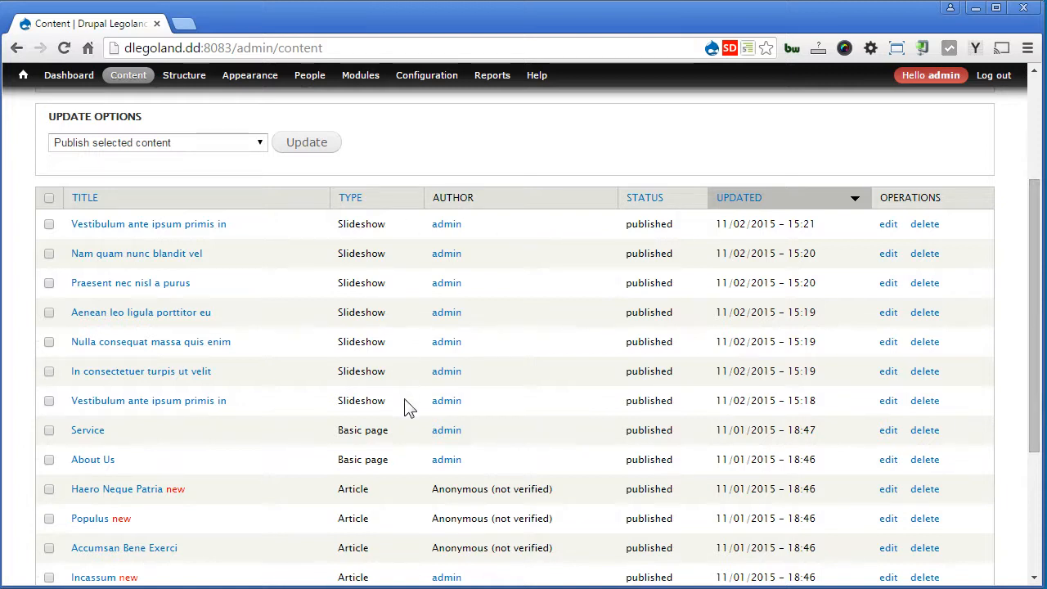
pyautogui.moveTo(219, 111)
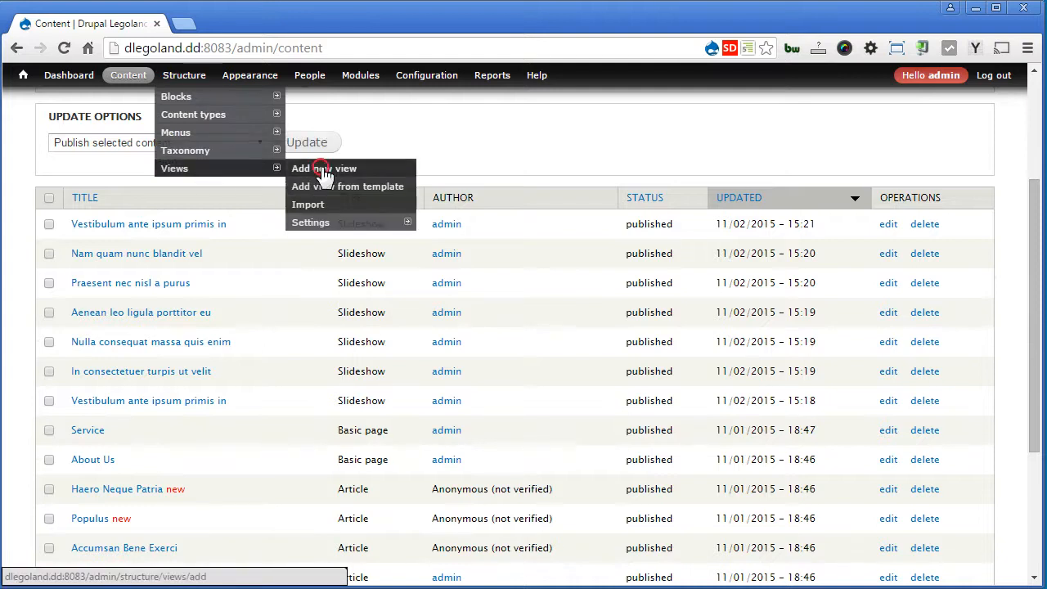
# Add a new view named Slideshow of Slideshow content, creating a block instead of a page
pyautogui.click(324, 169)
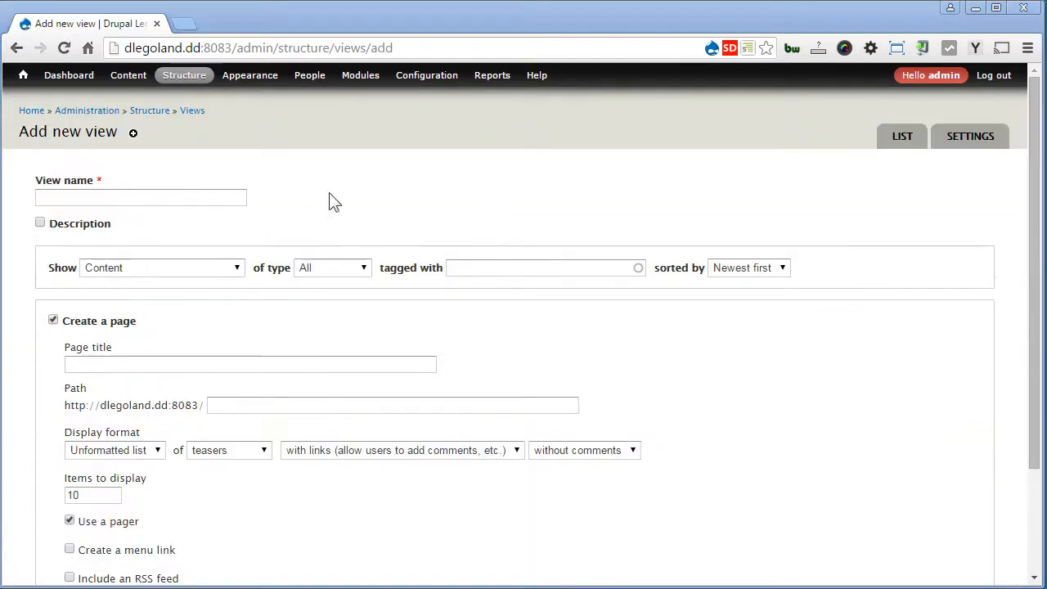
pyautogui.write('S')
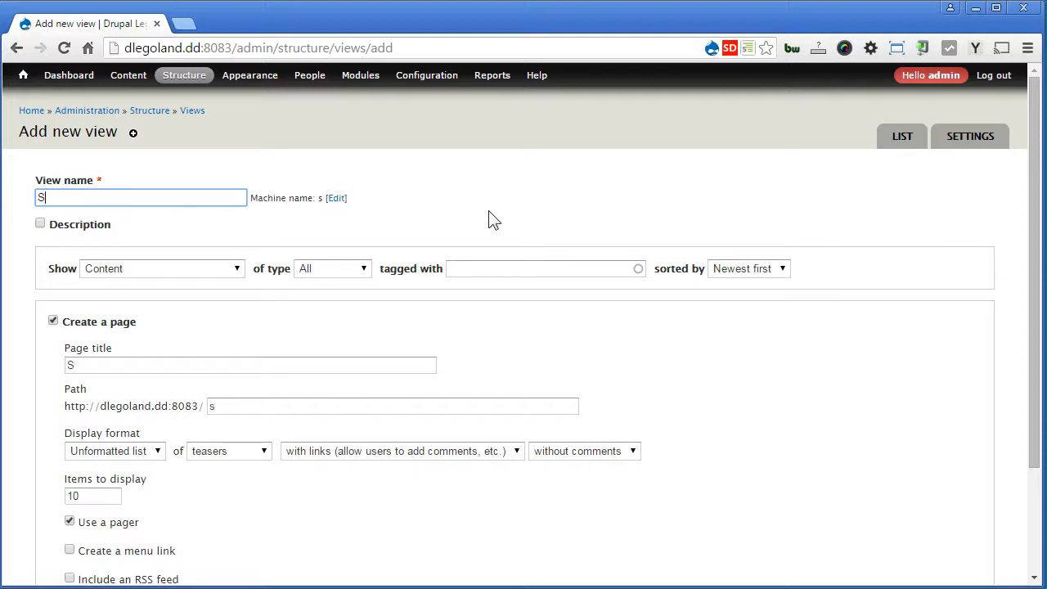
pyautogui.write('lideshow')
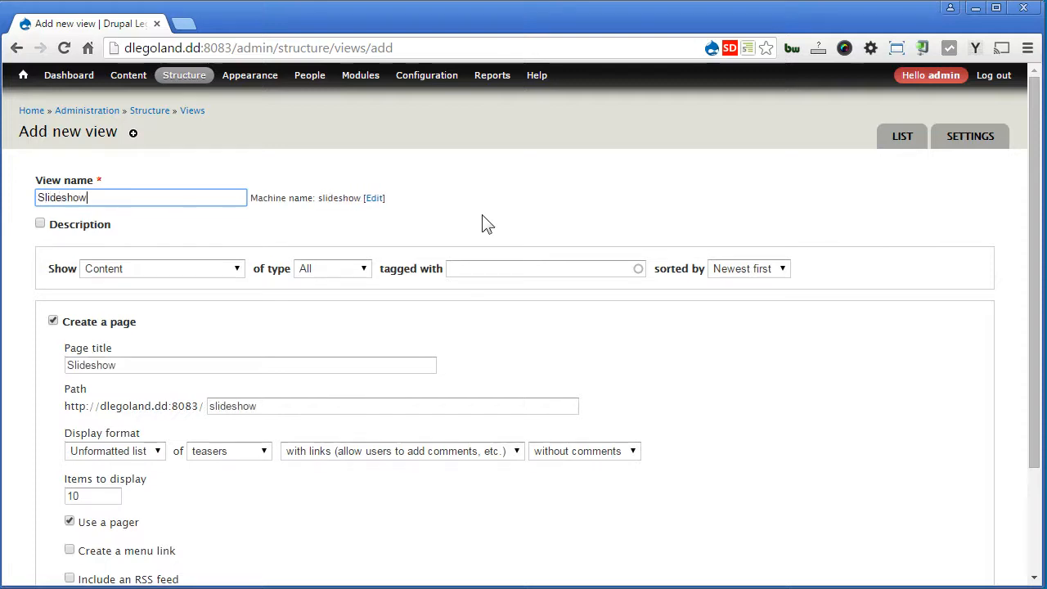
pyautogui.click(330, 269)
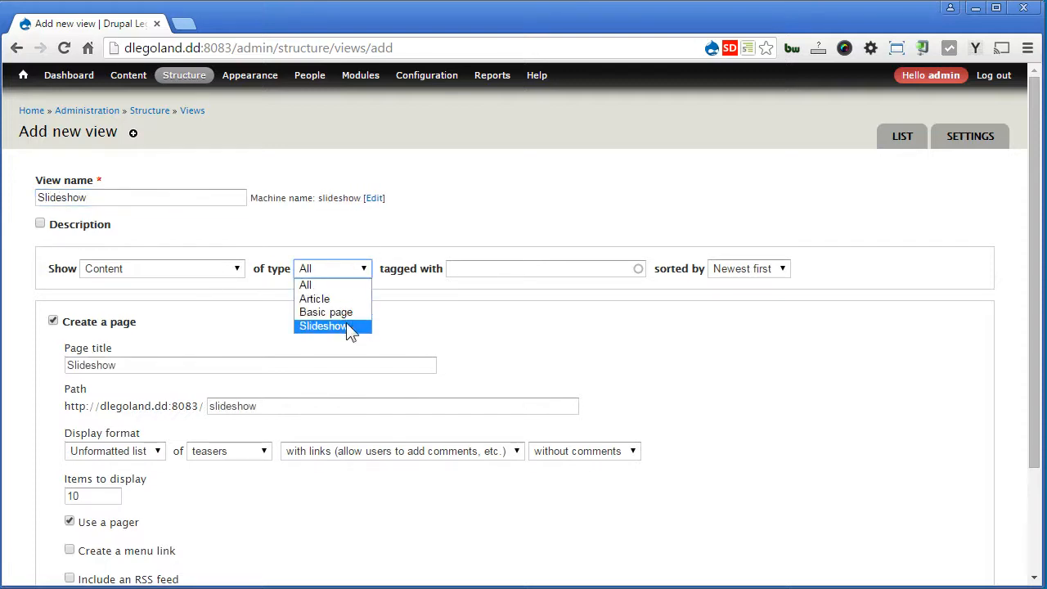
pyautogui.click(322, 325)
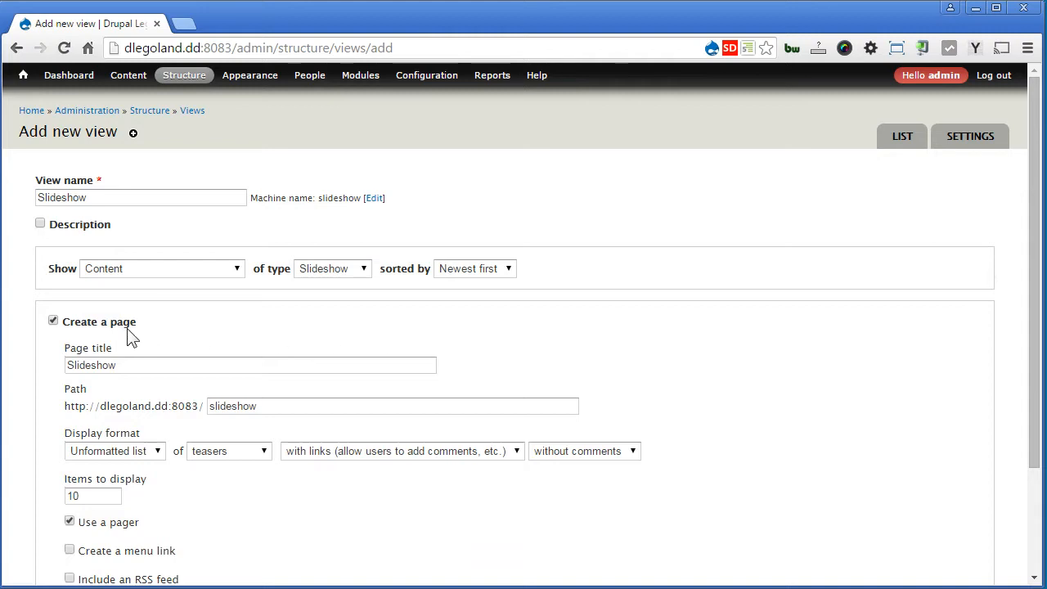
pyautogui.click(53, 319)
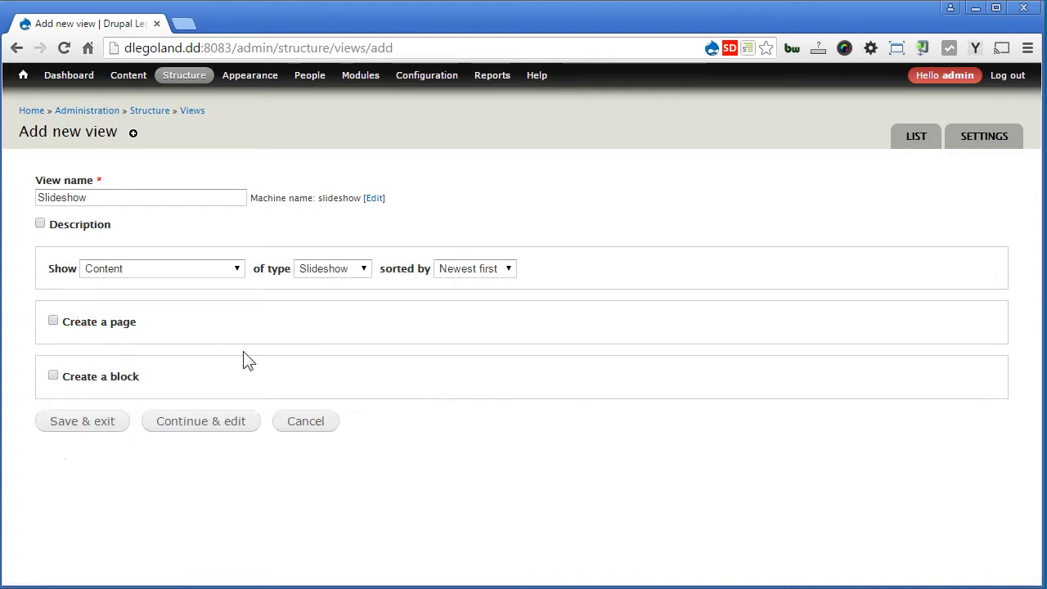
pyautogui.click(52, 374)
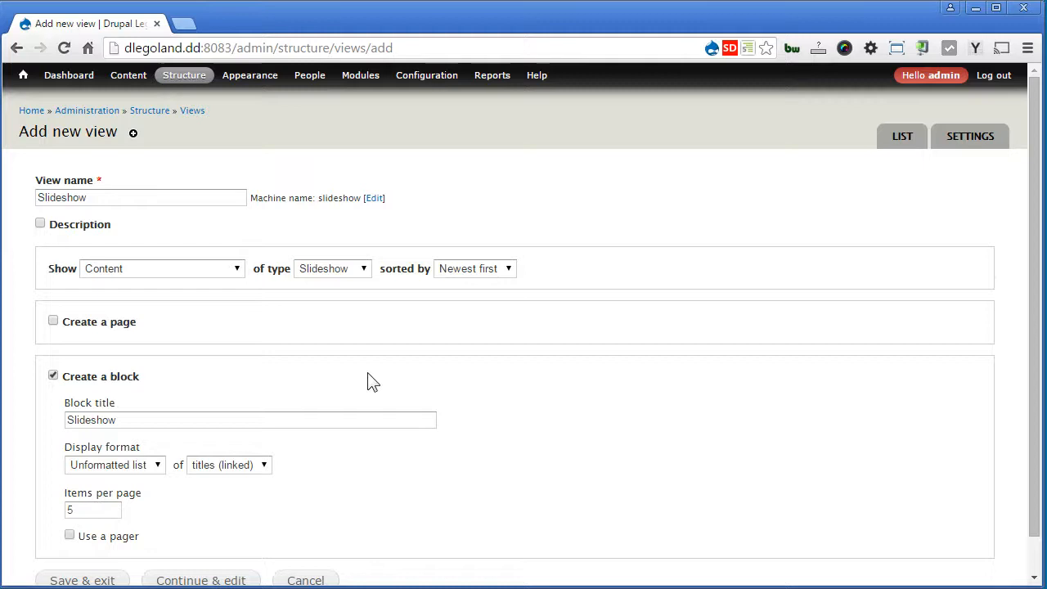
# Set the block's display format to FlexSlider of fields
pyautogui.scroll(-3)
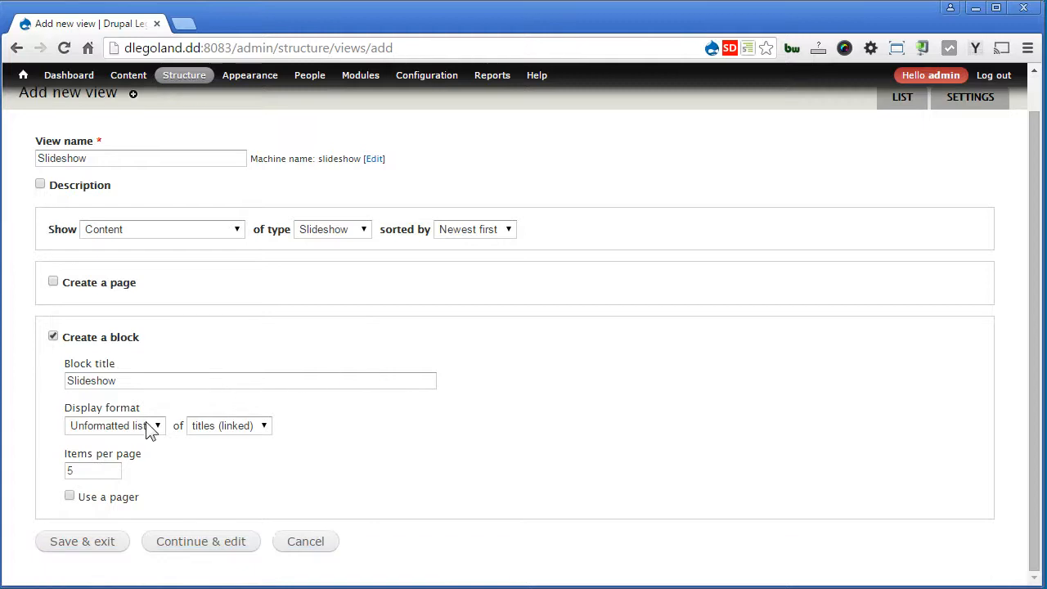
pyautogui.click(114, 425)
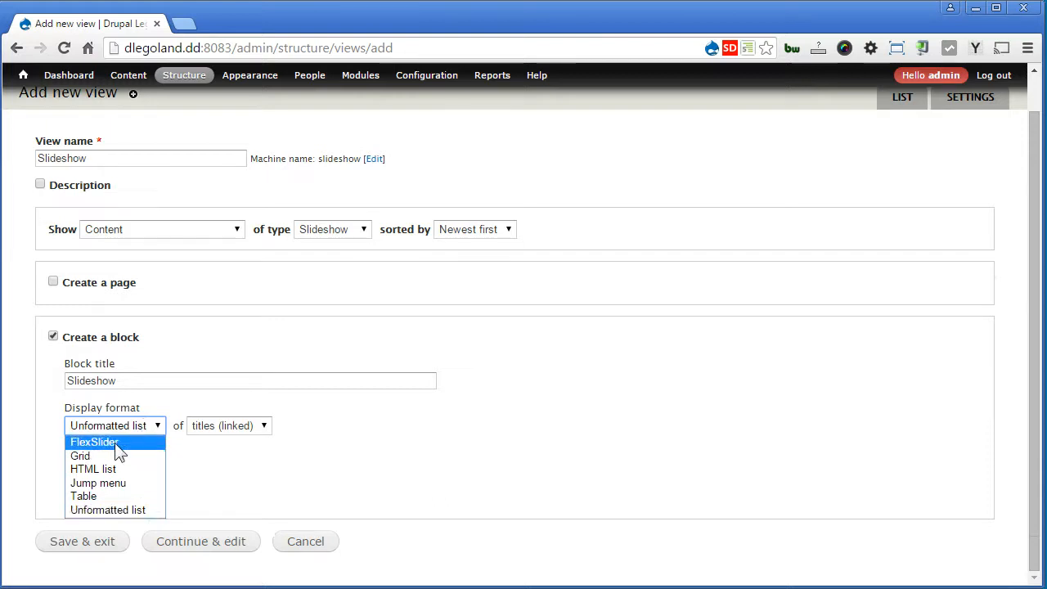
pyautogui.click(95, 442)
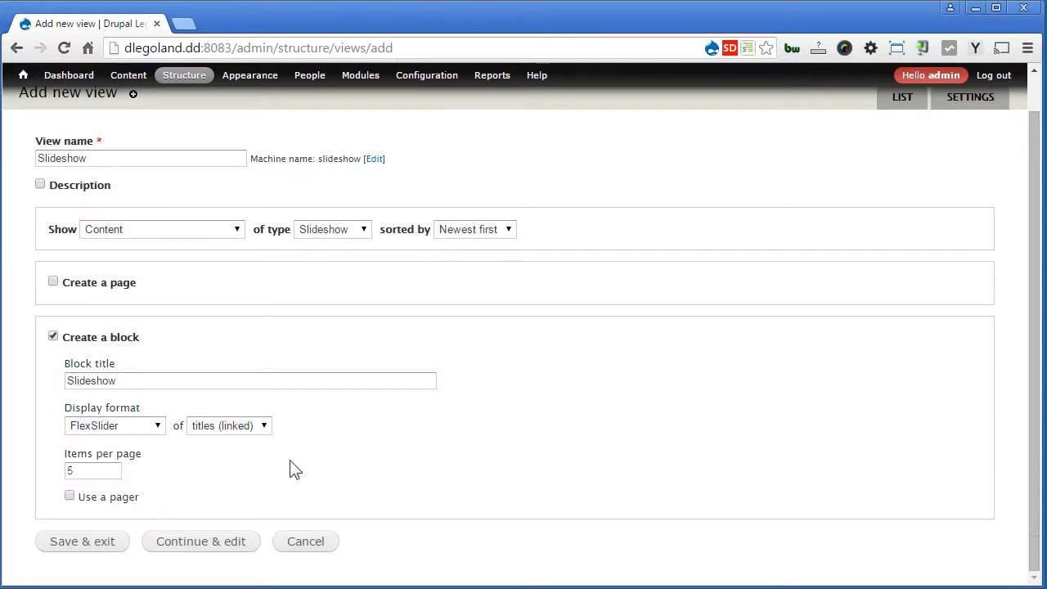
pyautogui.click(229, 425)
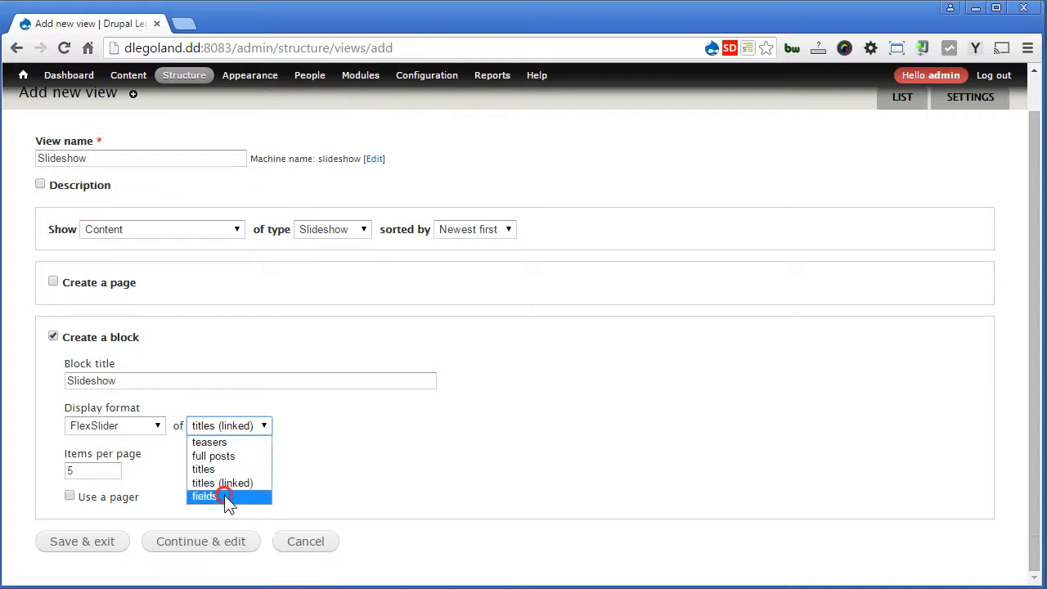
pyautogui.click(202, 495)
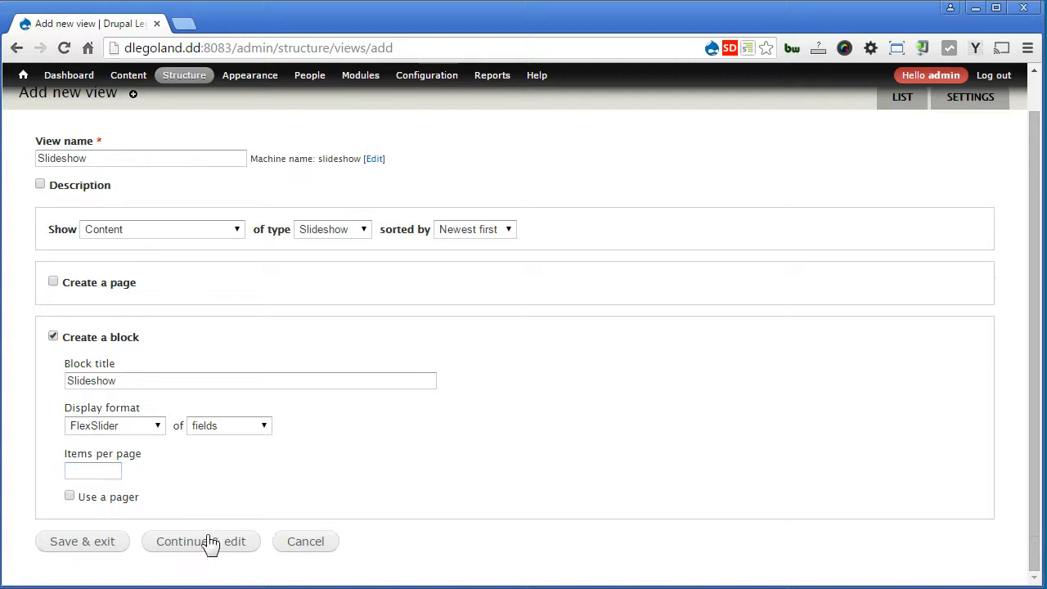
# Continue to the full view settings and start adding fields
pyautogui.click(200, 540)
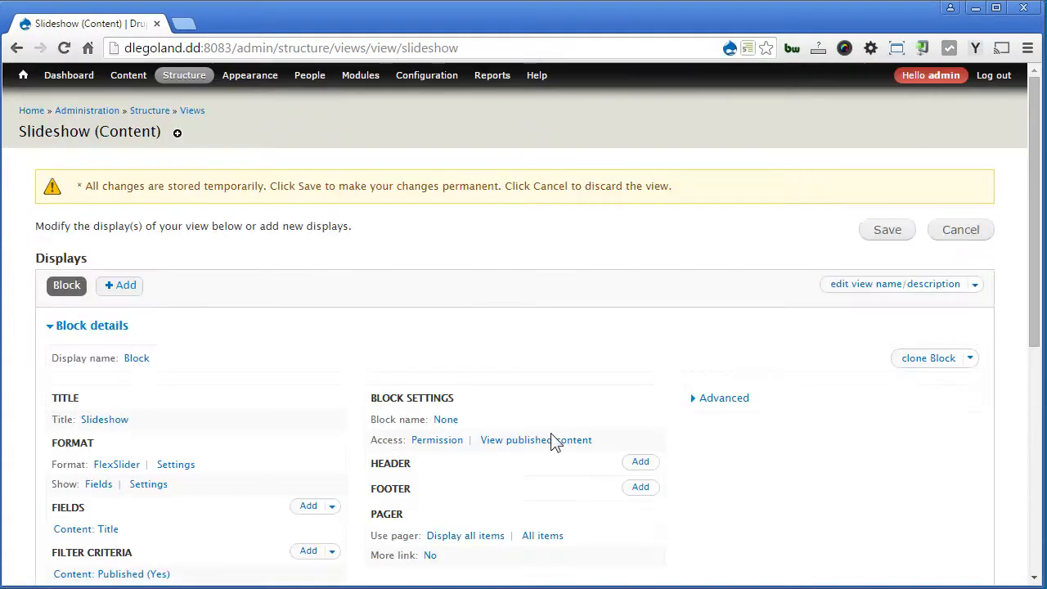
pyautogui.scroll(-3)
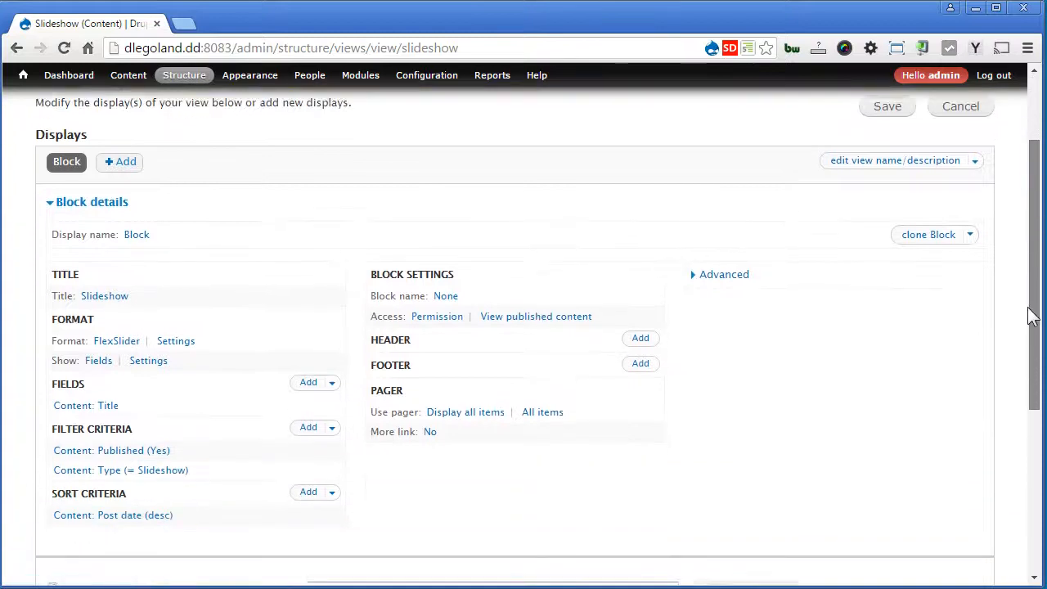
pyautogui.scroll(-3)
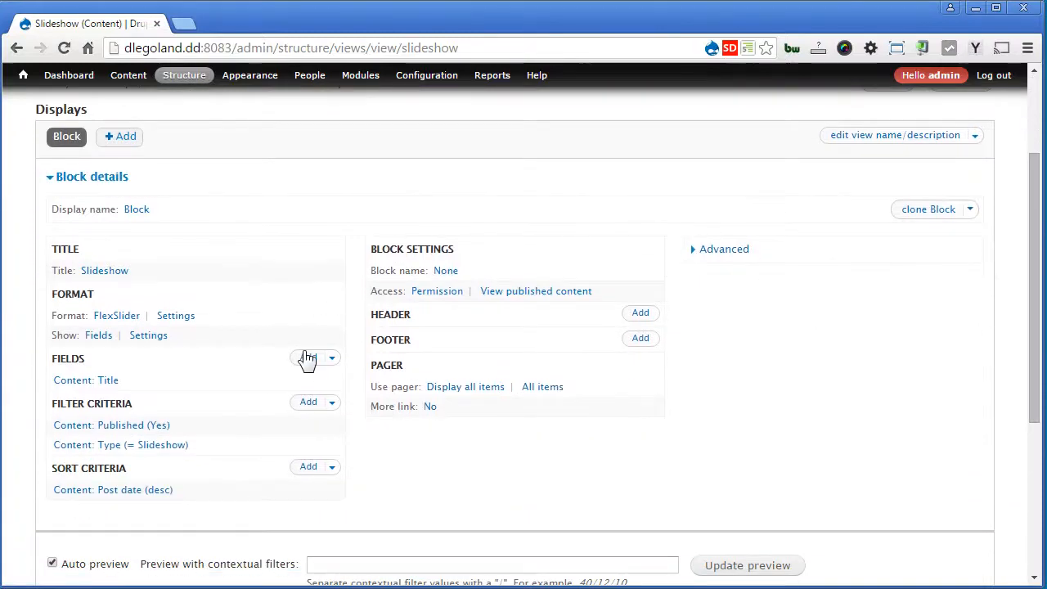
pyautogui.click(308, 358)
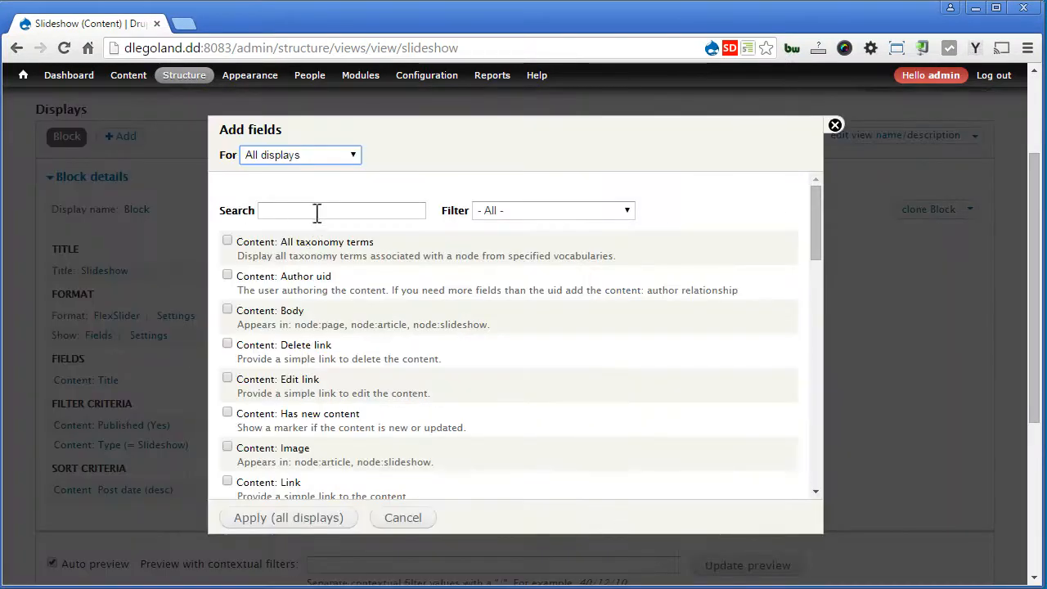
# Select the Content: Image and Content: Body fields and apply them to all displays
pyautogui.write('image')
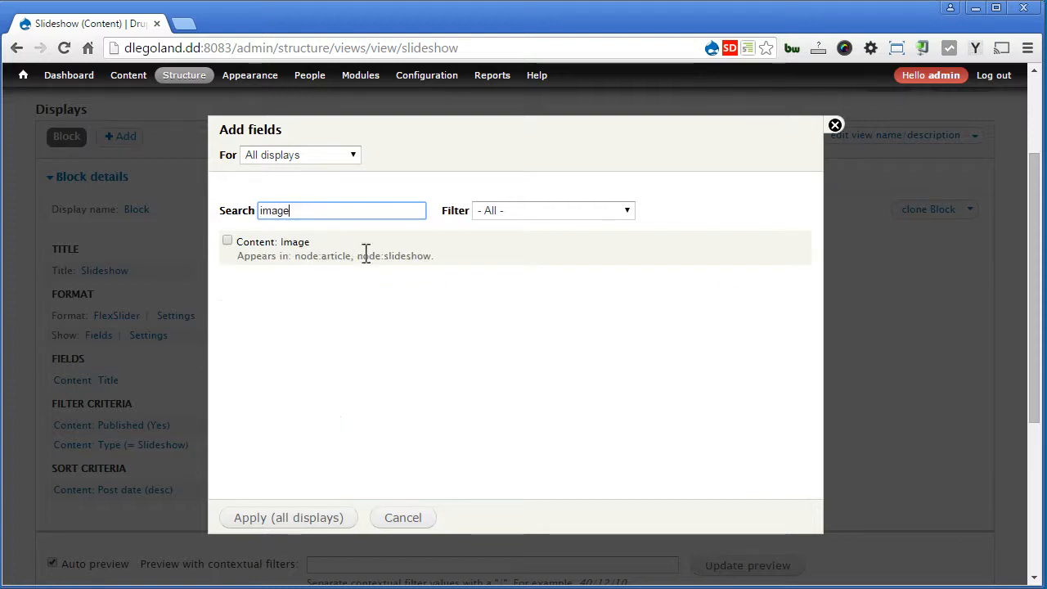
pyautogui.click(227, 239)
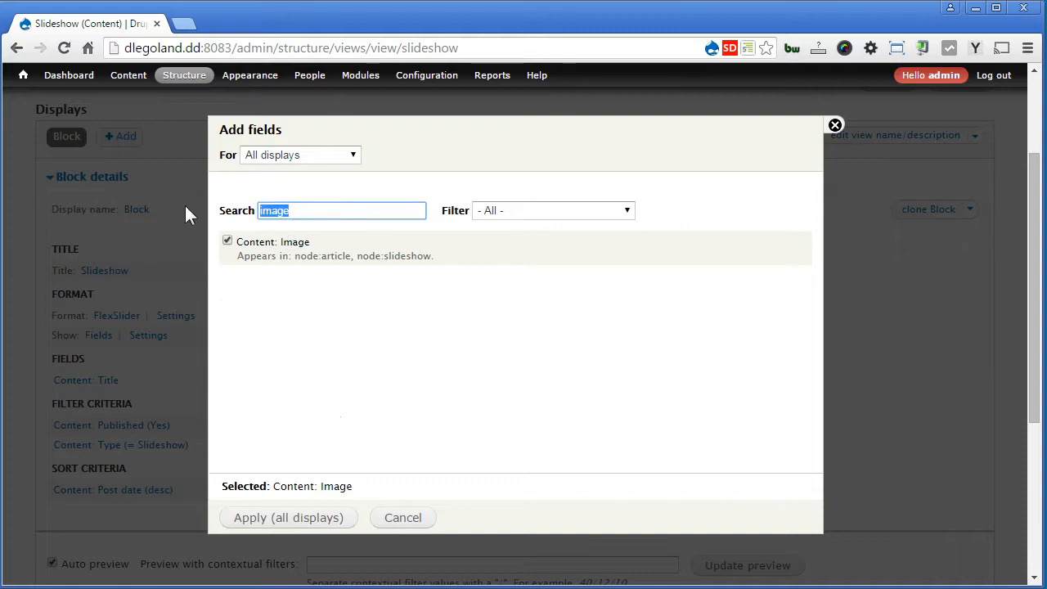
pyautogui.write('body')
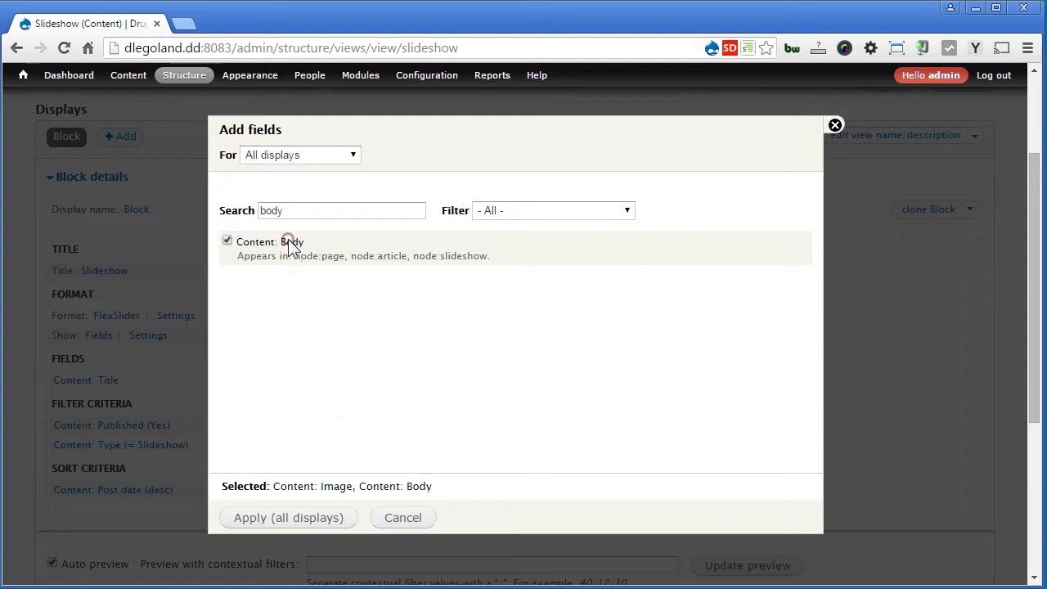
pyautogui.click(288, 517)
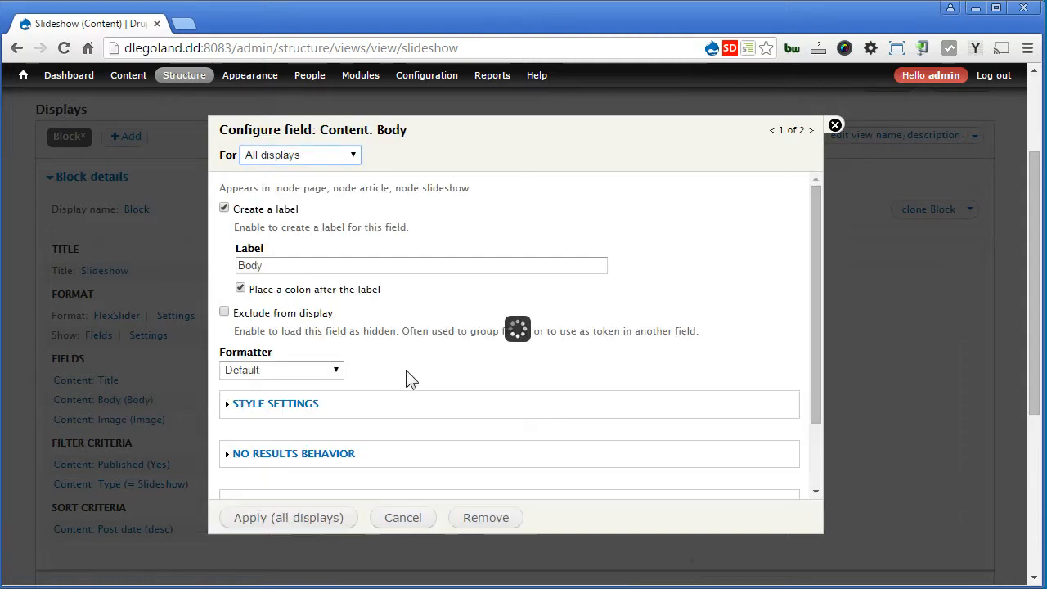
# Remove the labels from the Body and Image fields
pyautogui.click(224, 207)
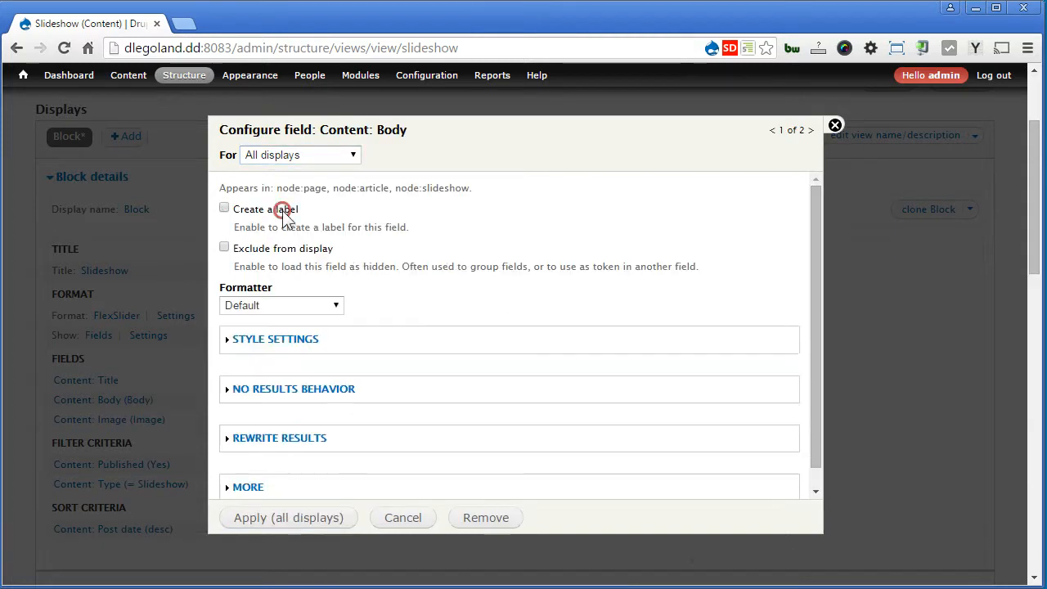
pyautogui.click(811, 131)
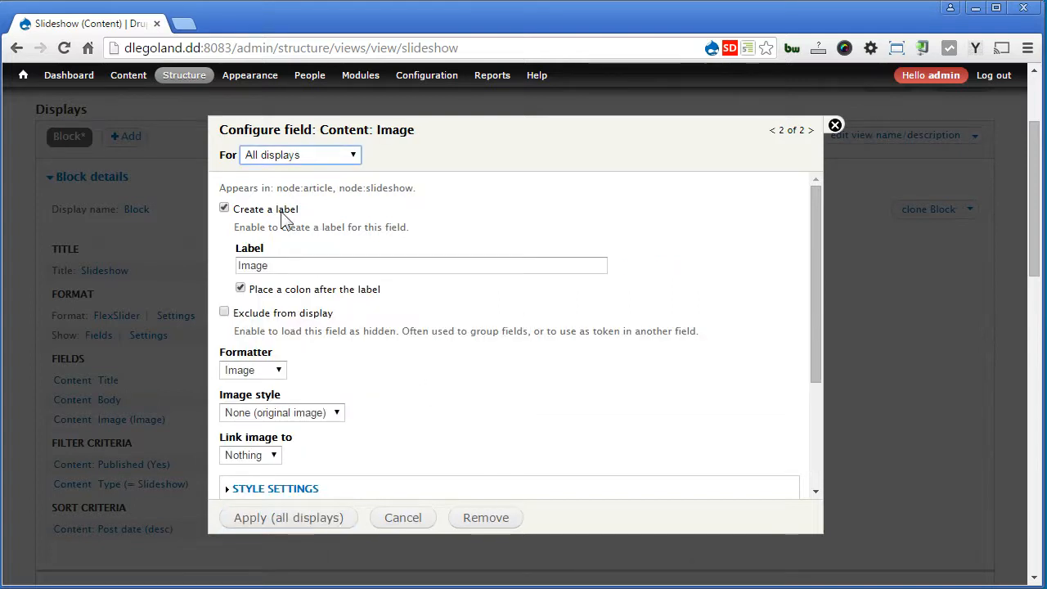
pyautogui.click(224, 207)
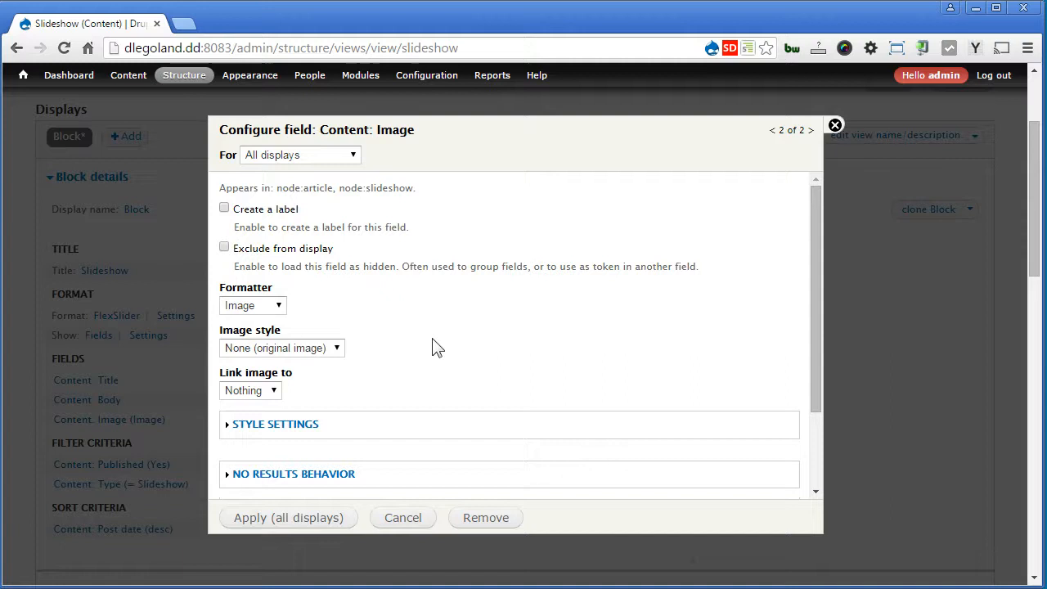
# Show the Image field in the flexslider_full style and apply
pyautogui.click(281, 347)
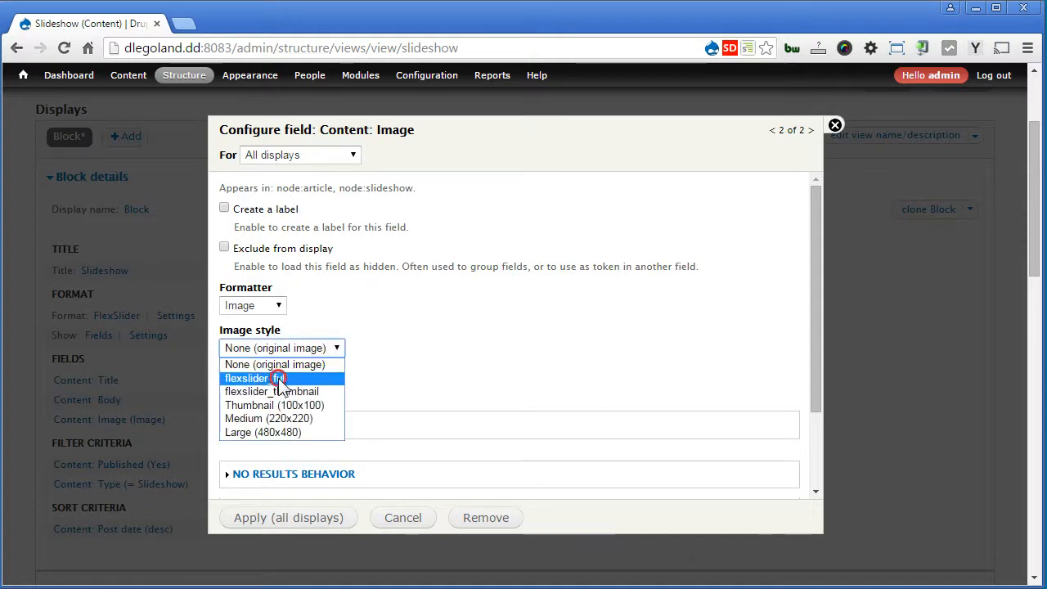
pyautogui.click(246, 378)
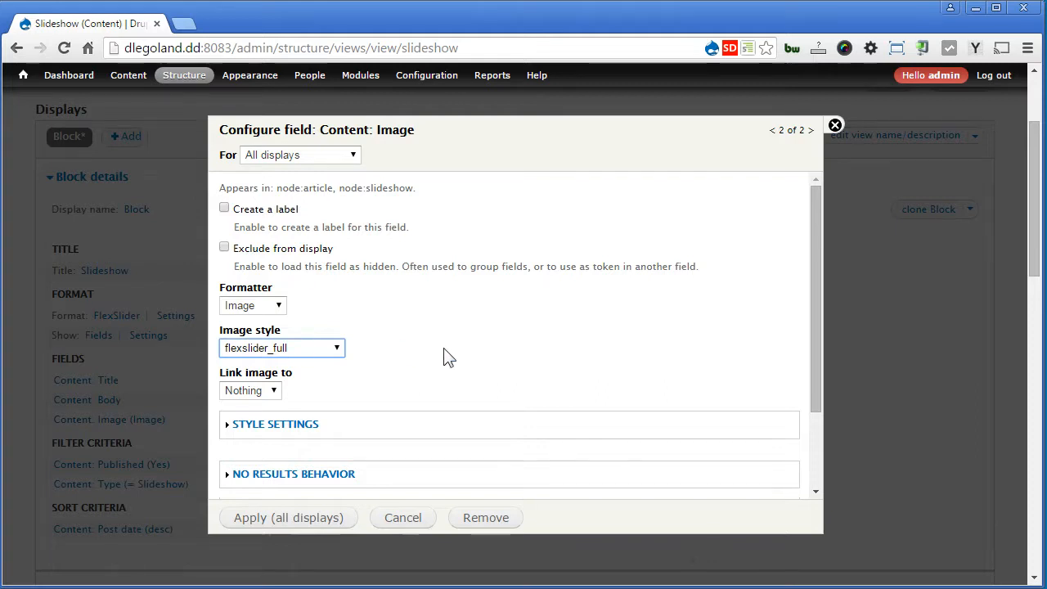
pyautogui.click(288, 517)
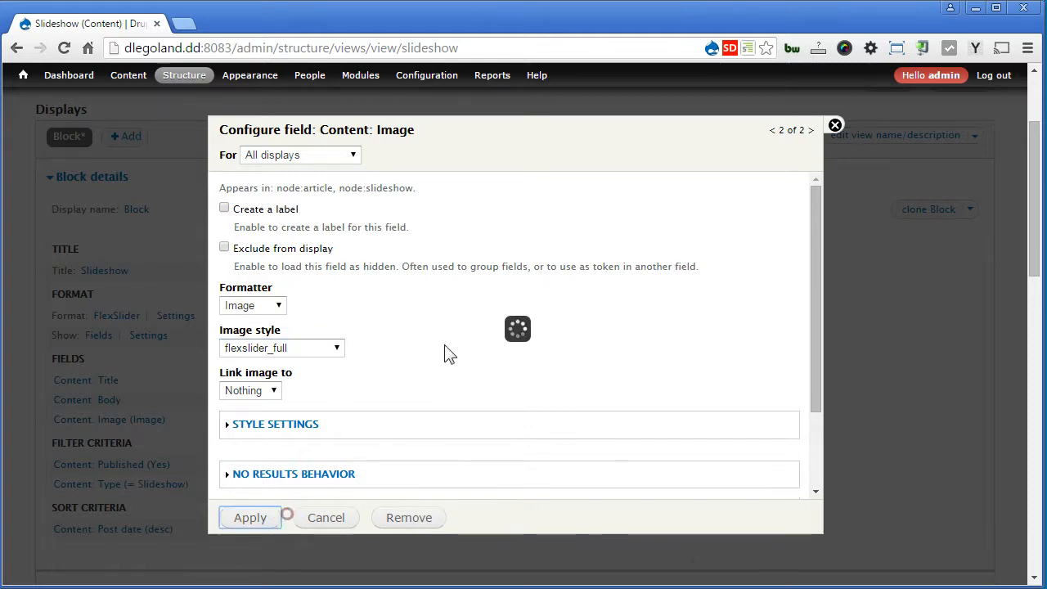
pyautogui.click(249, 517)
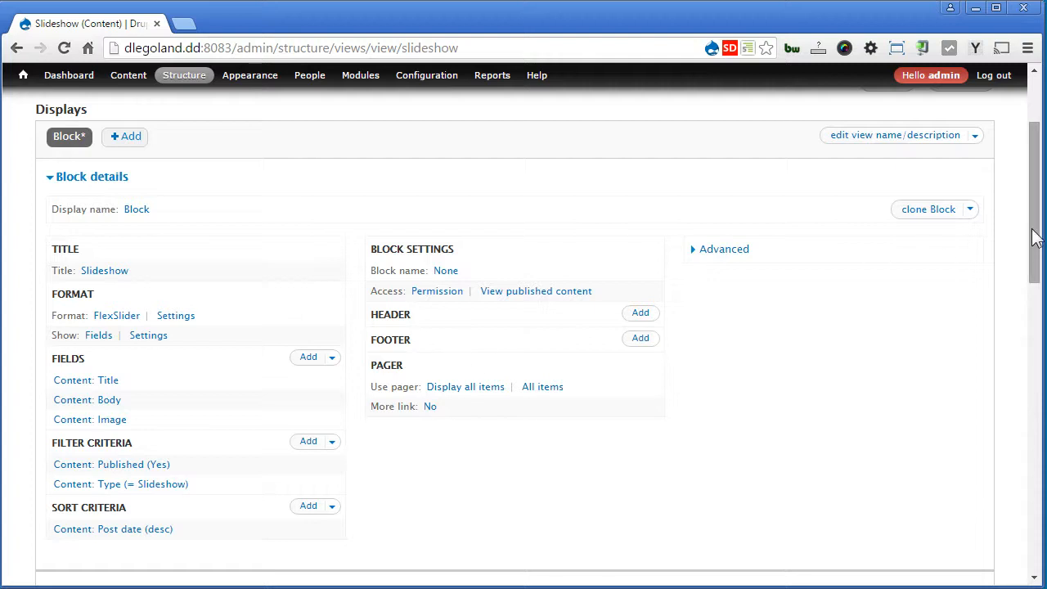
pyautogui.scroll(-3)
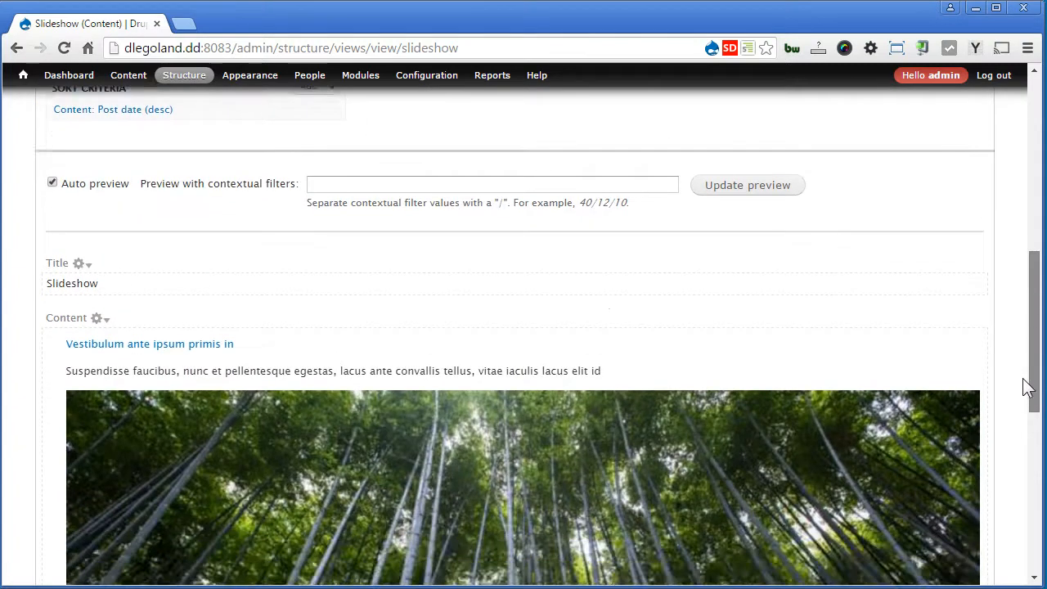
pyautogui.scroll(-3)
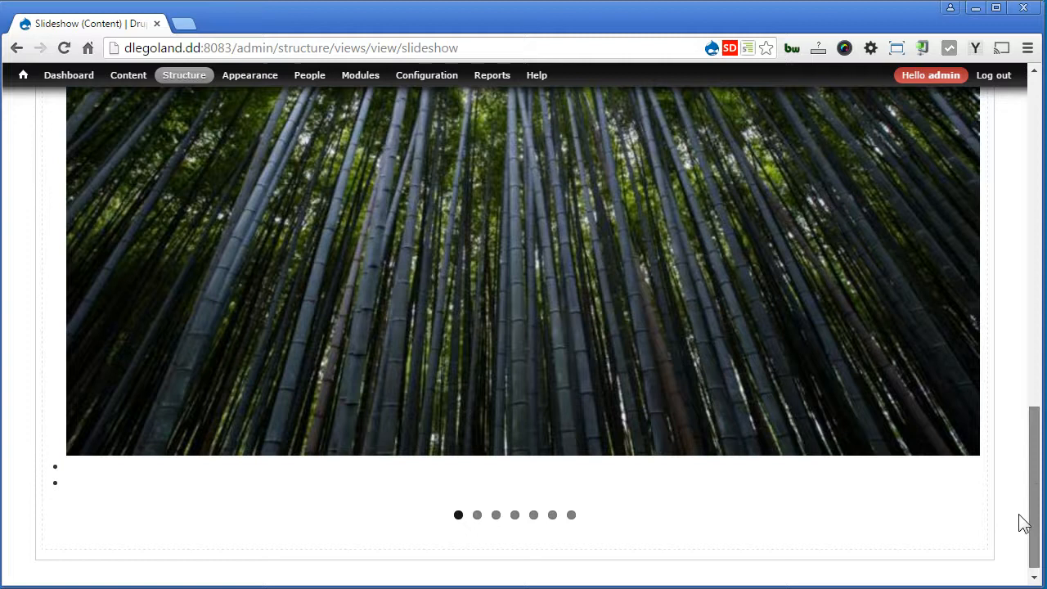
pyautogui.click(494, 513)
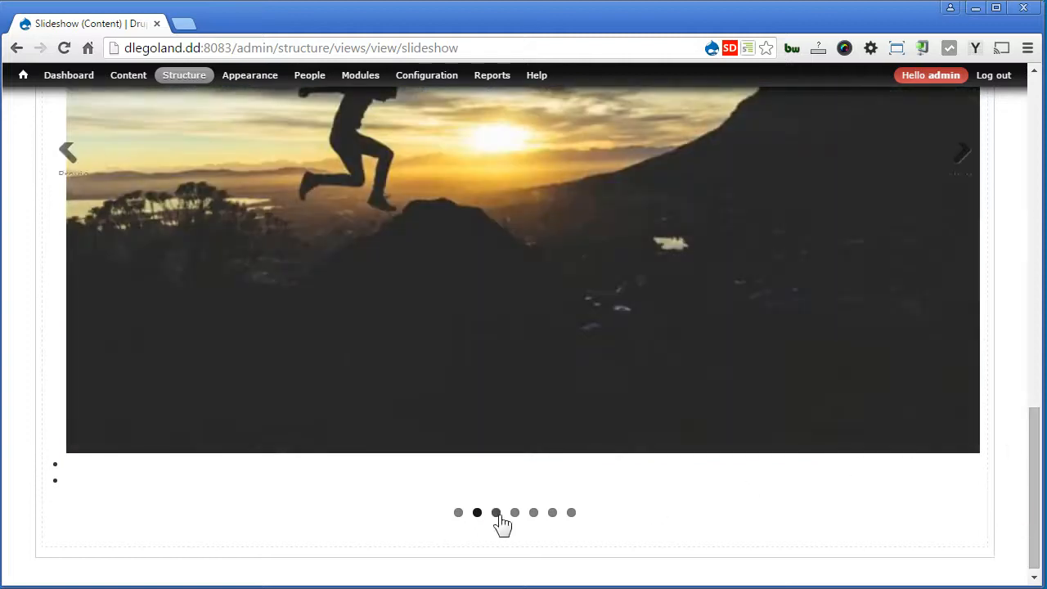
pyautogui.click(494, 513)
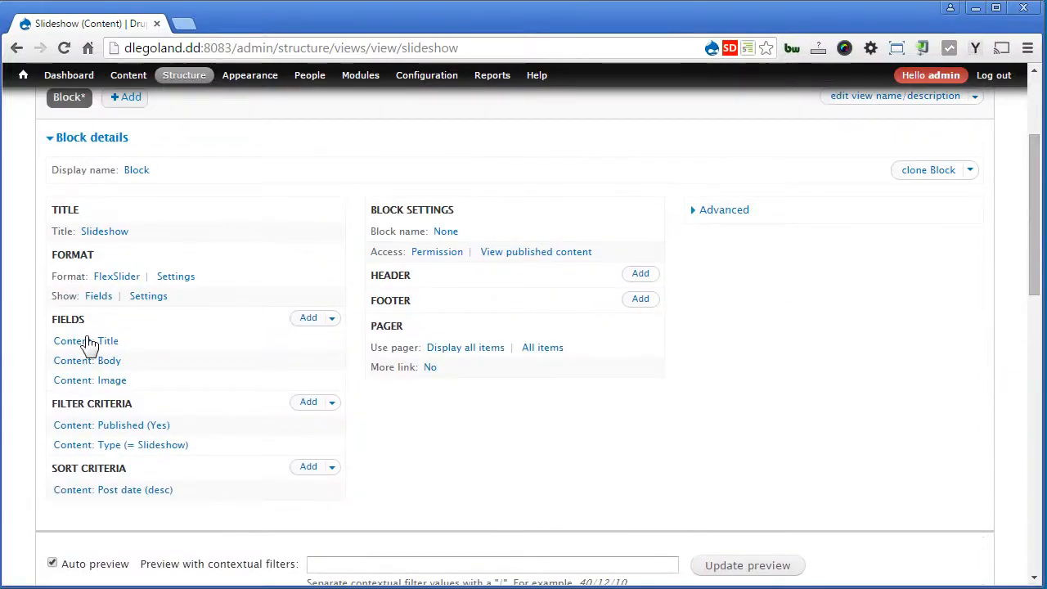
# Remove Content: Title and rearrange the fields so Image comes before Body
pyautogui.click(85, 340)
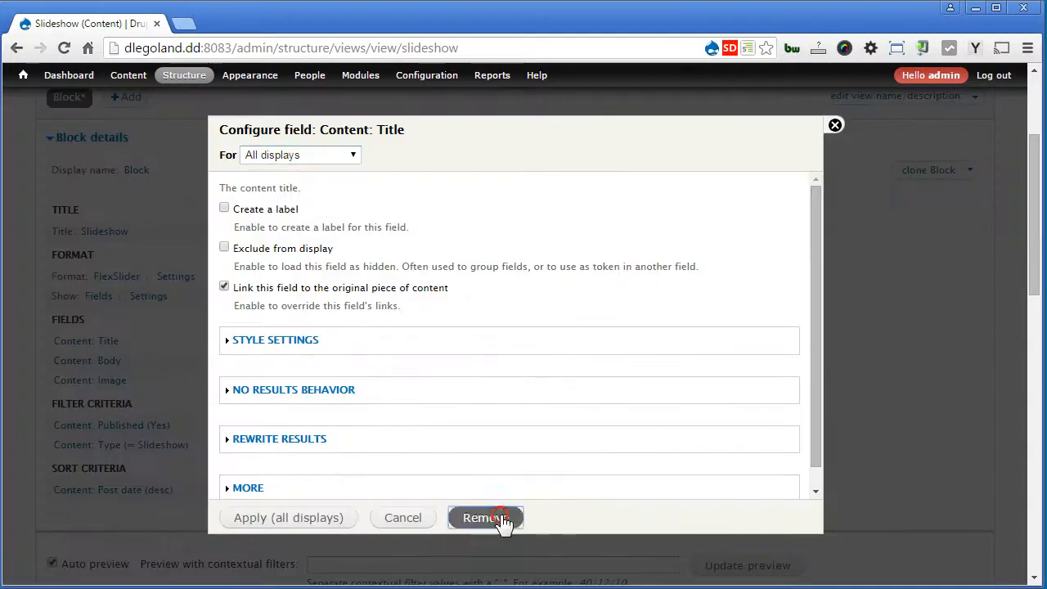
pyautogui.click(484, 517)
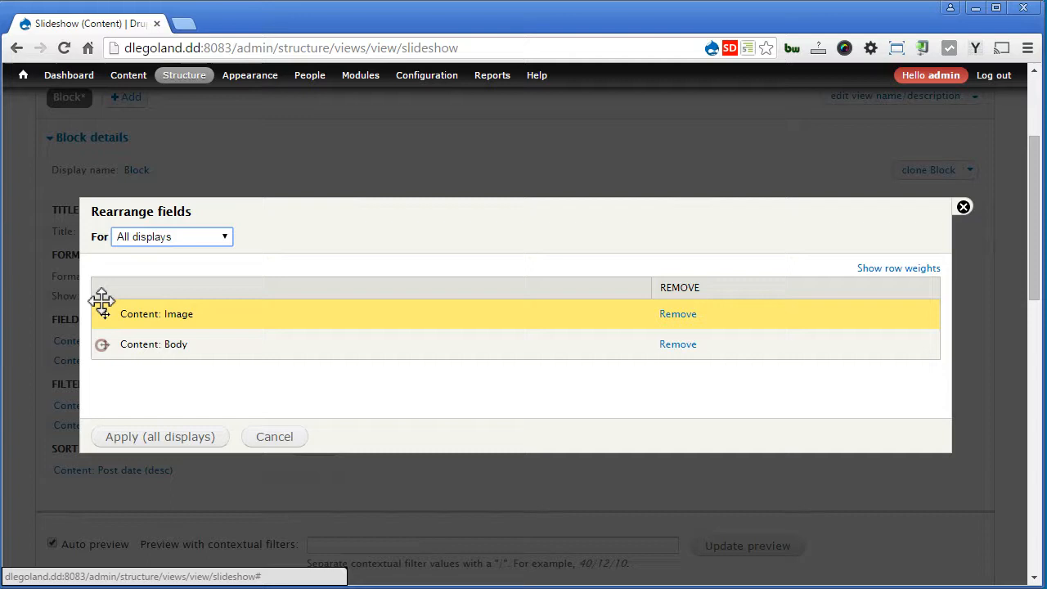
pyautogui.click(275, 435)
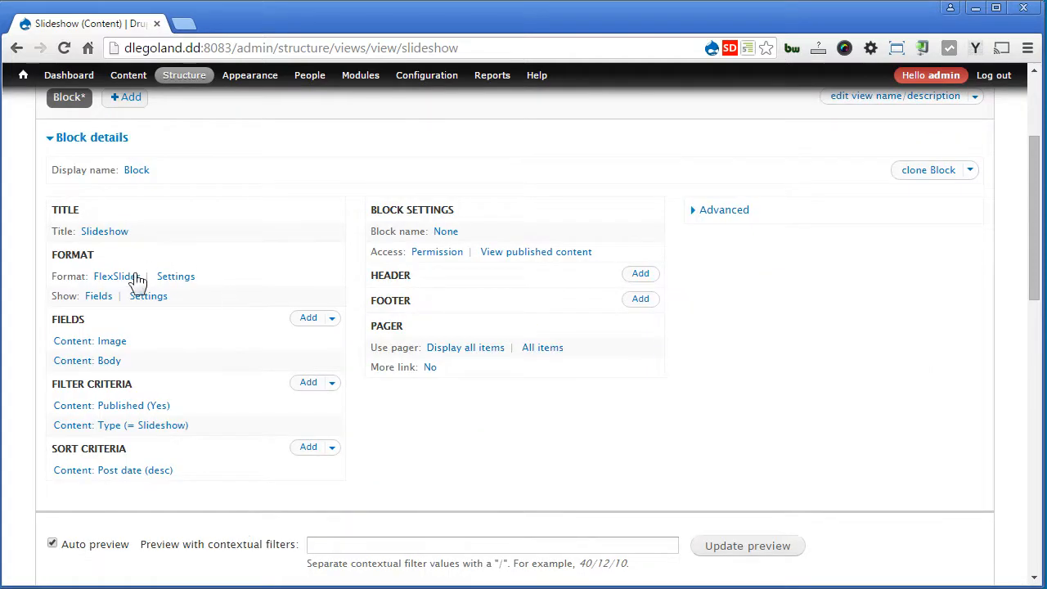
# Set the FlexSlider format's Caption Field to Content: Body, applied to all displays
pyautogui.click(175, 275)
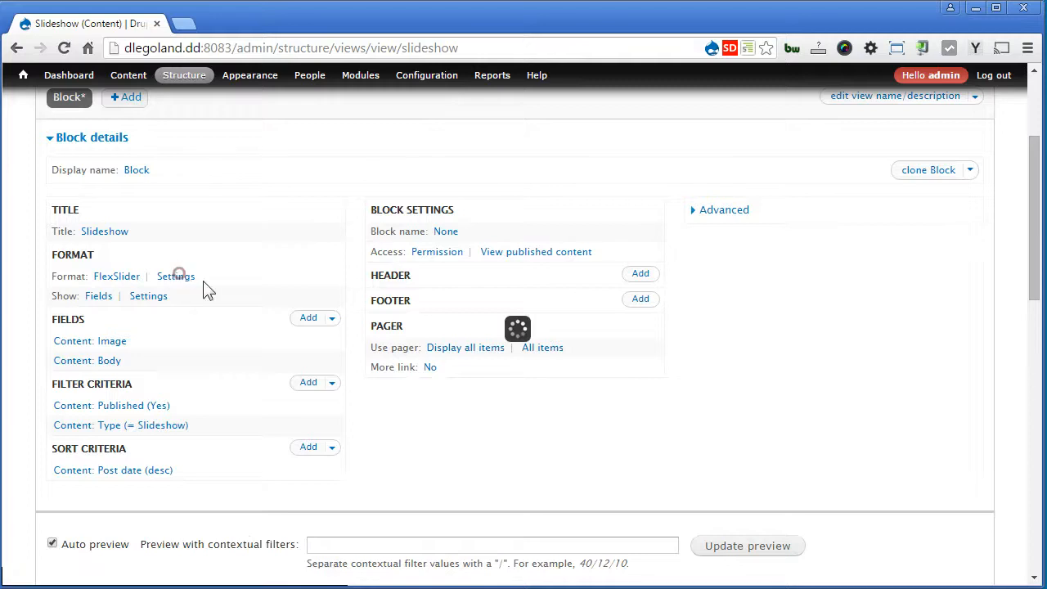
pyautogui.click(175, 275)
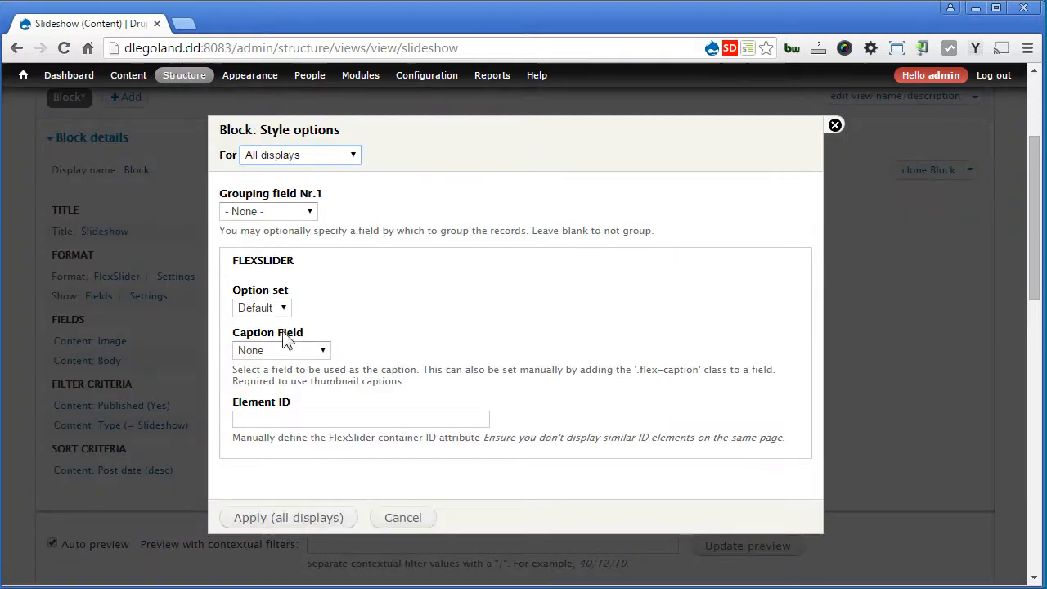
pyautogui.click(281, 350)
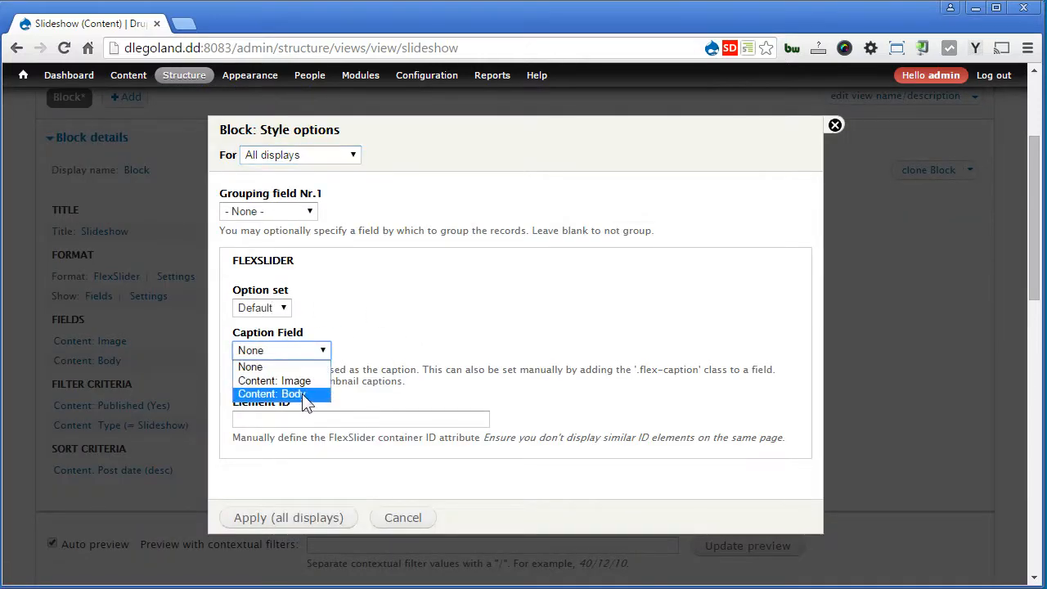
pyautogui.click(270, 392)
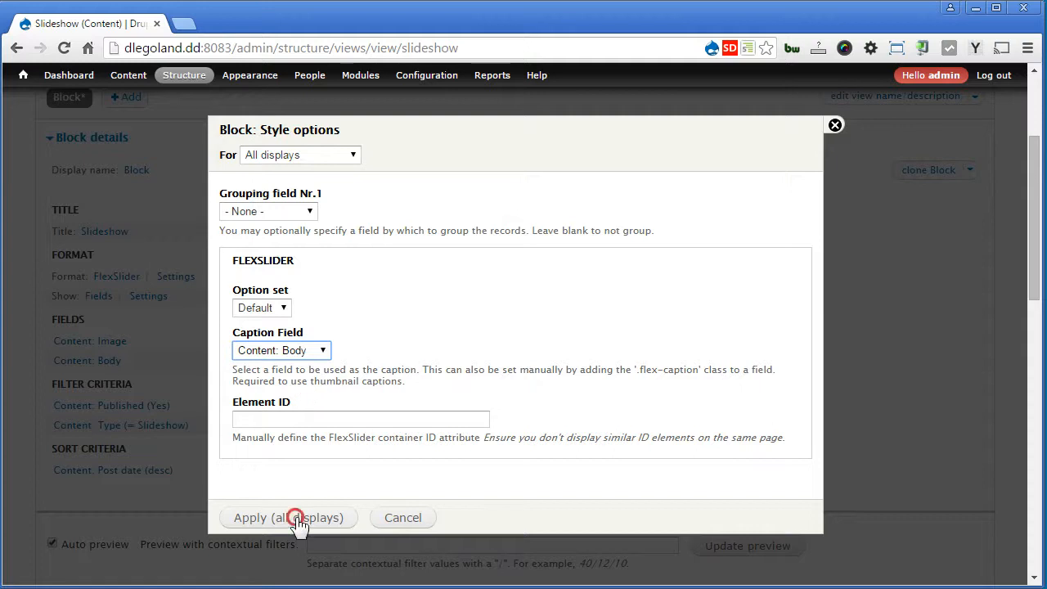
pyautogui.click(288, 517)
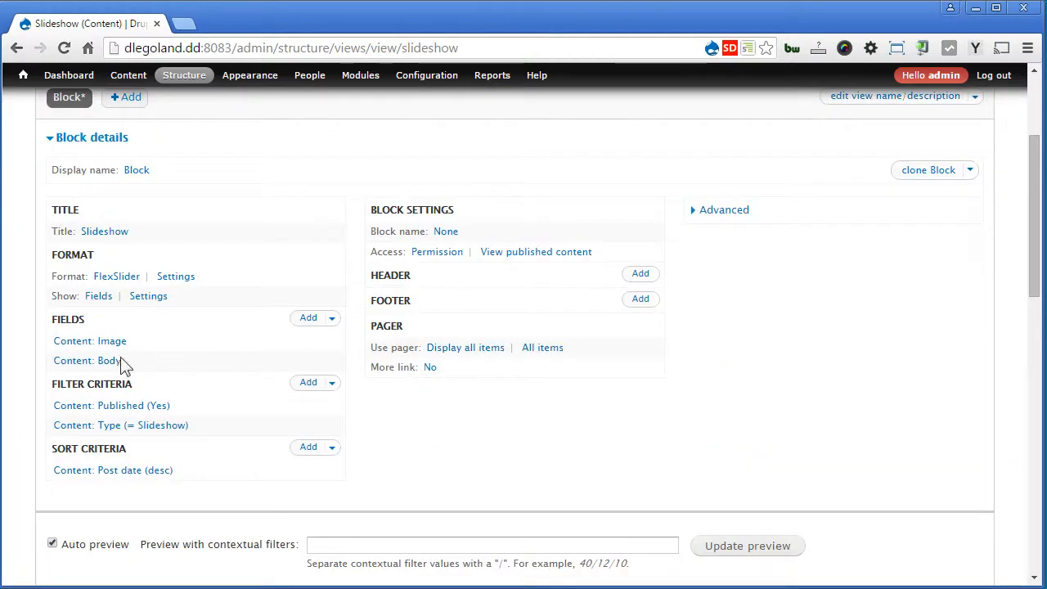
# Exclude Content: Body from display with the label 'hidden' and apply the settings
pyautogui.click(87, 360)
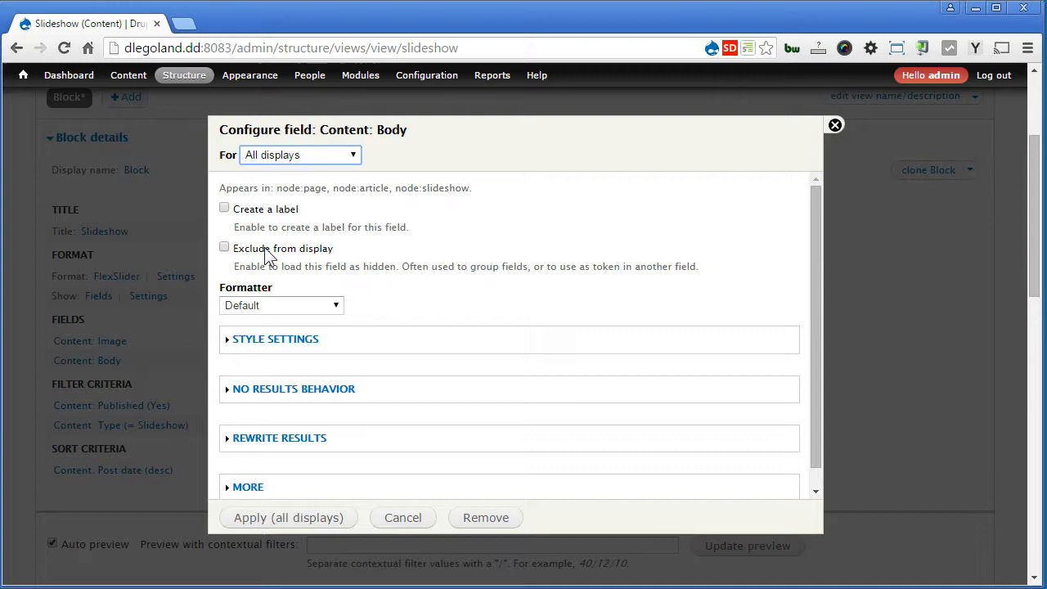
pyautogui.click(224, 208)
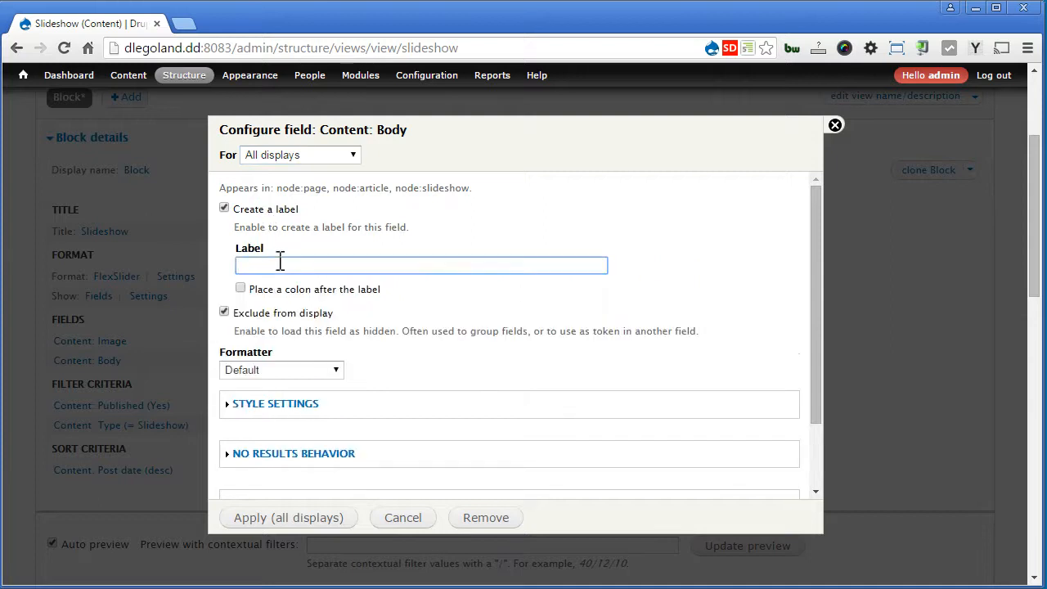
pyautogui.write('hidden')
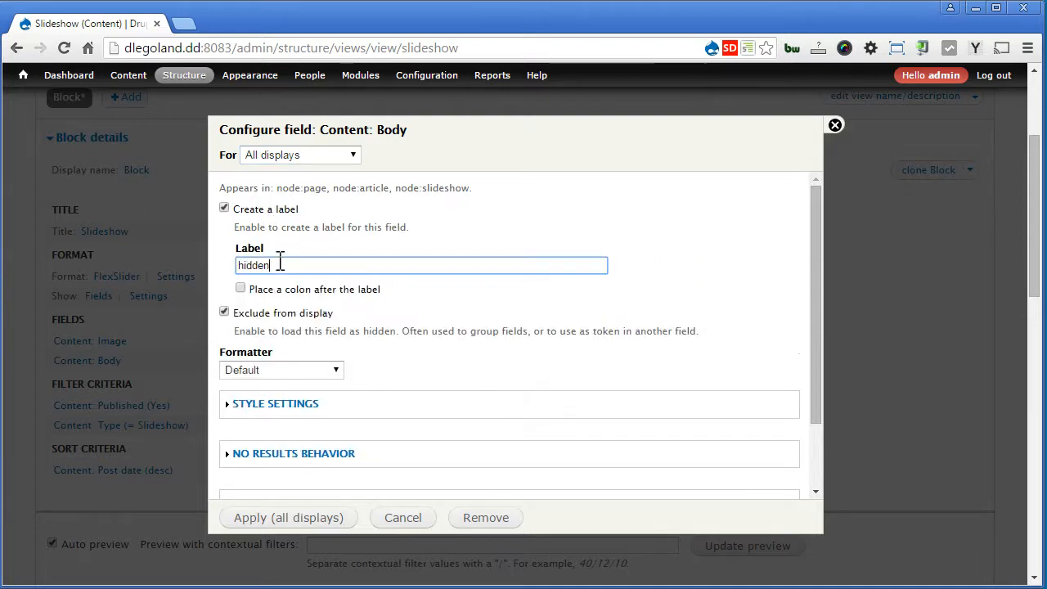
pyautogui.click(287, 517)
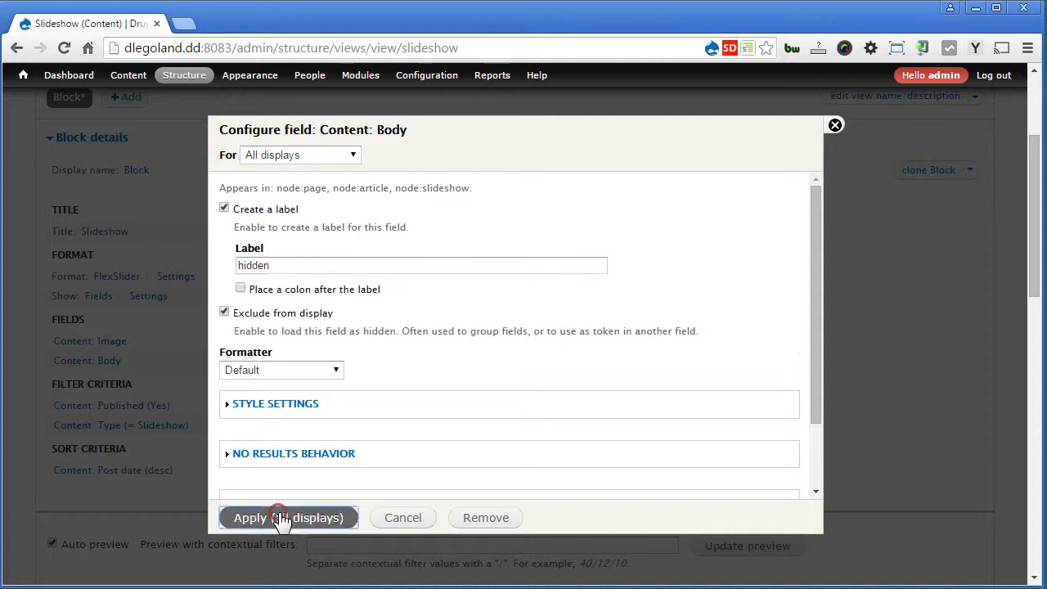
pyautogui.click(288, 517)
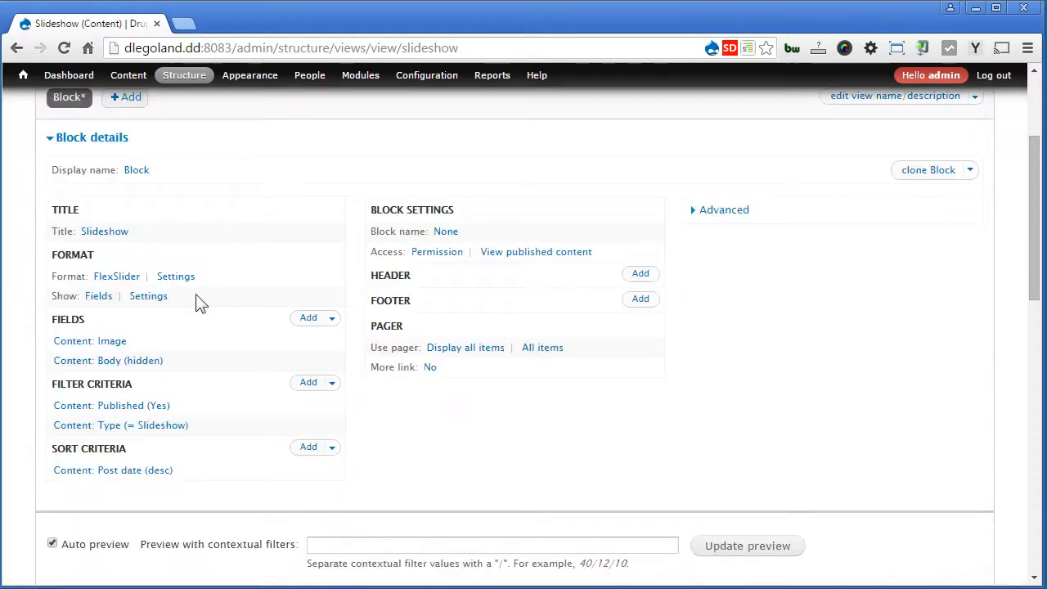
# Inspect the active slide's image field markup in the developer tools
pyautogui.scroll(-3)
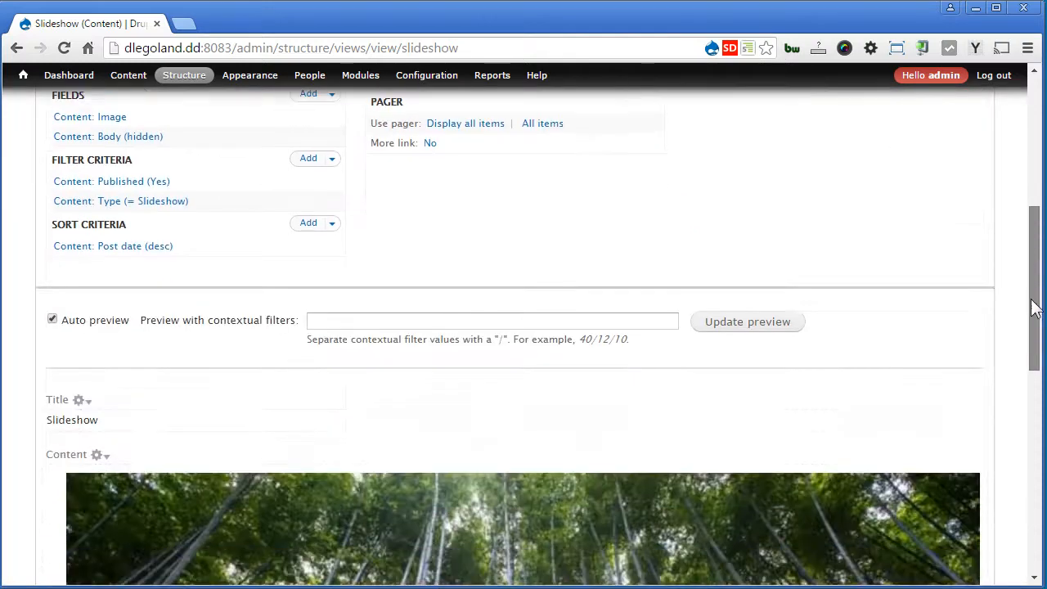
pyautogui.scroll(-3)
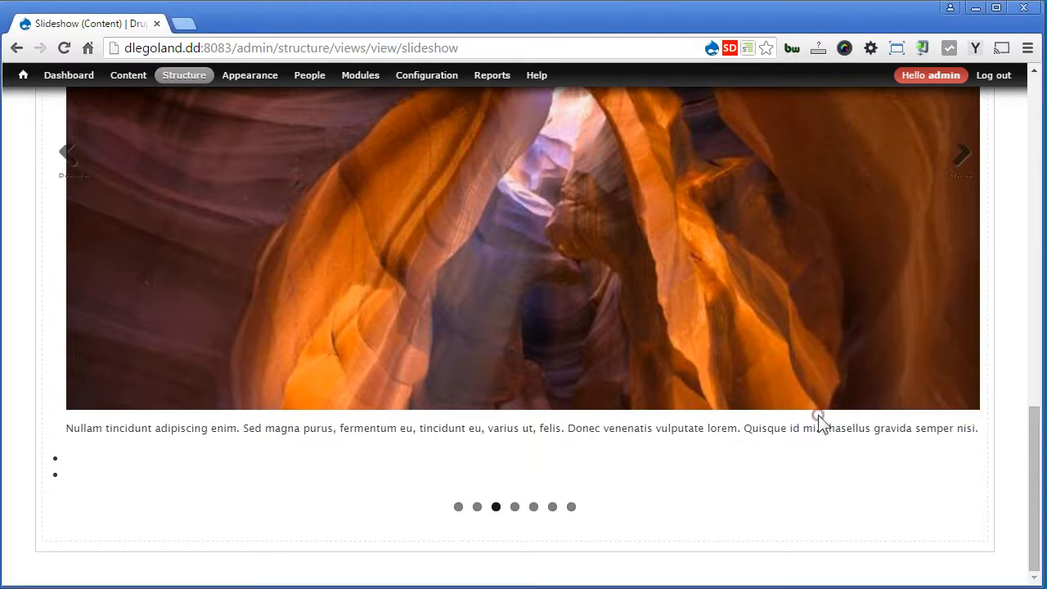
pyautogui.press('F12')
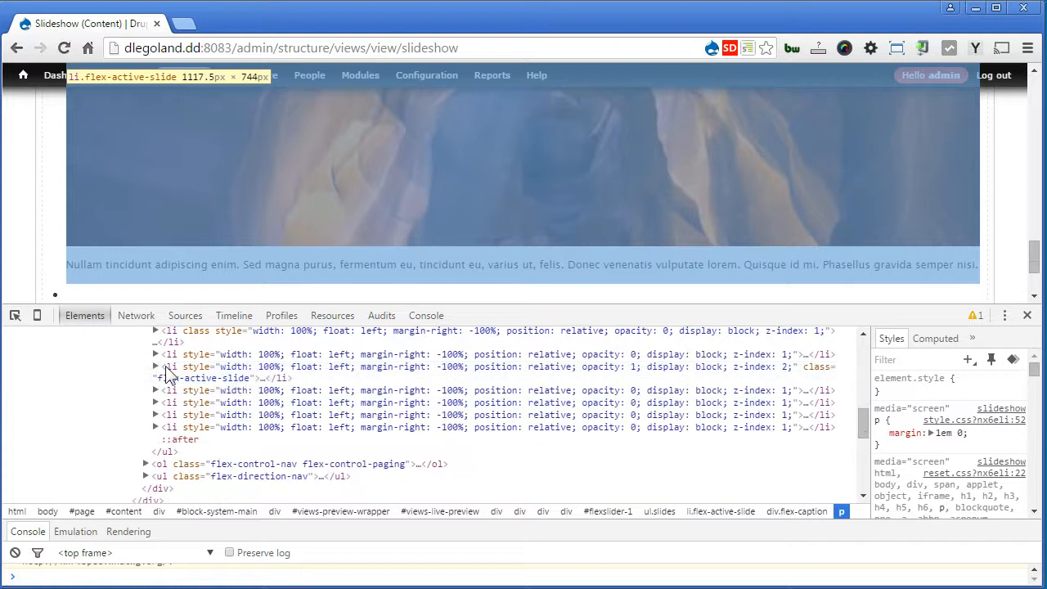
pyautogui.click(154, 366)
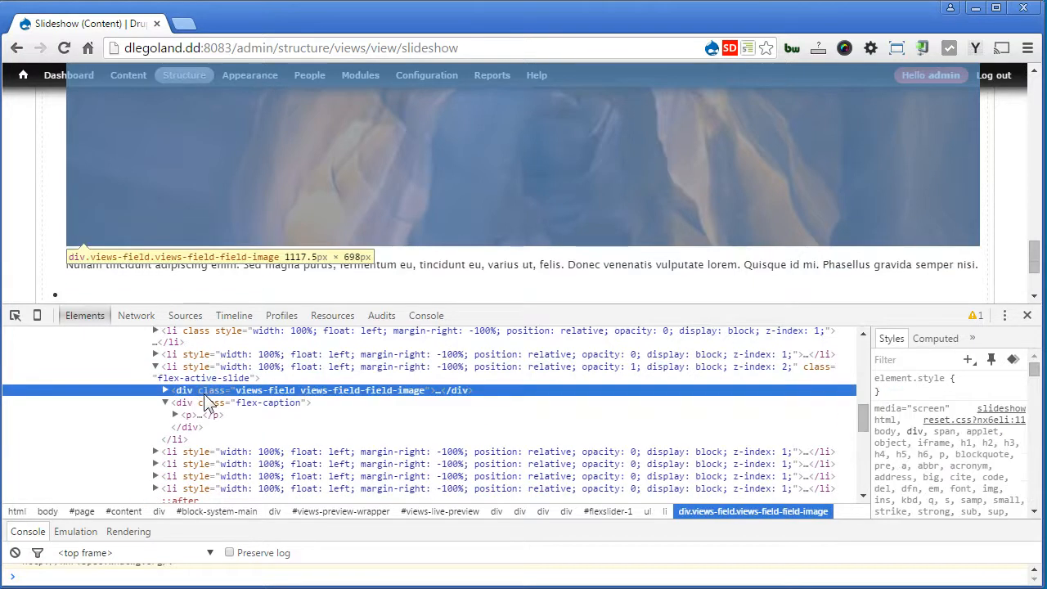
pyautogui.click(270, 402)
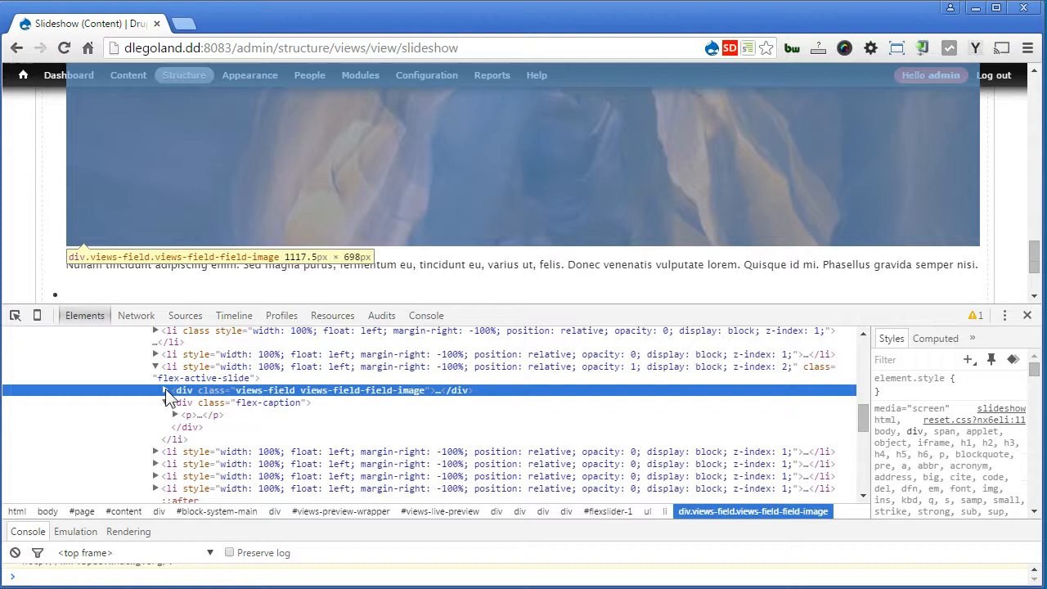
pyautogui.click(164, 389)
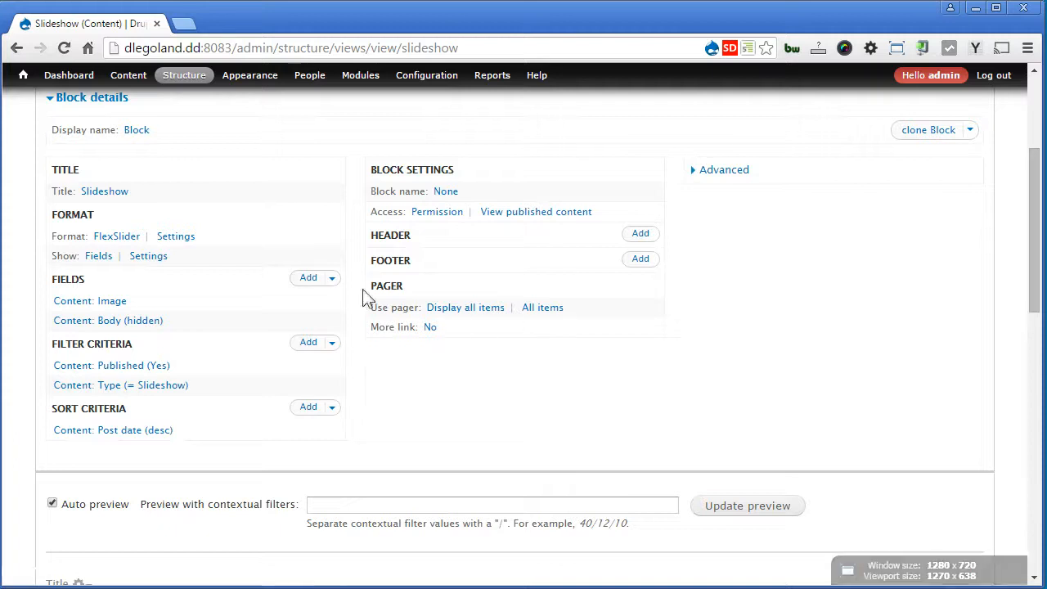
# Turn off 'Provide default field wrapper elements' in the row style, for all displays
pyautogui.click(147, 255)
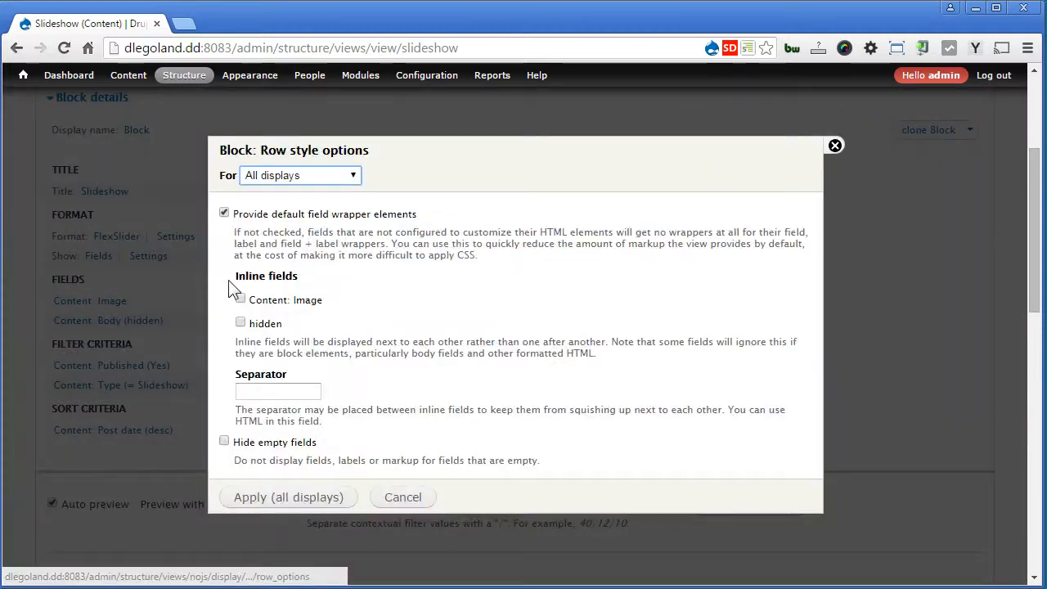
pyautogui.click(223, 213)
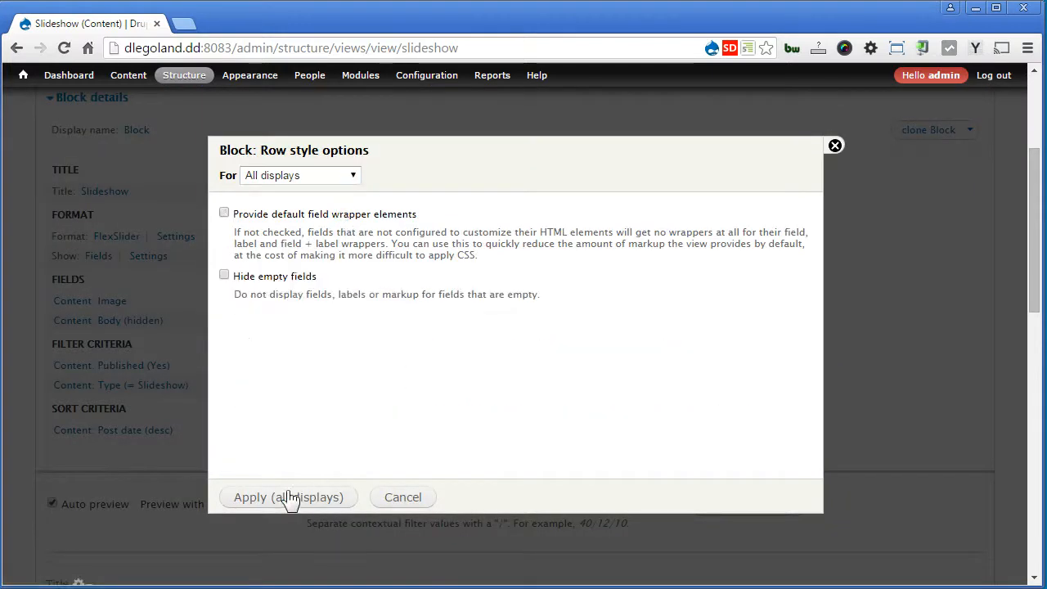
pyautogui.click(288, 498)
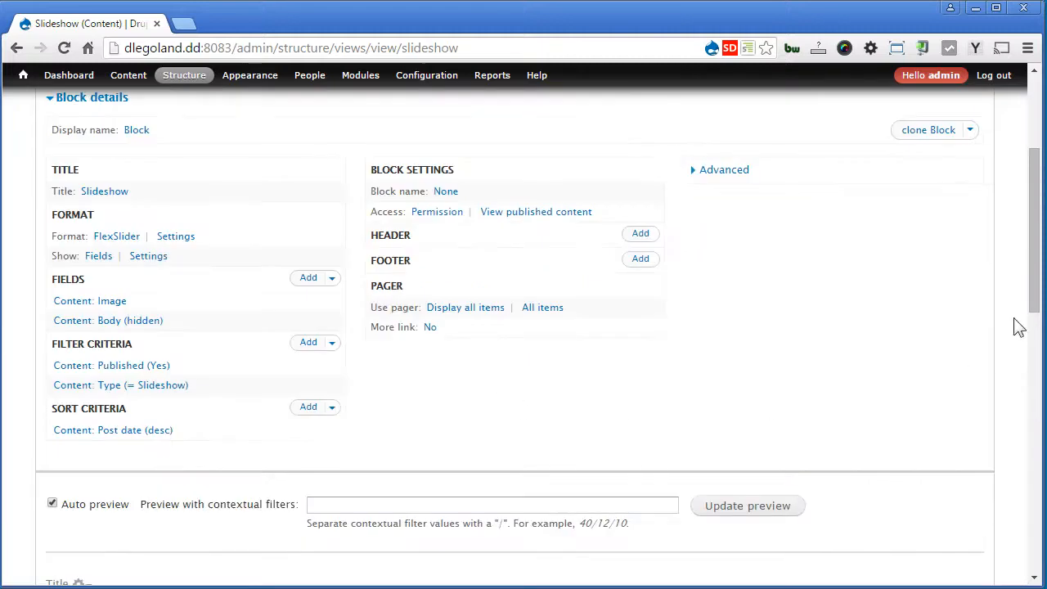
# Check the slide's list item, image and caption markup without wrappers, then leave DevTools
pyautogui.scroll(-3)
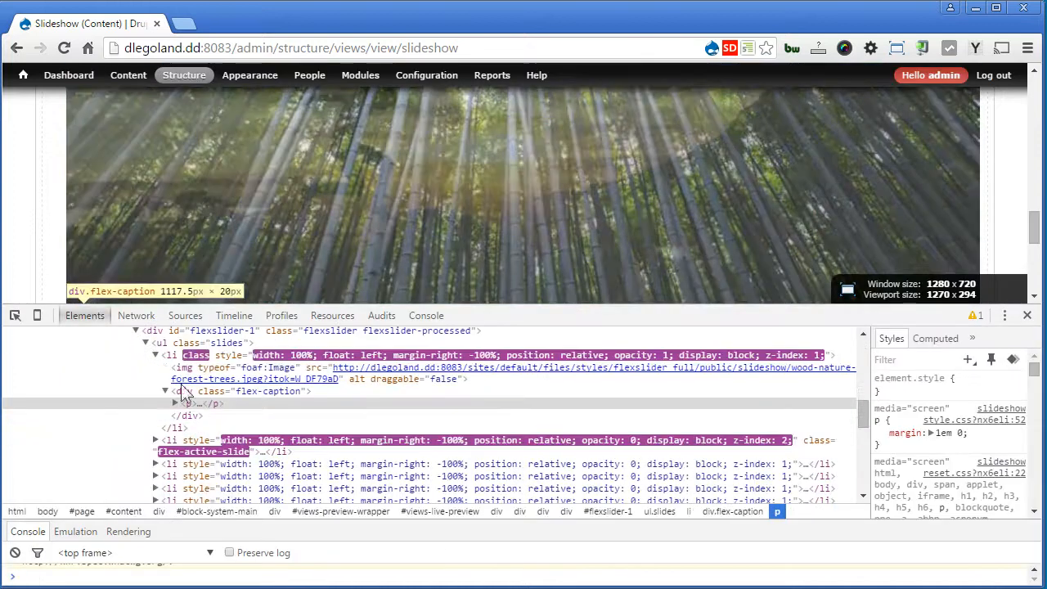
pyautogui.click(171, 355)
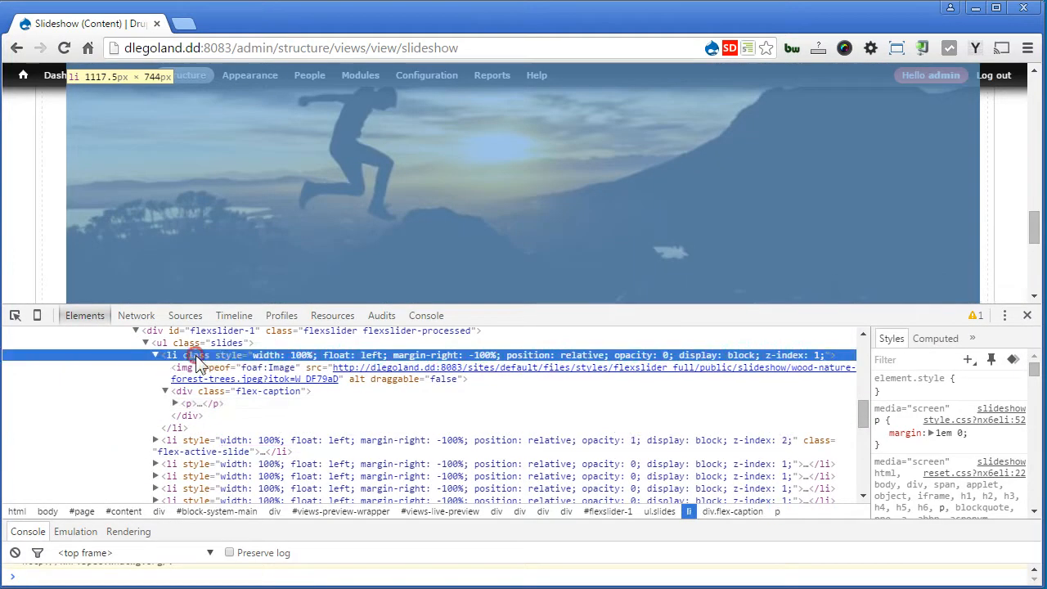
pyautogui.click(196, 373)
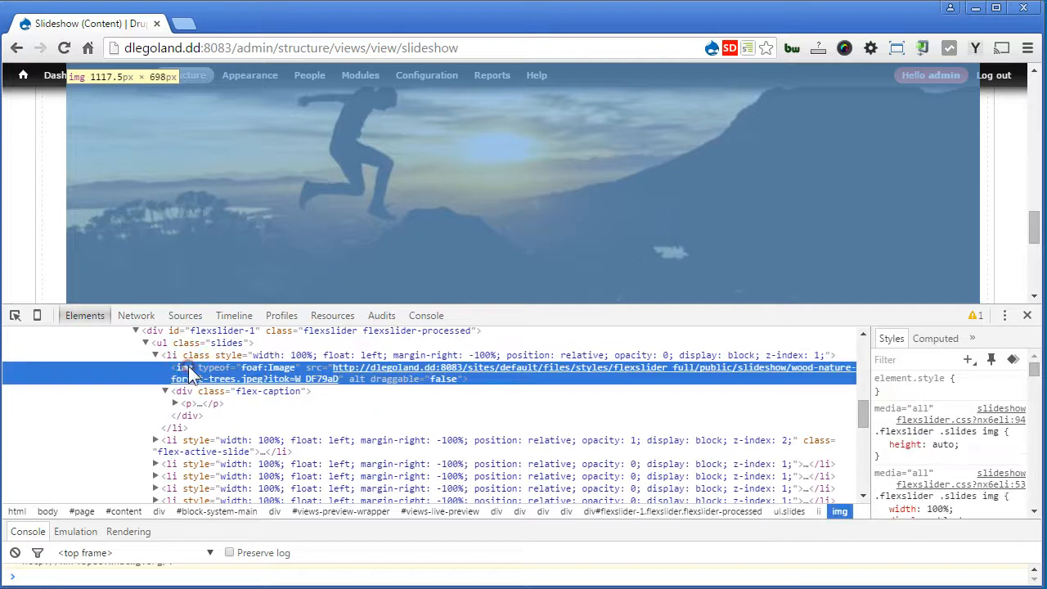
pyautogui.click(268, 391)
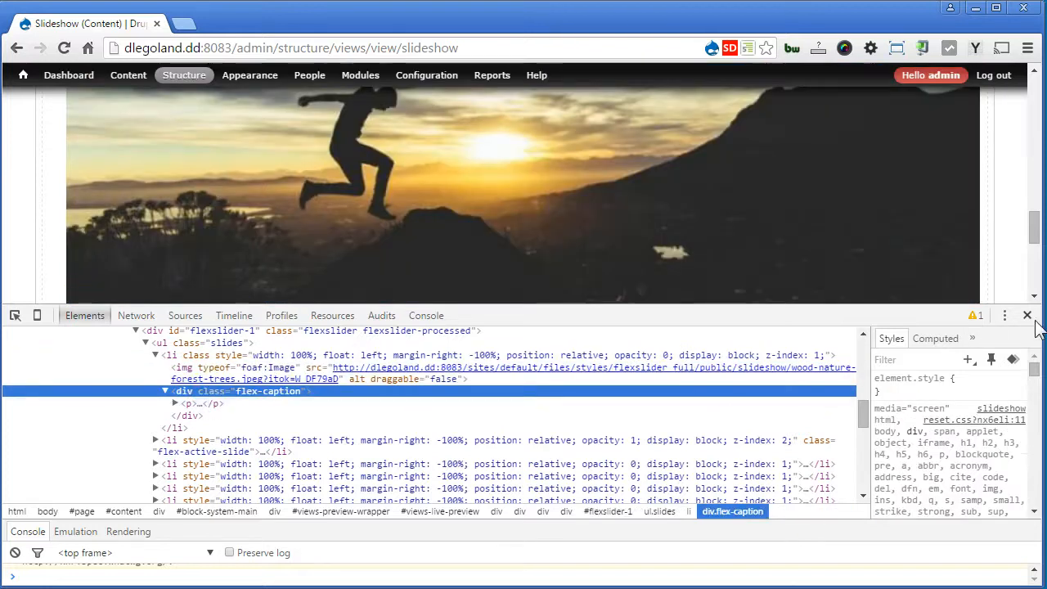
pyautogui.click(1027, 314)
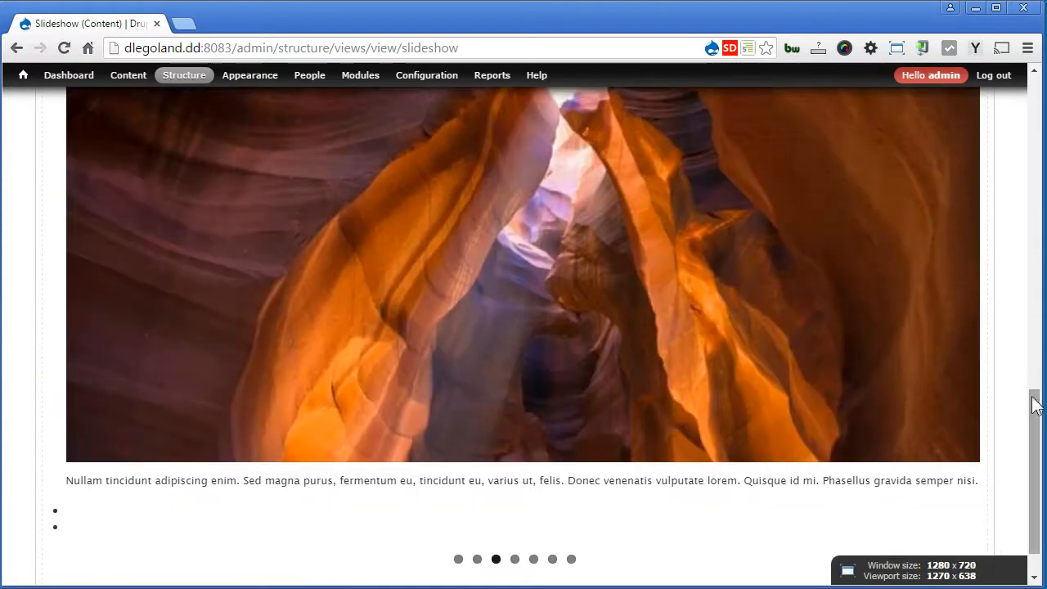
# Save the Slideshow view and head toward the Structure menu
pyautogui.scroll(3)
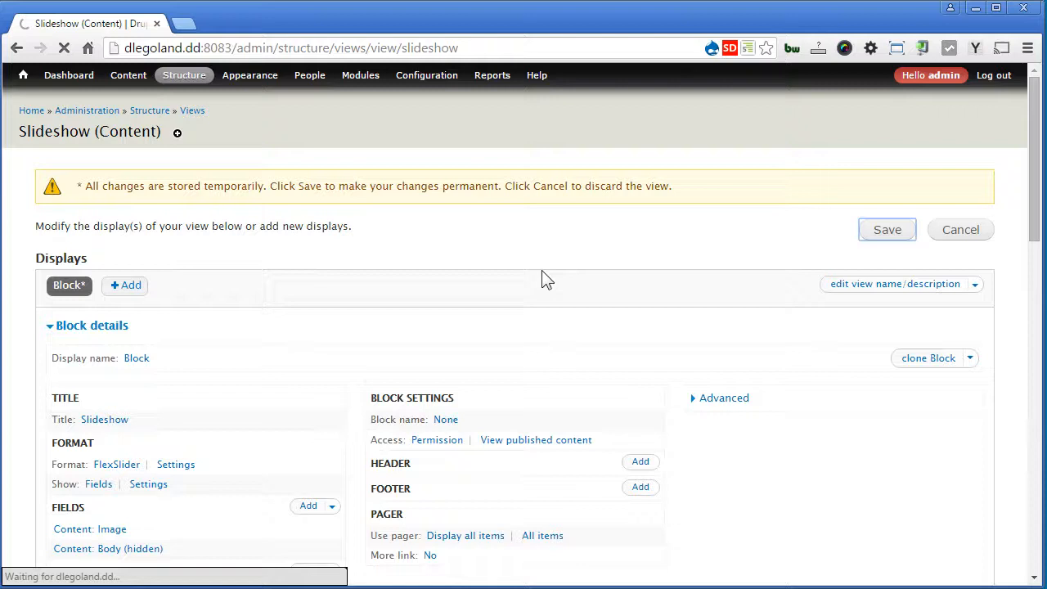
pyautogui.click(886, 229)
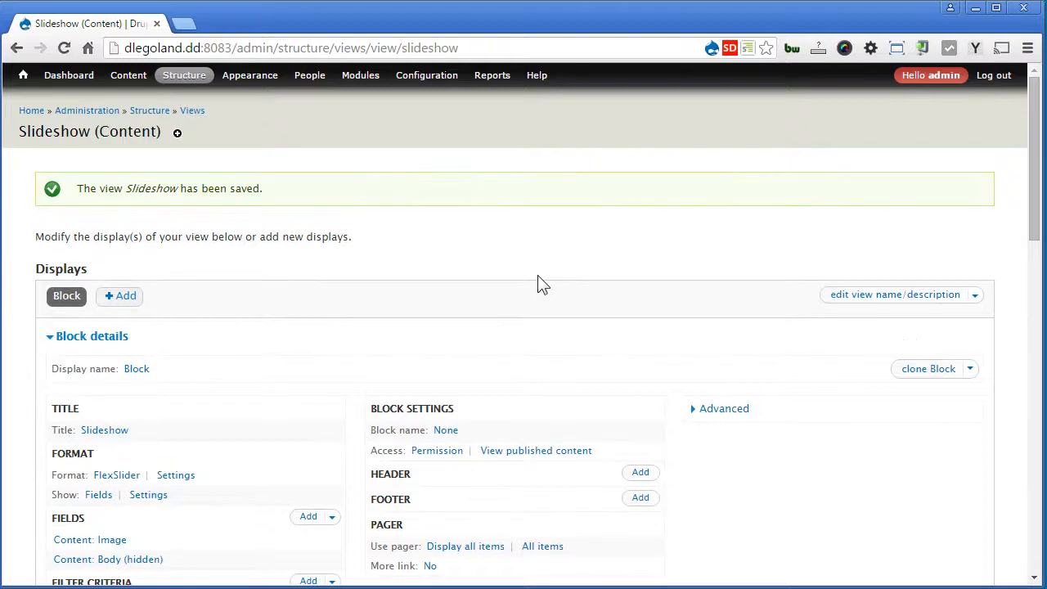
pyautogui.click(183, 75)
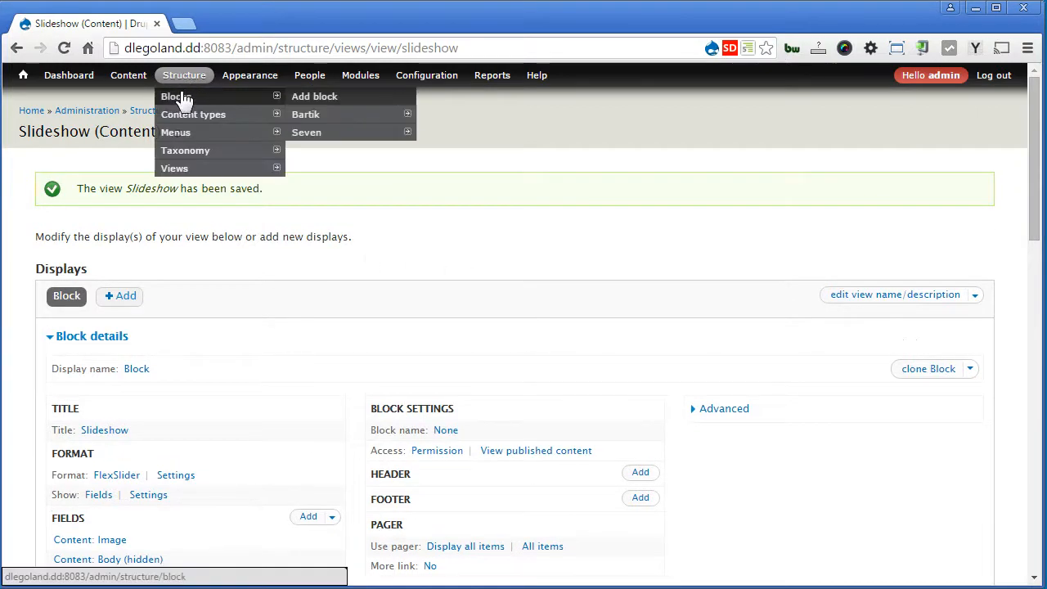
# Go to Structure > Blocks and configure the View: Slideshow block
pyautogui.click(174, 96)
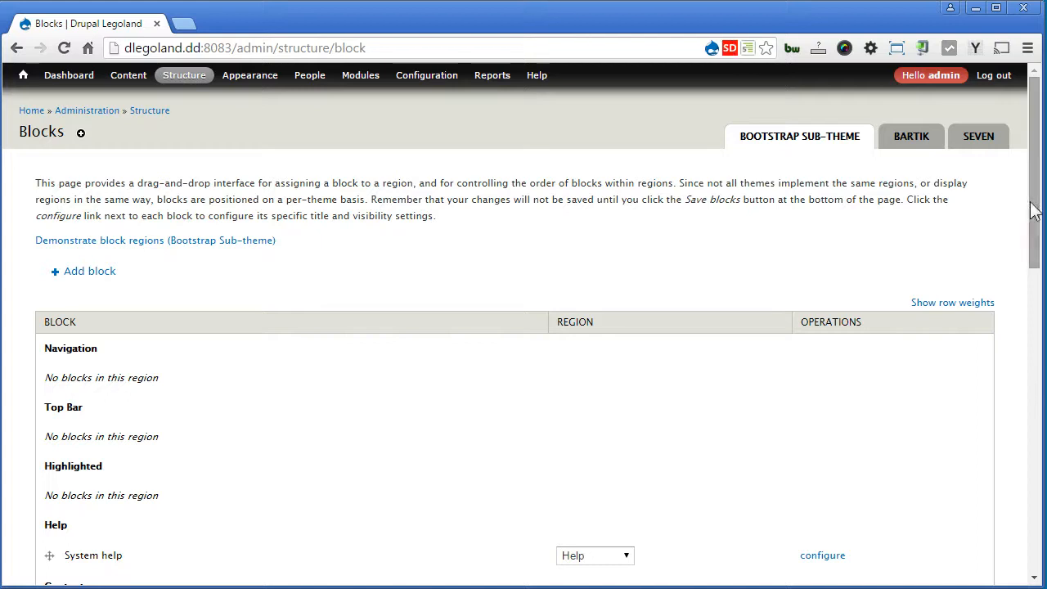
pyautogui.scroll(-3)
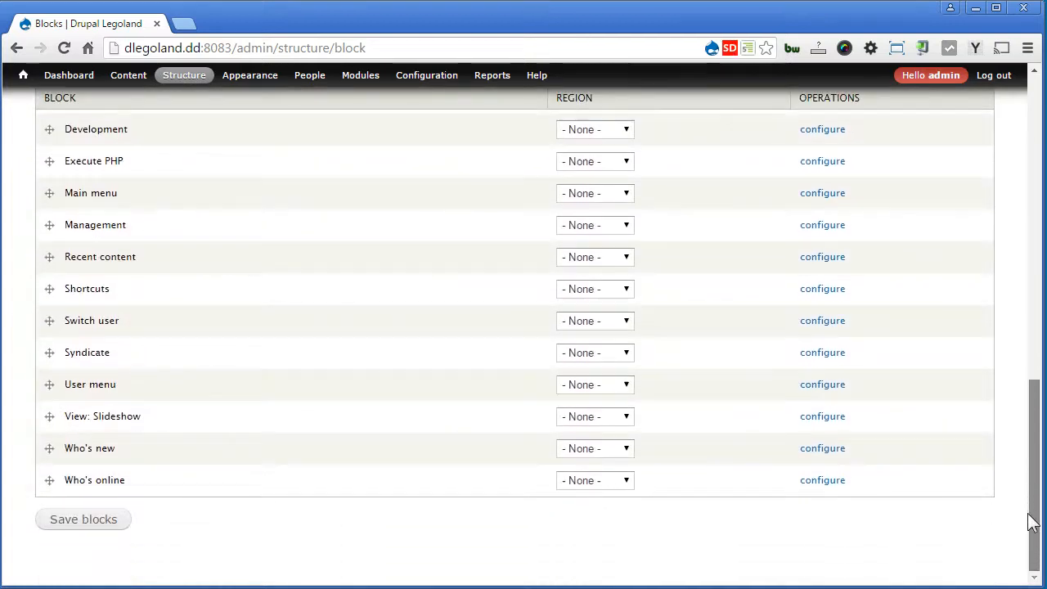
pyautogui.moveTo(482, 449)
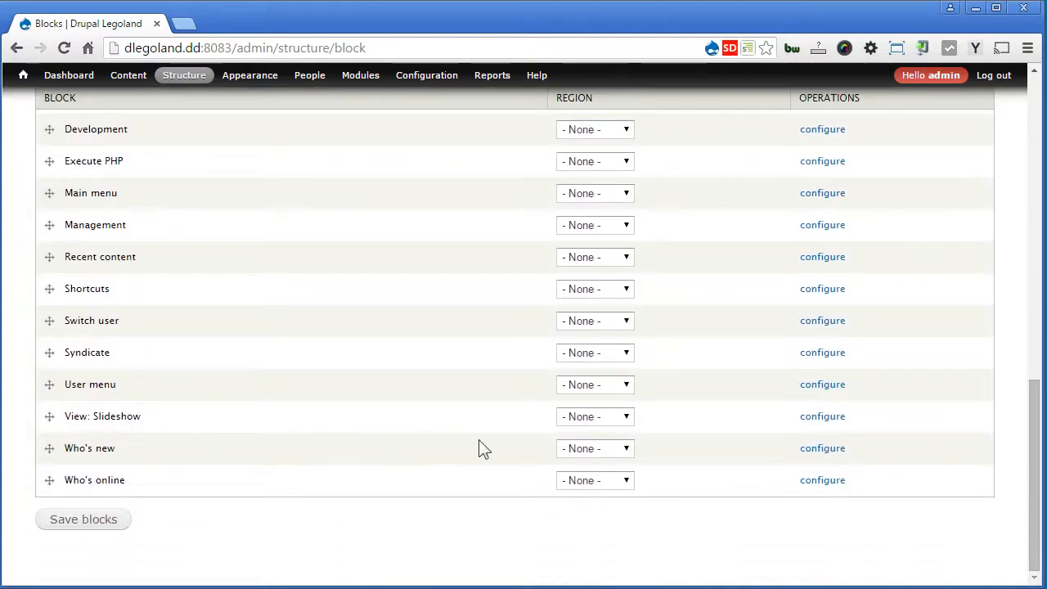
pyautogui.click(821, 415)
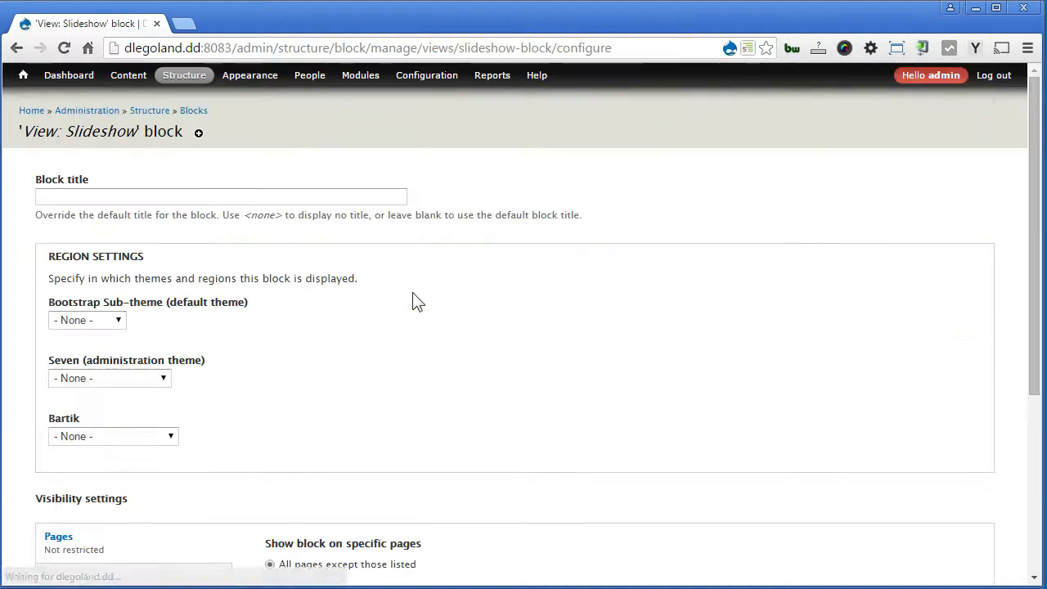
# Set block title <none>, a Bootstrap Sub-theme region, show only on <front>, and save the block
pyautogui.click(221, 196)
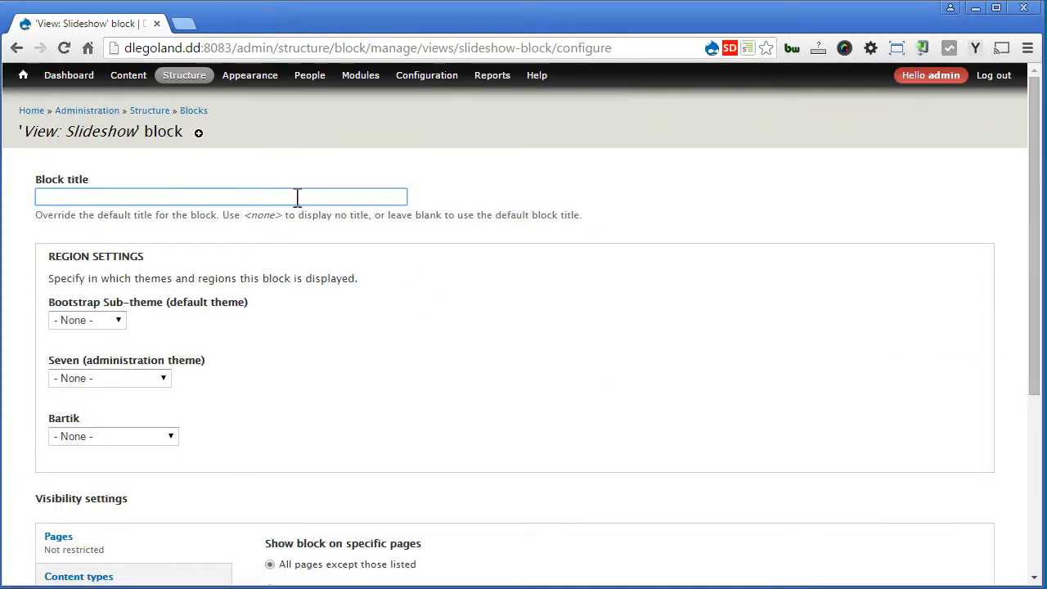
pyautogui.write('<none>')
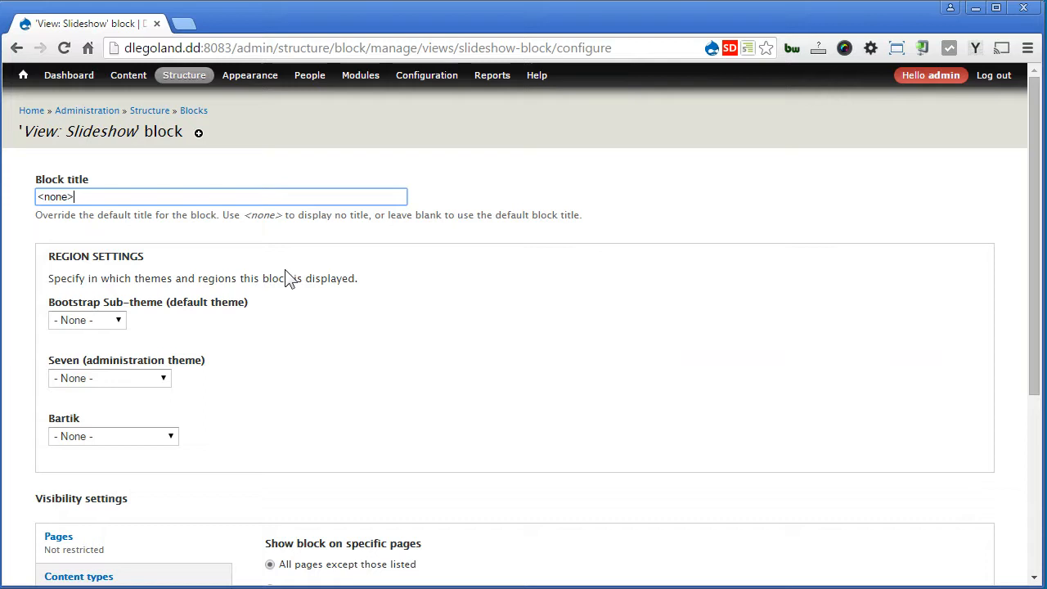
pyautogui.click(85, 319)
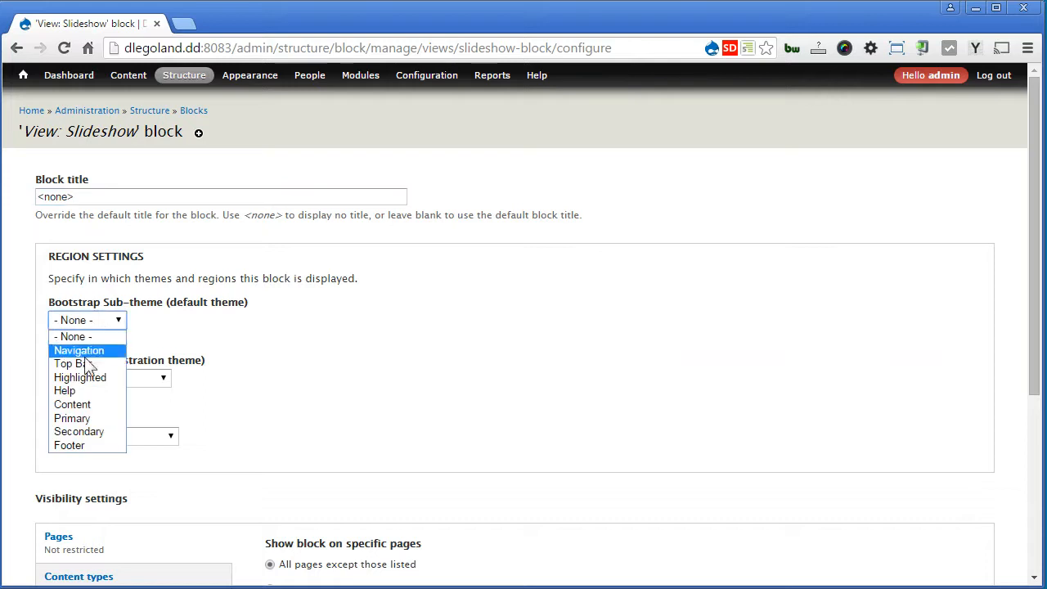
pyautogui.click(72, 404)
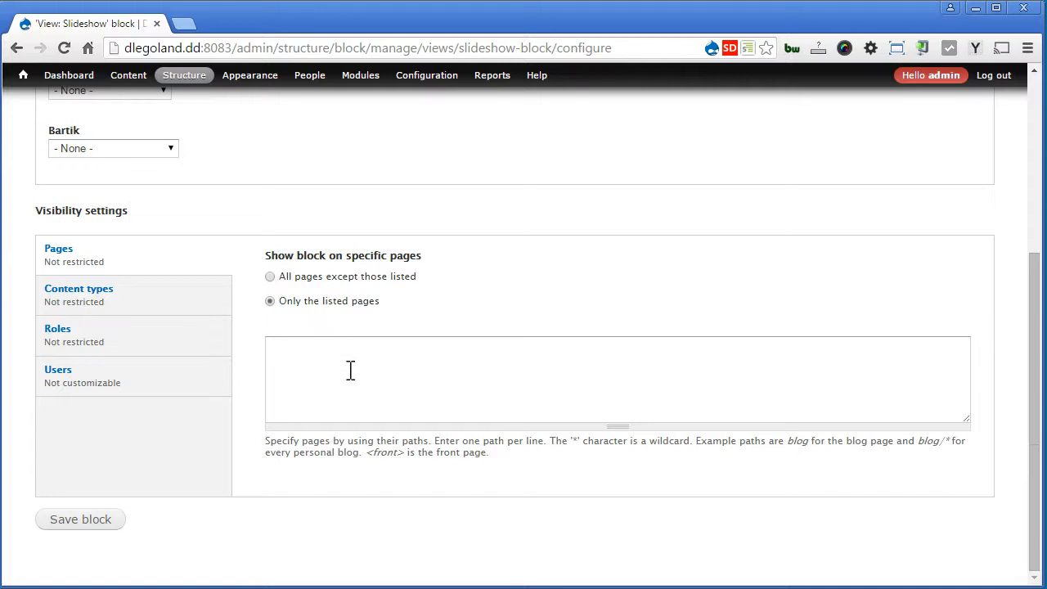
pyautogui.write('<front>')
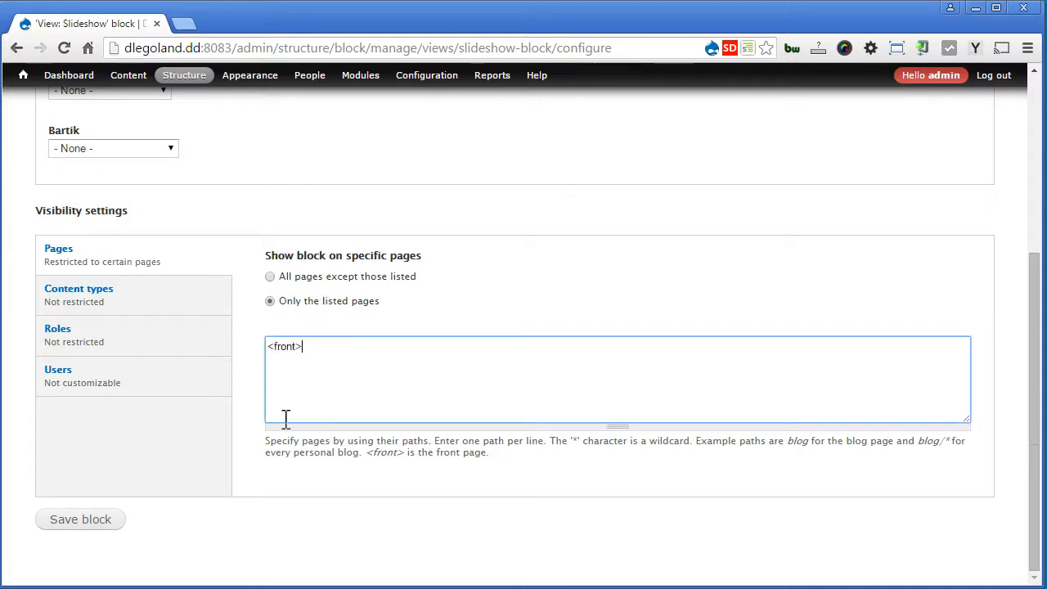
pyautogui.click(81, 518)
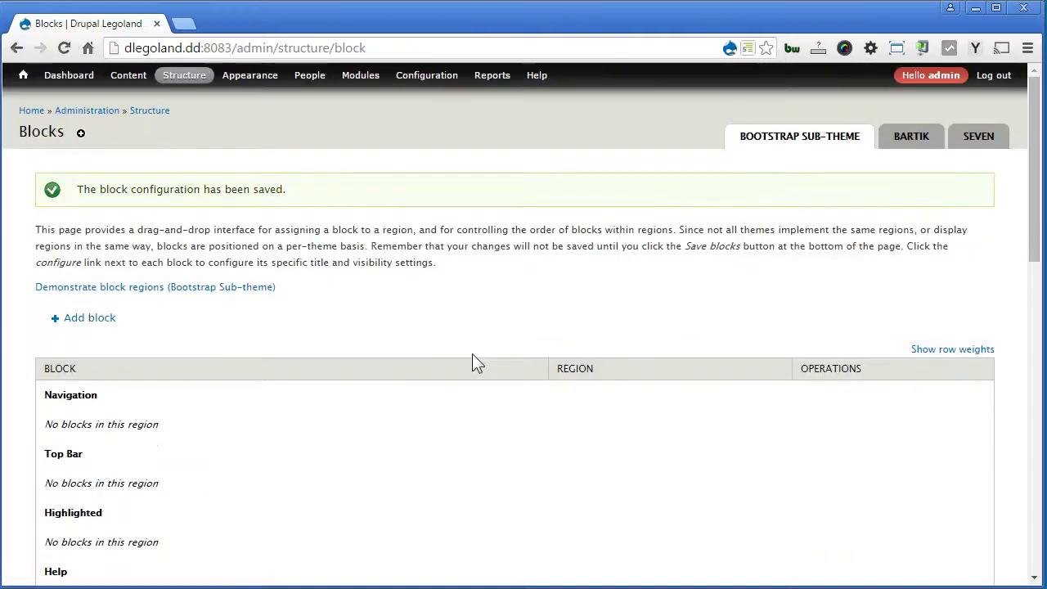
# Go to the front page showing the slideshow and start inspecting its caption in DevTools
pyautogui.click(23, 75)
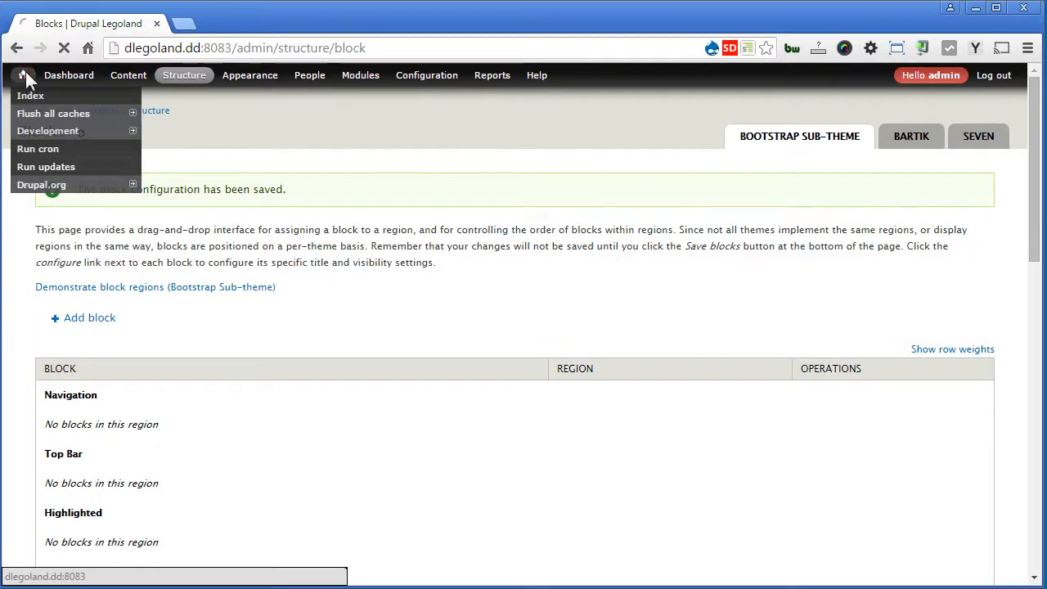
pyautogui.click(23, 76)
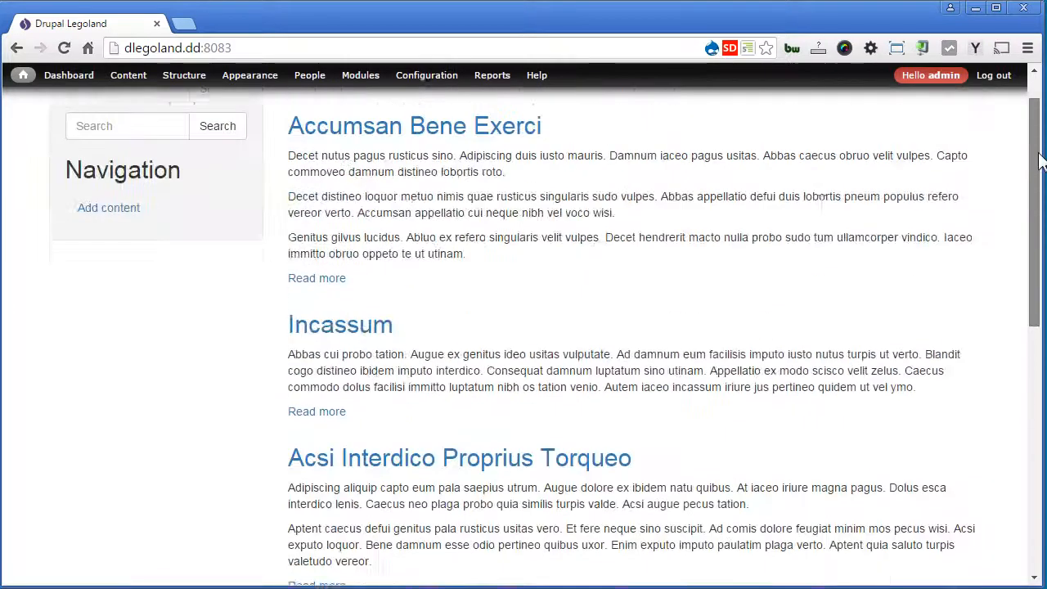
pyautogui.click(183, 75)
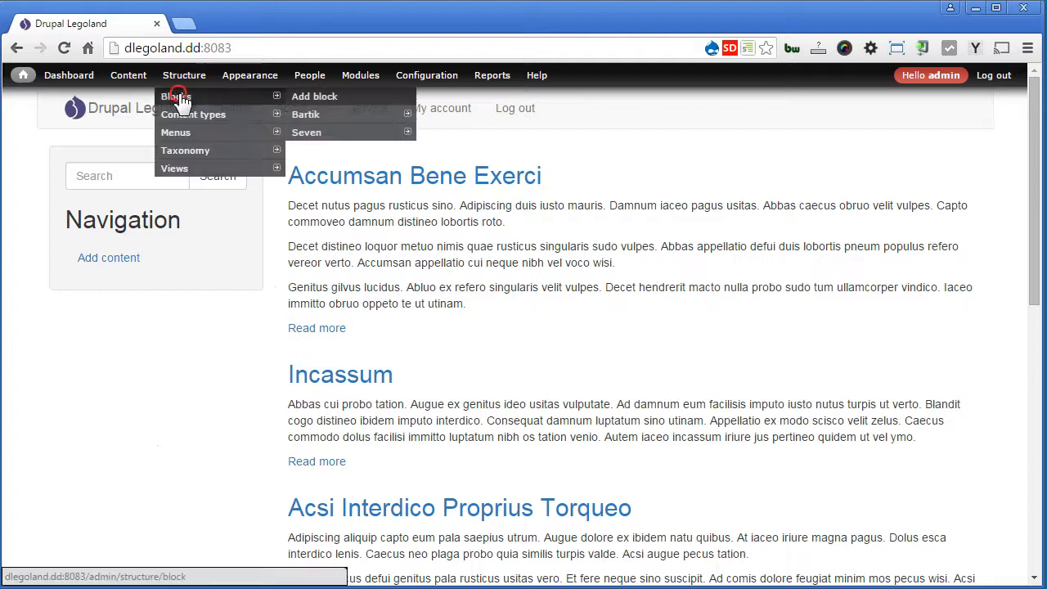
pyautogui.click(177, 97)
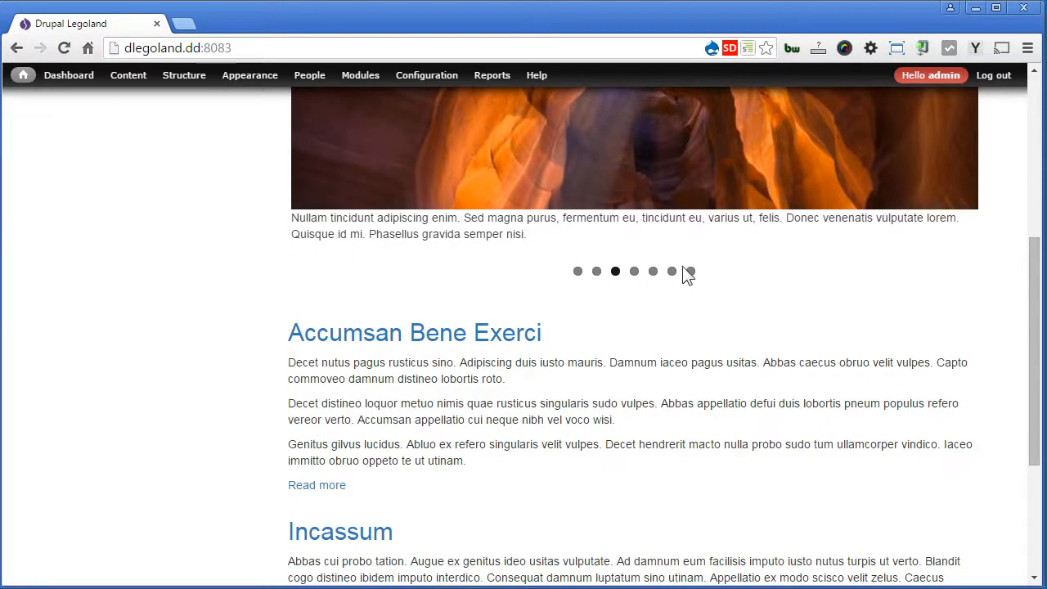
pyautogui.moveTo(548, 256)
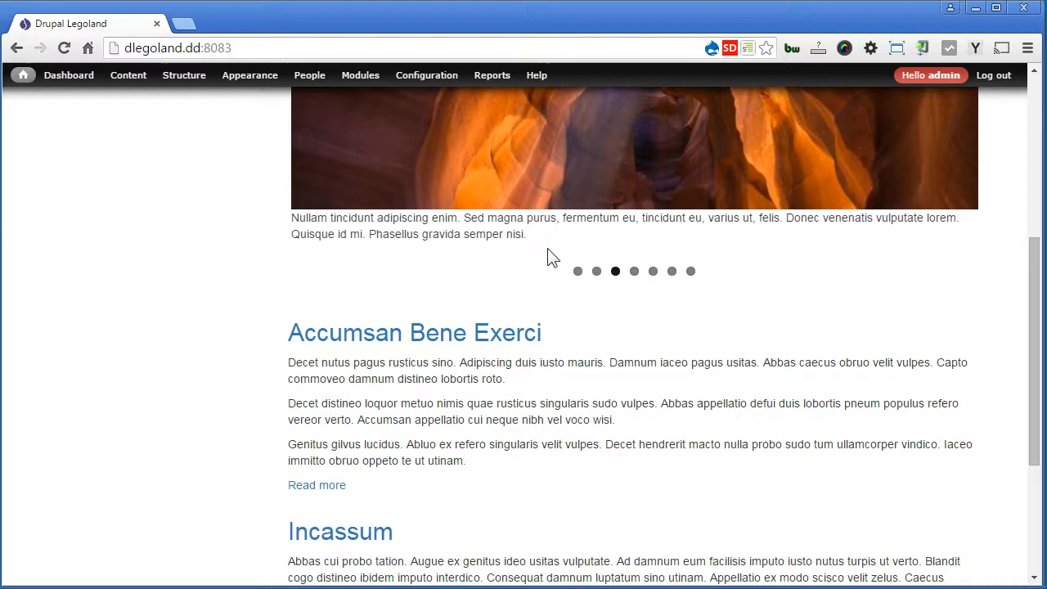
pyautogui.moveTo(491, 196)
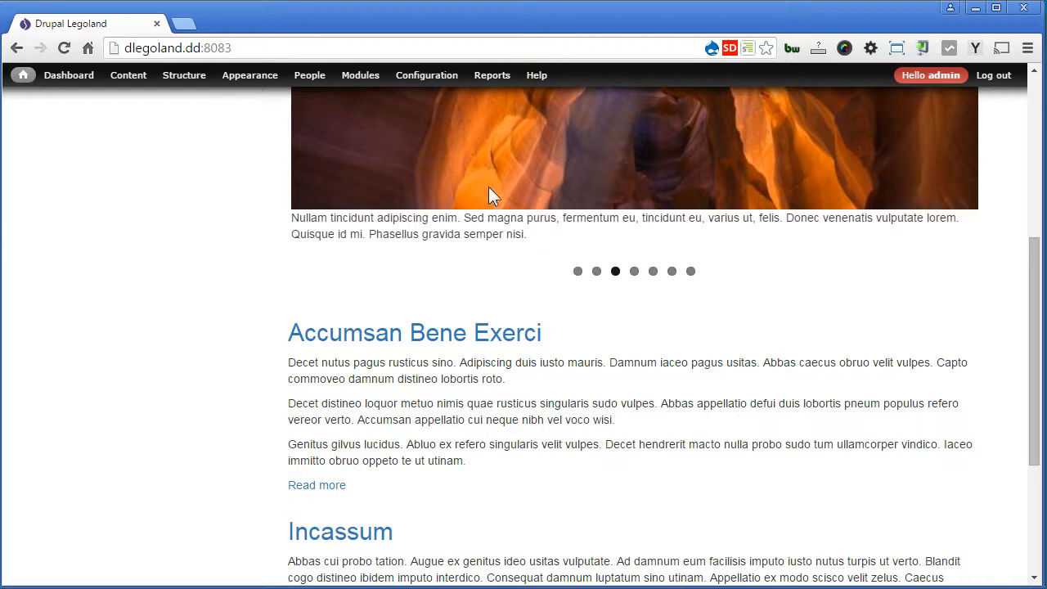
pyautogui.moveTo(794, 339)
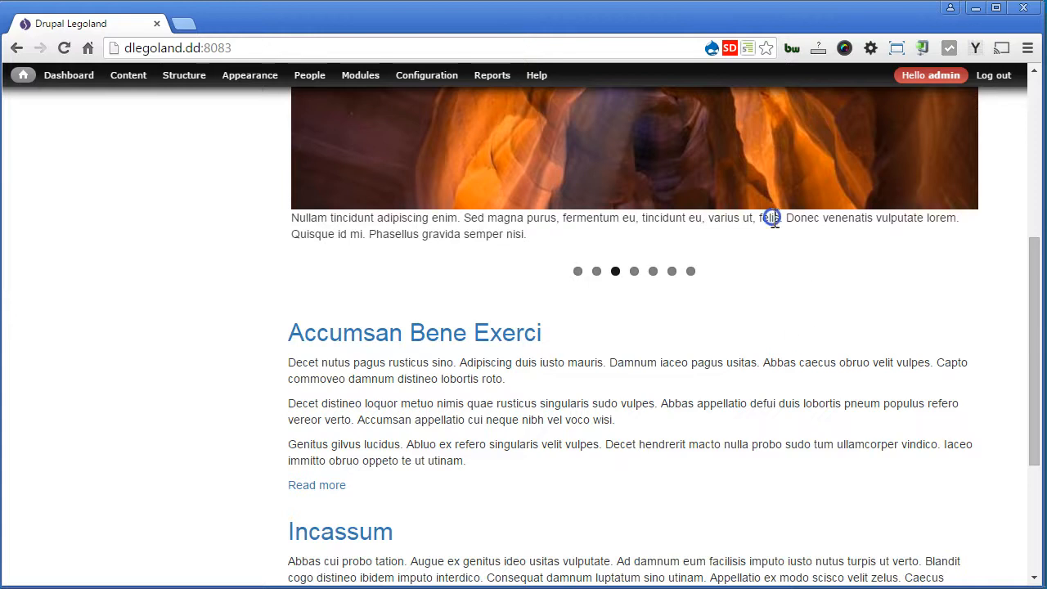
pyautogui.press('F12')
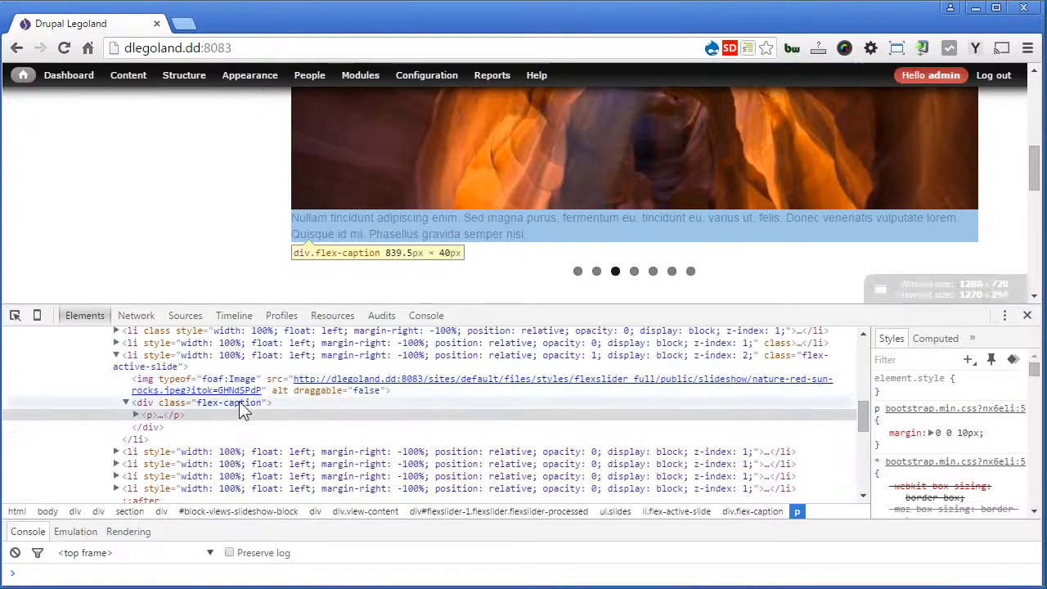
# Add a .flex-caption rule with position absolute and bottom, left, right 0
pyautogui.click(229, 403)
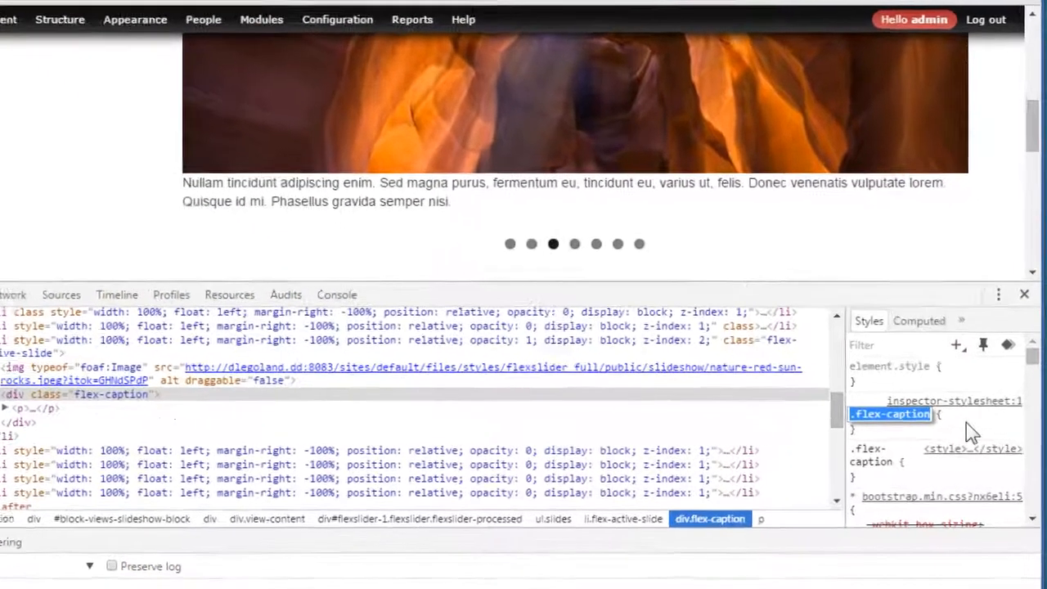
pyautogui.scroll(-3)
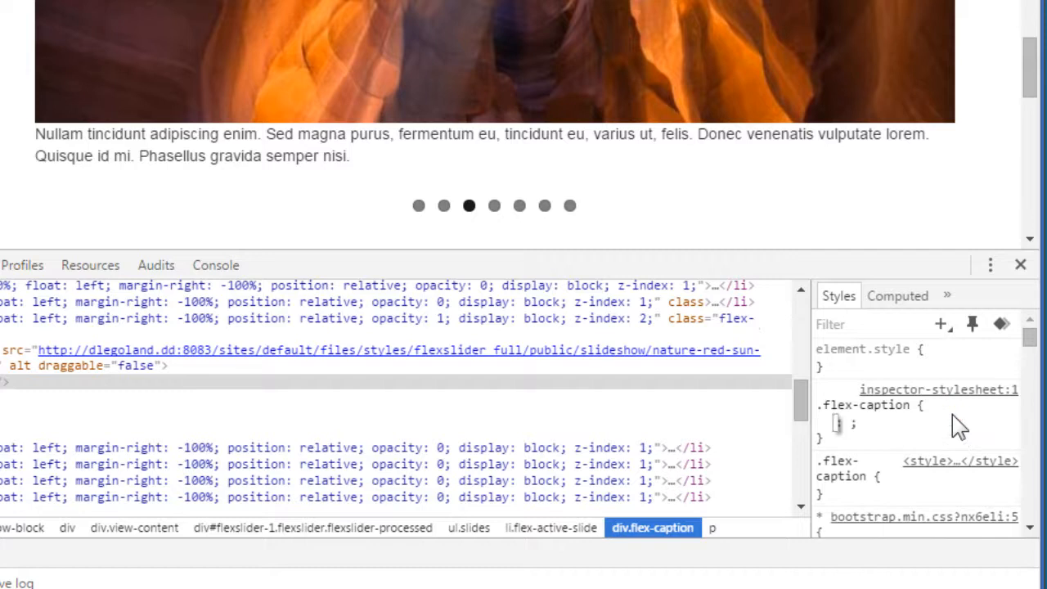
pyautogui.write('position')
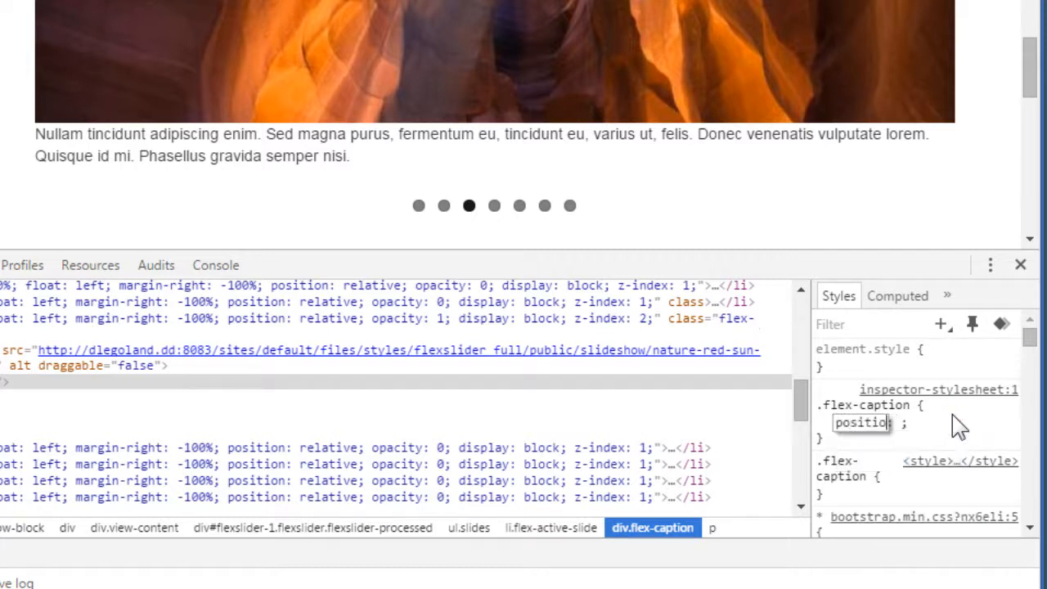
pyautogui.write('absolute;')
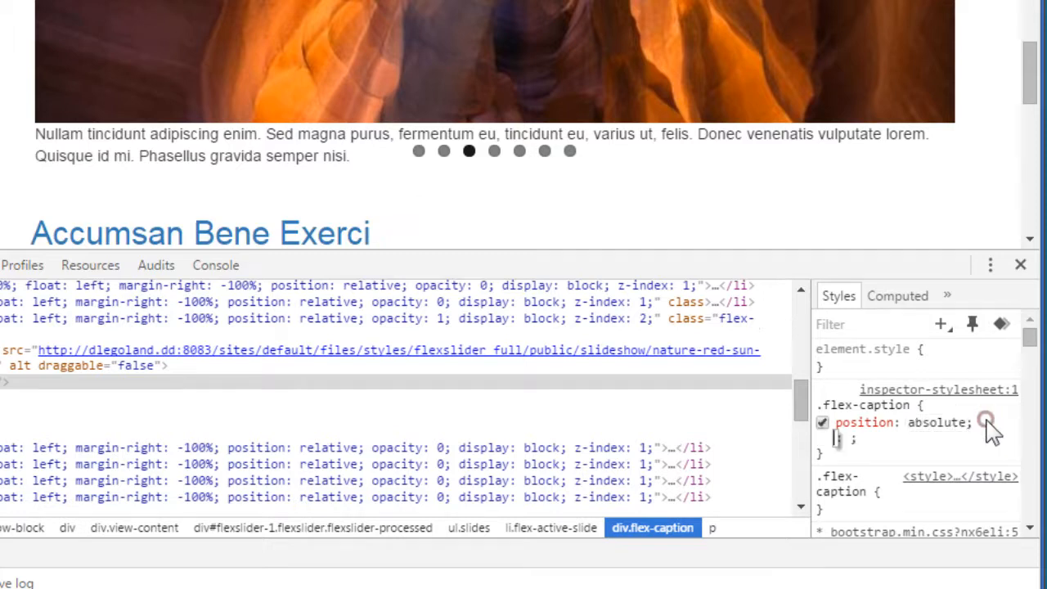
pyautogui.write('bottom')
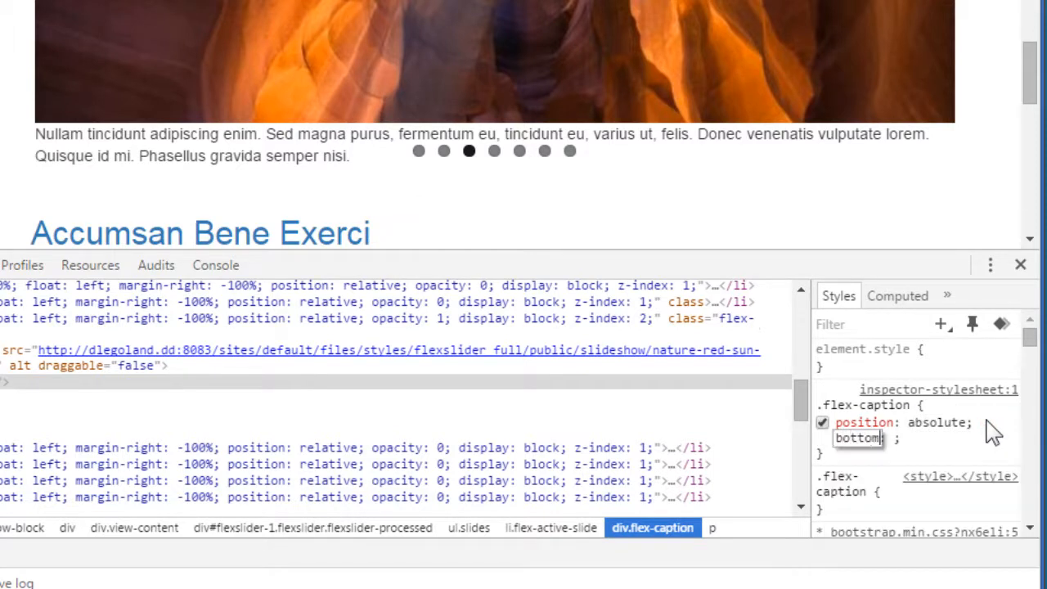
pyautogui.write('0;')
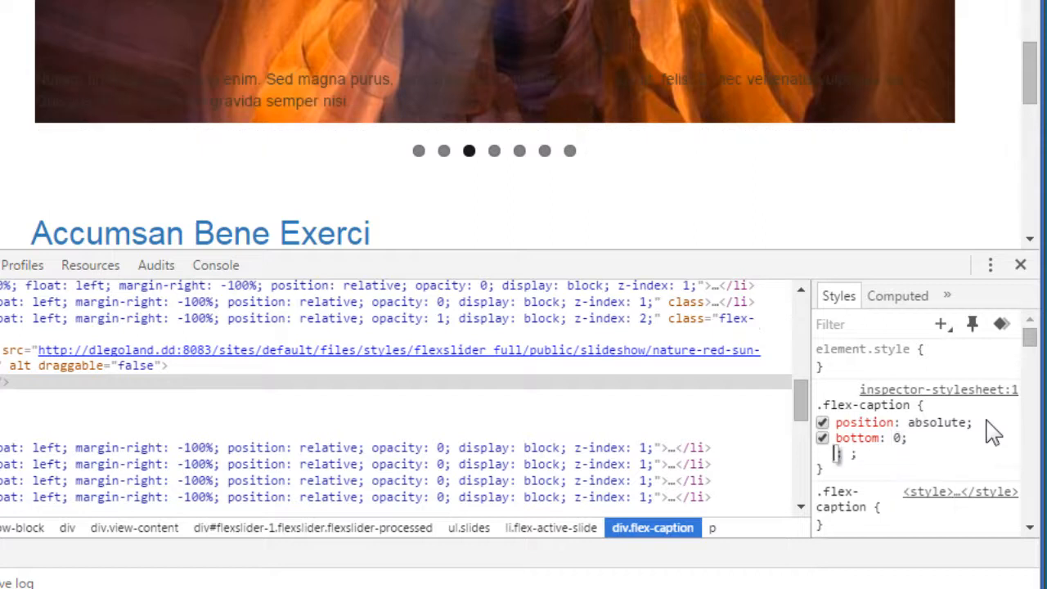
pyautogui.write('left: ;')
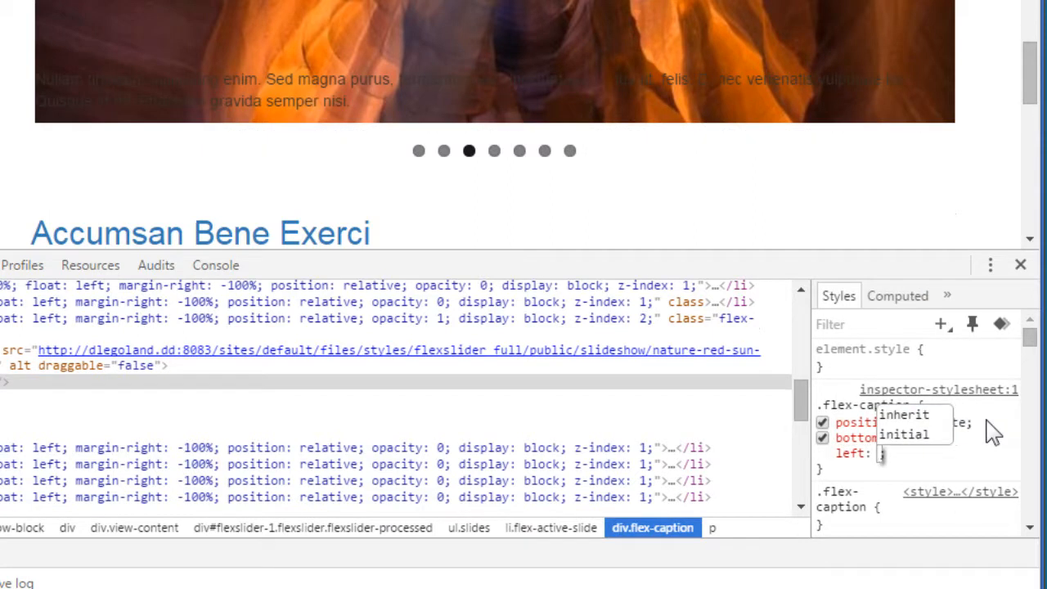
pyautogui.write('right: 0;')
pyautogui.write('background: #')
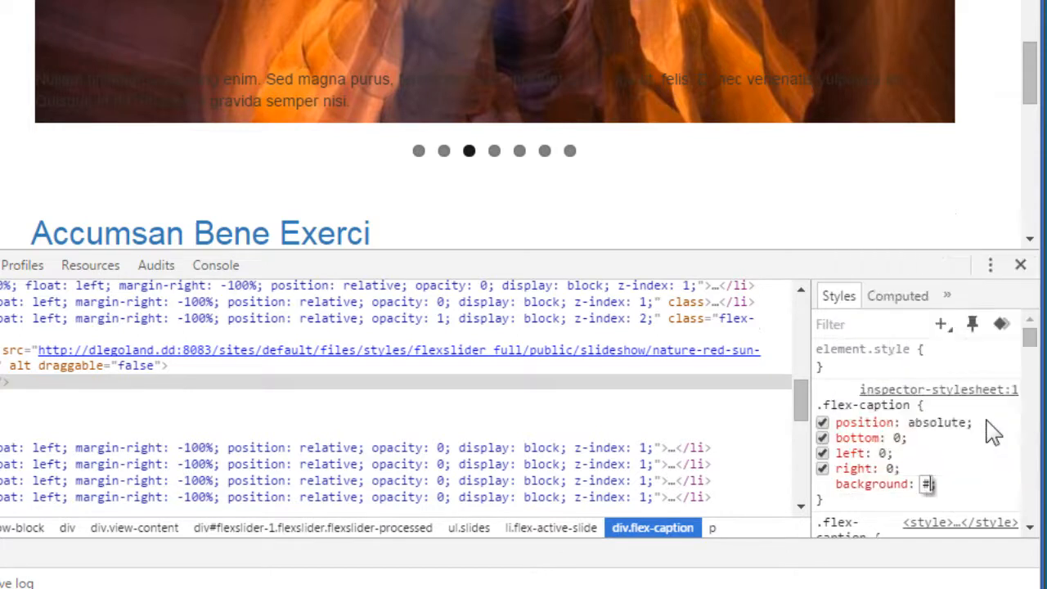
# Give the caption a #000 background and lower its alpha to make it translucent
pyautogui.write('000;')
pyautogui.write('padding: 10px;')
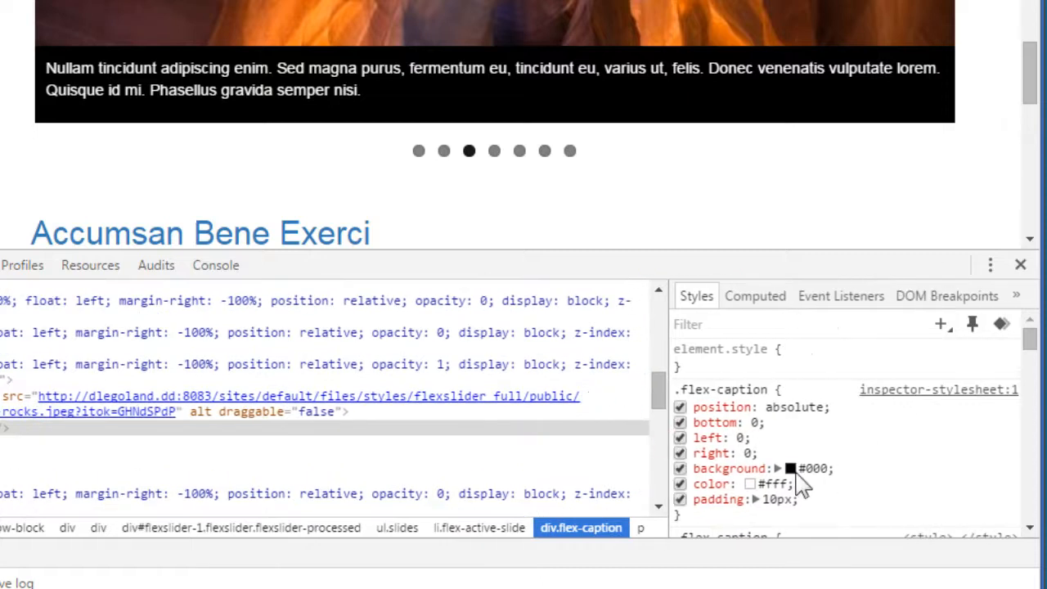
pyautogui.click(790, 468)
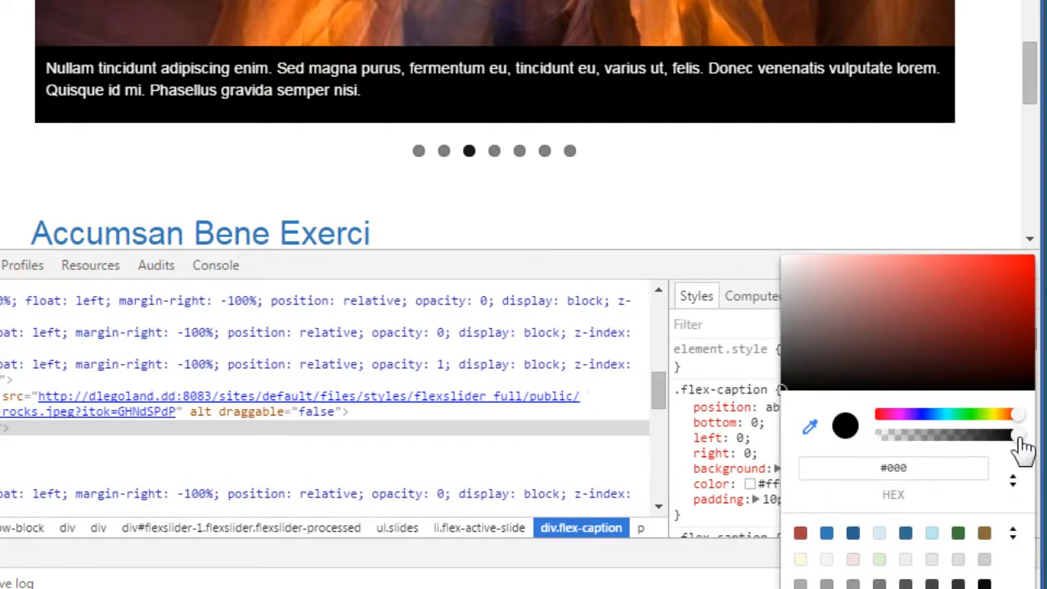
pyautogui.moveTo(1022, 435); pyautogui.dragTo(947, 435)
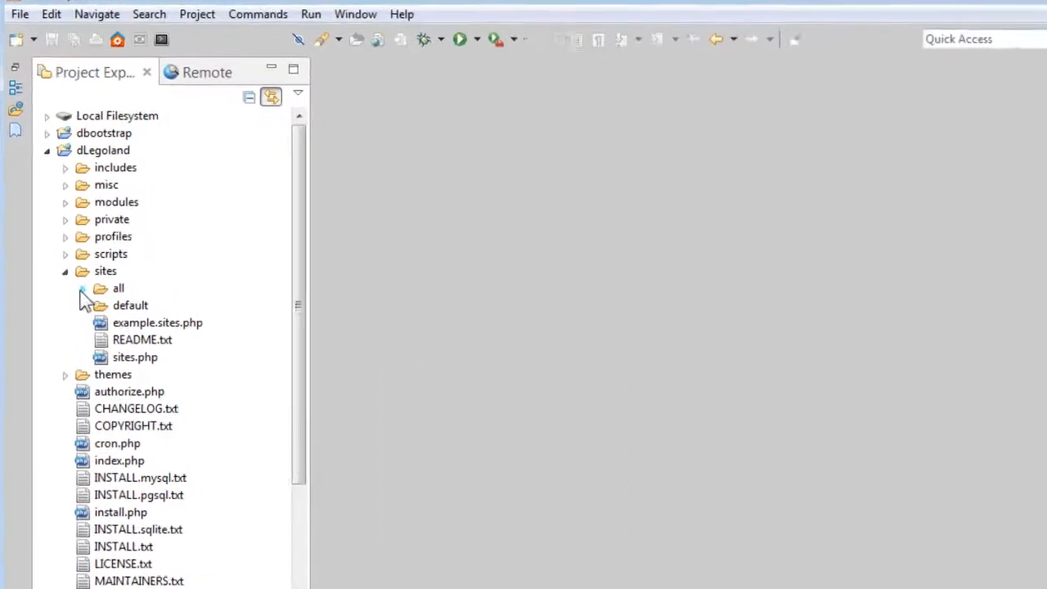
# Add a 'Slideshow - Flexslider' comment and the .flex-caption rule to bootstrap_subtheme/css/style.css and save
pyautogui.click(99, 288)
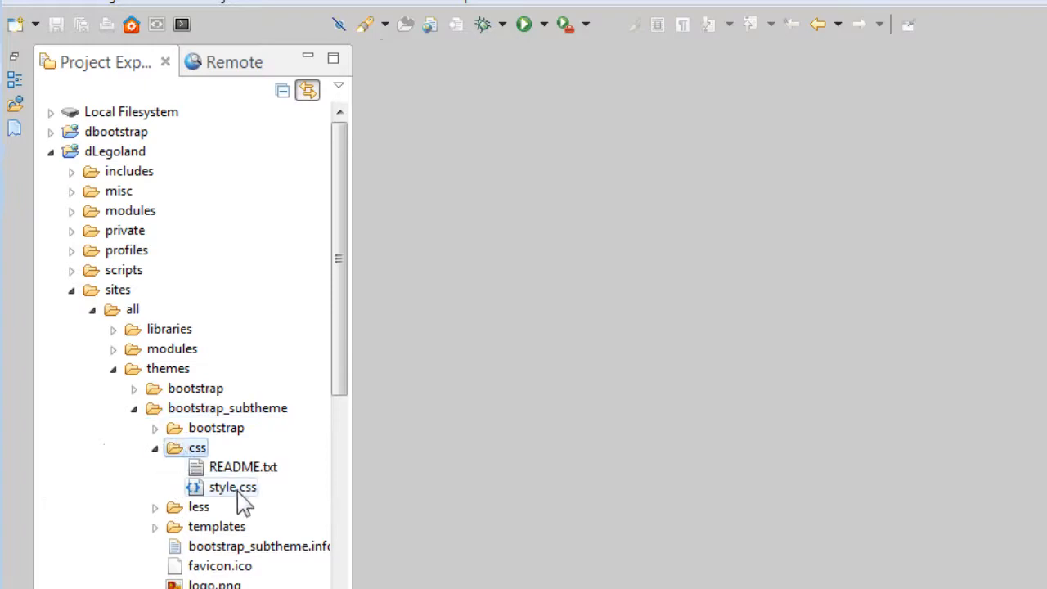
pyautogui.doubleClick(232, 488)
pyautogui.write('/* S*/')
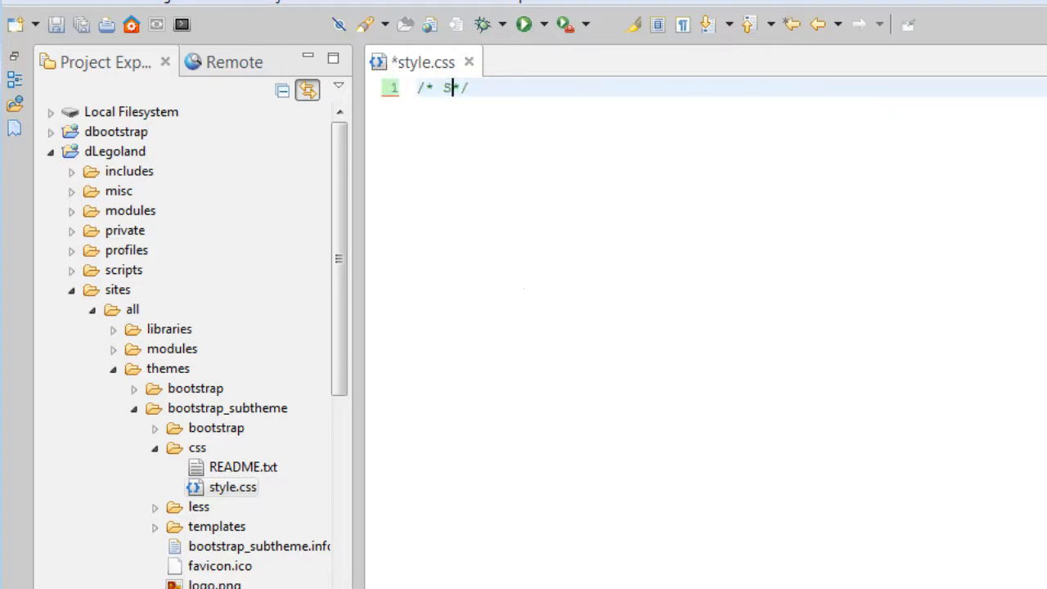
pyautogui.write('lideshow - F')
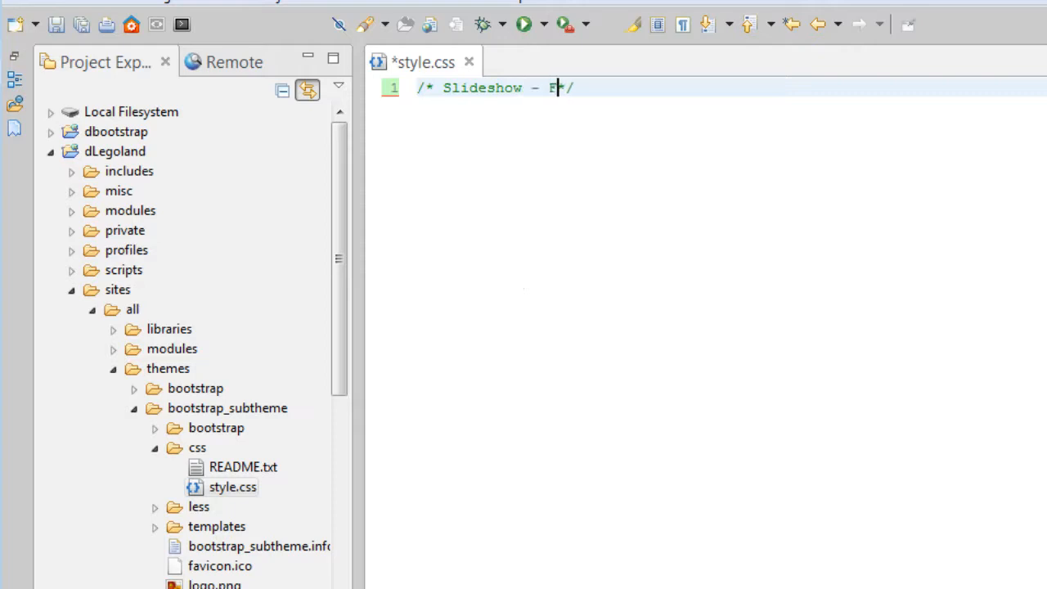
pyautogui.write('lexslider')
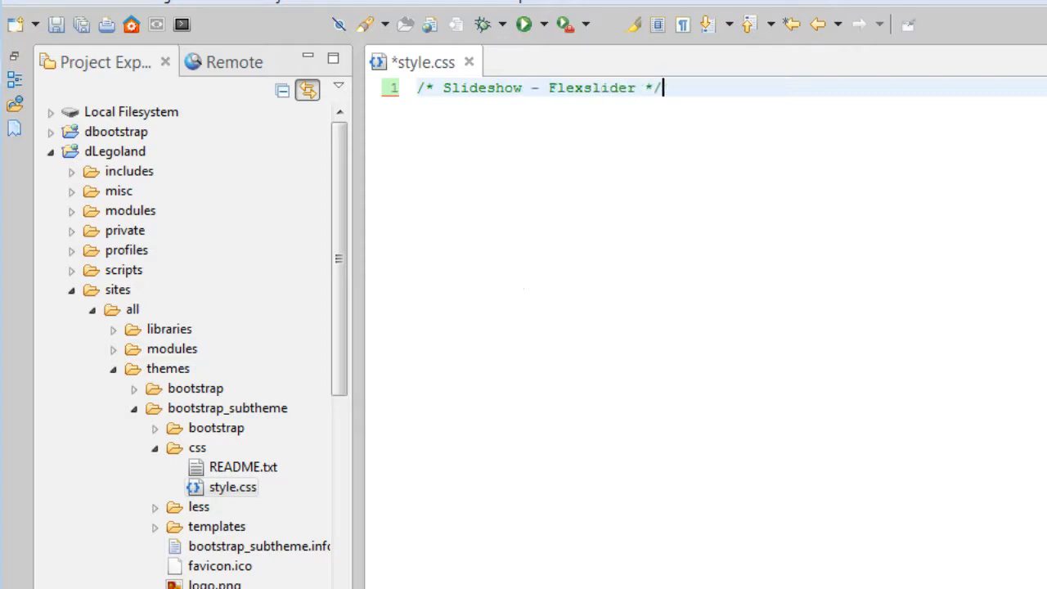
pyautogui.write('.flex-caption {')
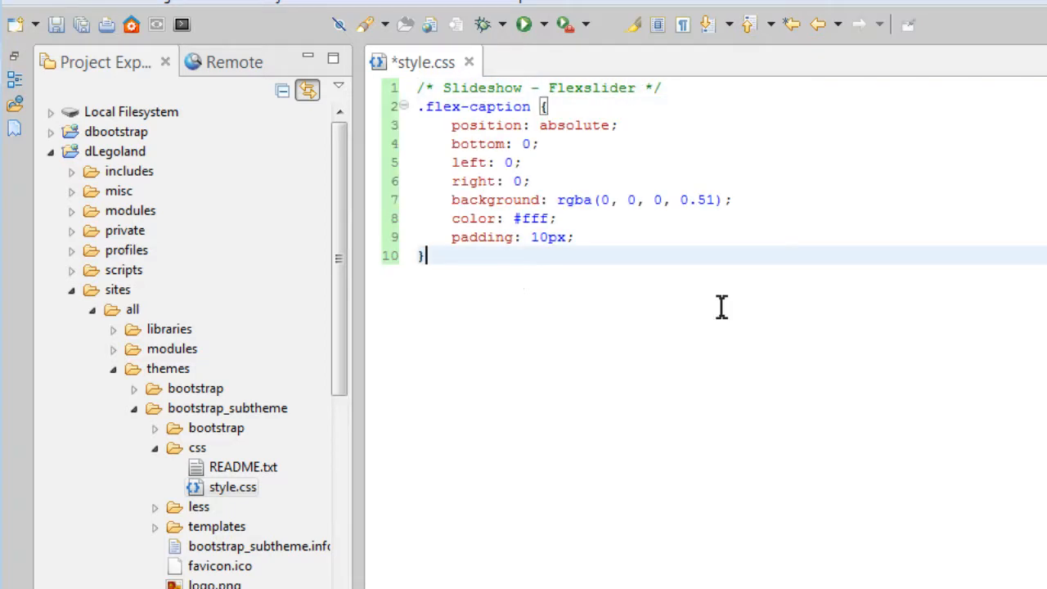
pyautogui.press('ctrl+s')
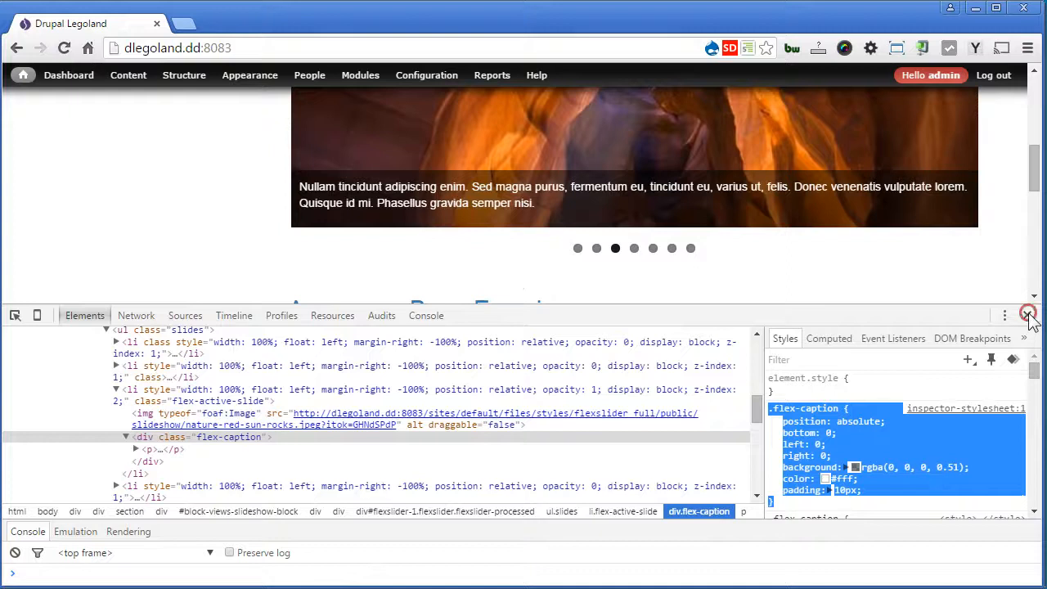
# Dismiss the developer tools and flip the slideshow to another slide
pyautogui.click(1028, 314)
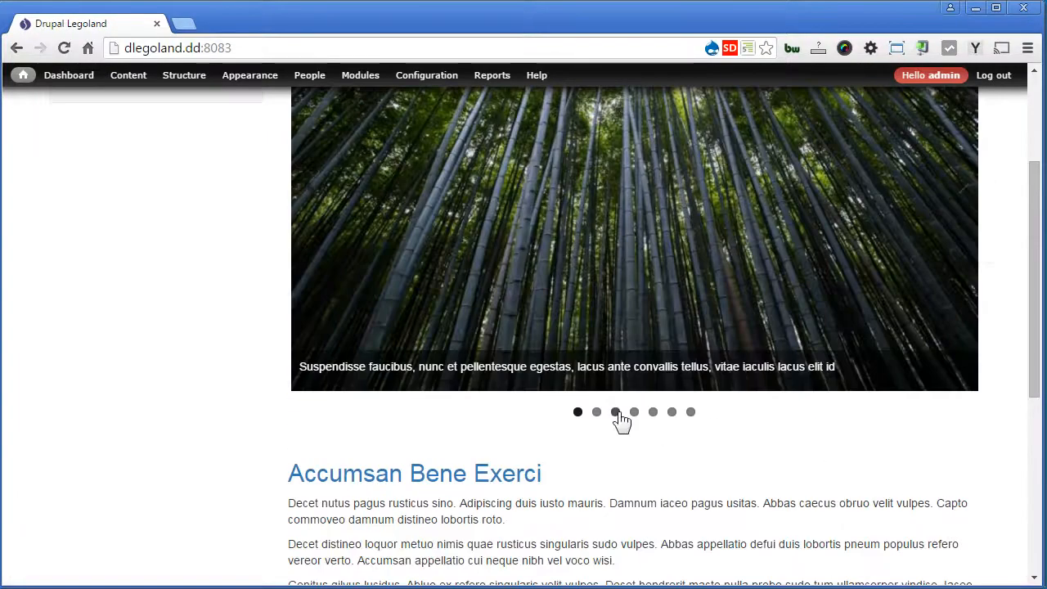
pyautogui.click(595, 412)
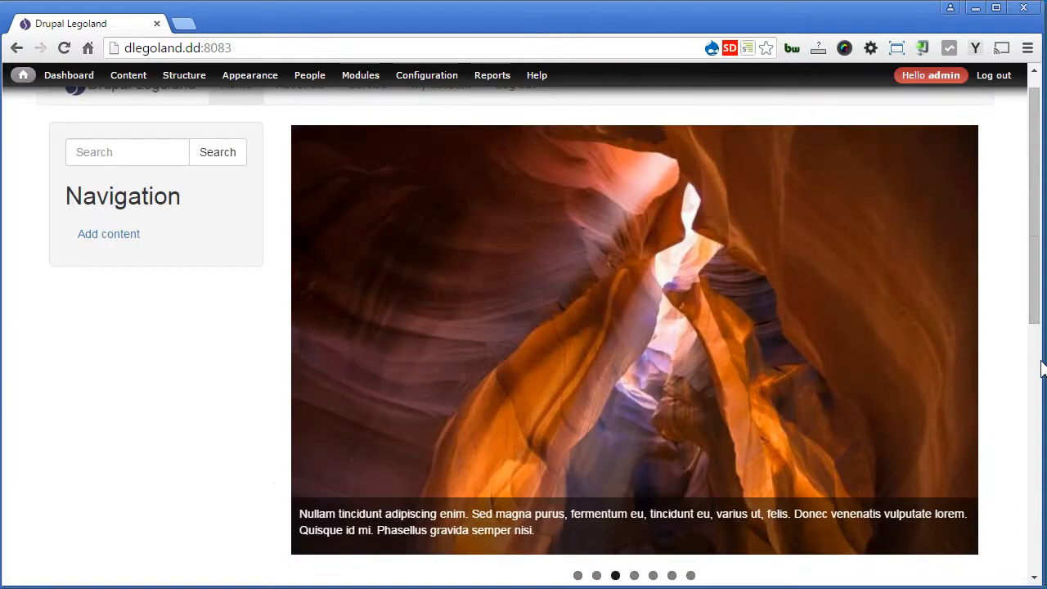
pyautogui.moveTo(1039, 363)
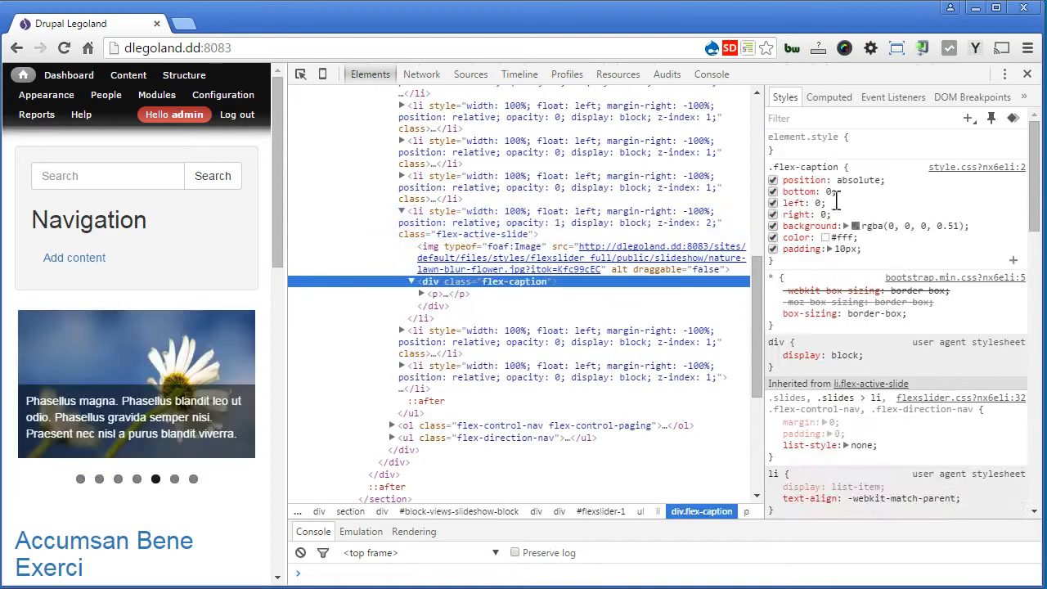
# Change the .flex-caption position from absolute to static in the inspector
pyautogui.doubleClick(857, 180)
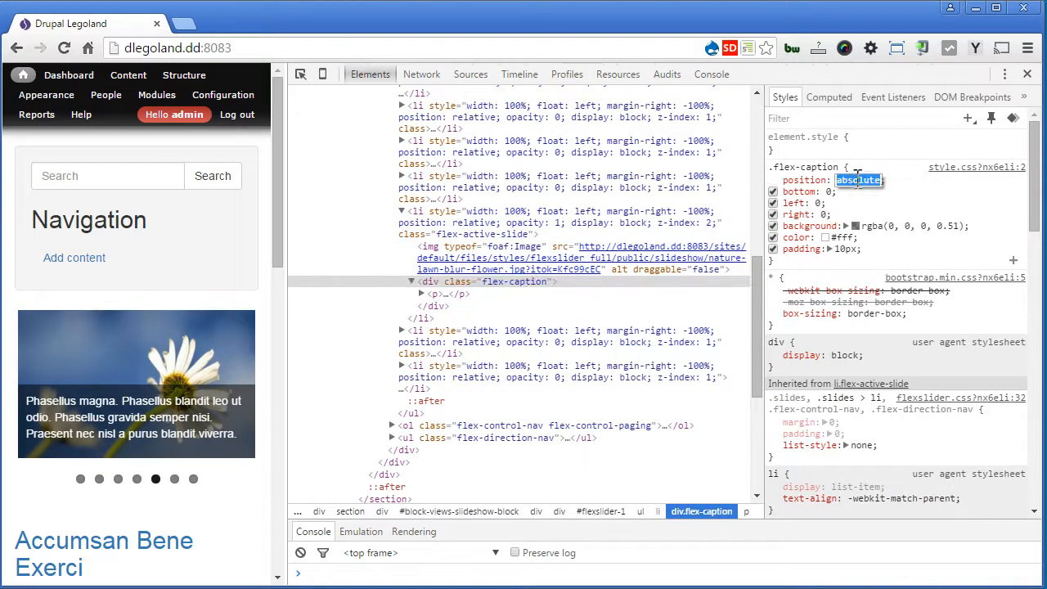
pyautogui.write('static')
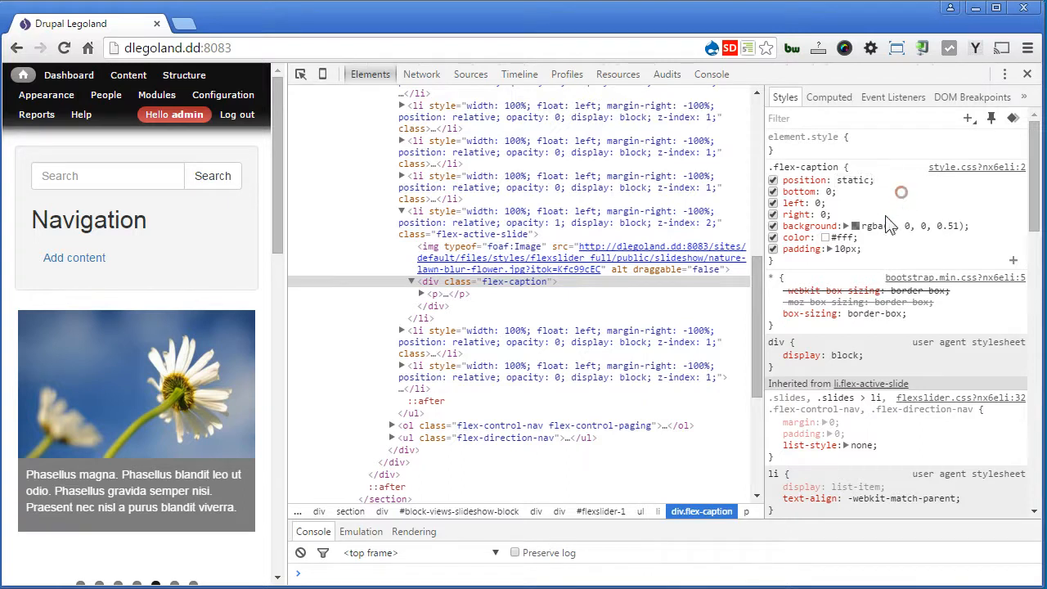
pyautogui.click(857, 226)
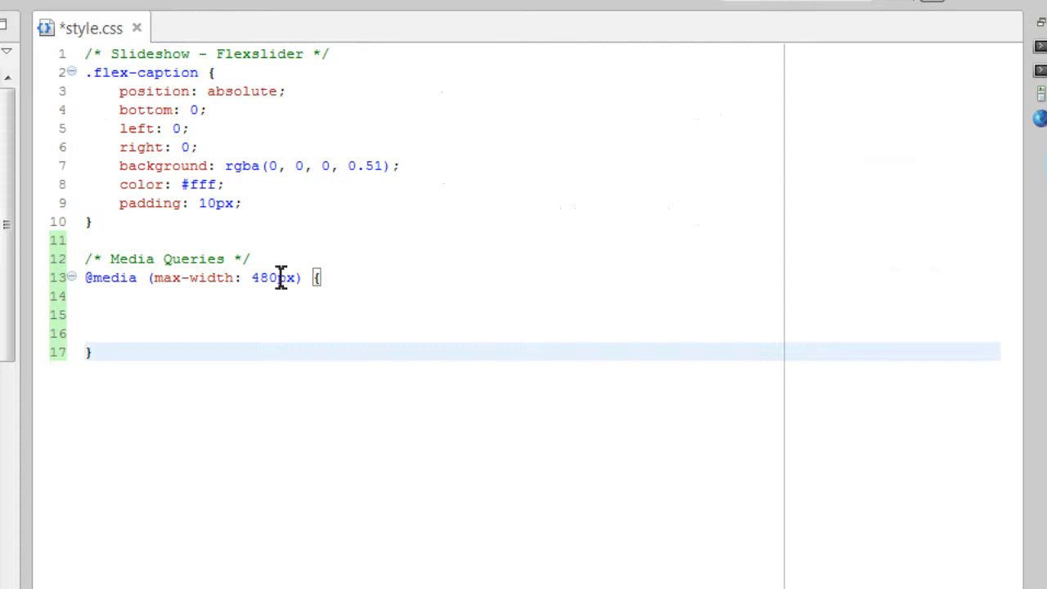
pyautogui.moveTo(308, 282)
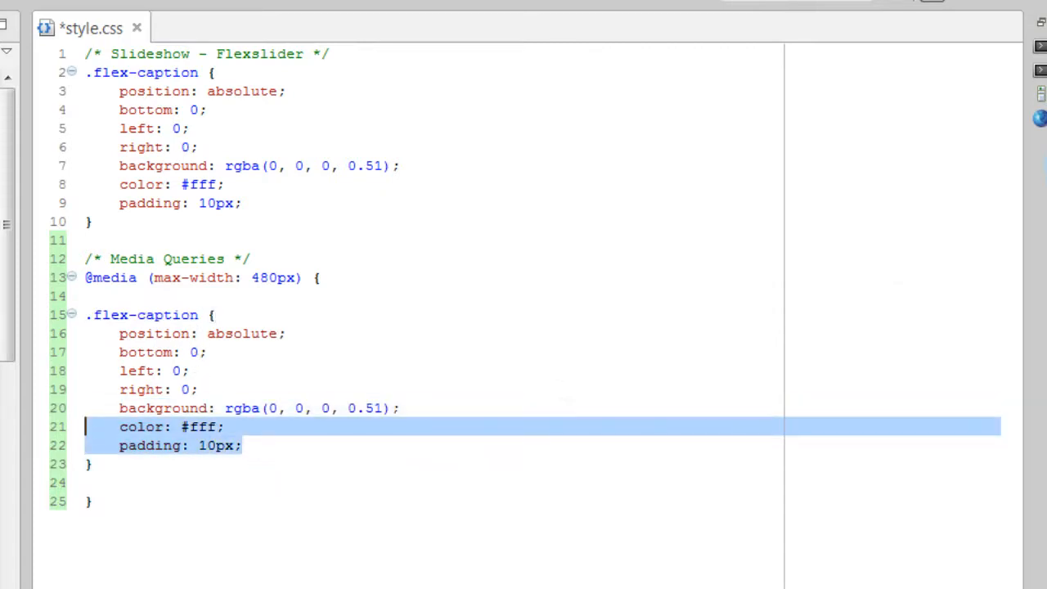
# Trim the copied rule to position: static and background #000, label the Flexslider section, and save
pyautogui.press('Delete')
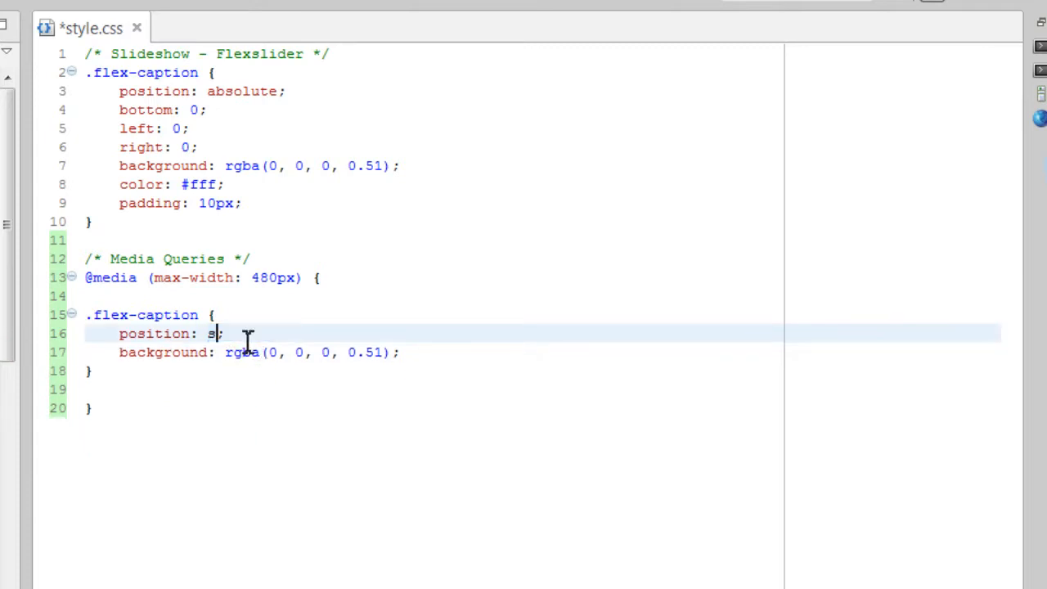
pyautogui.write('tatic')
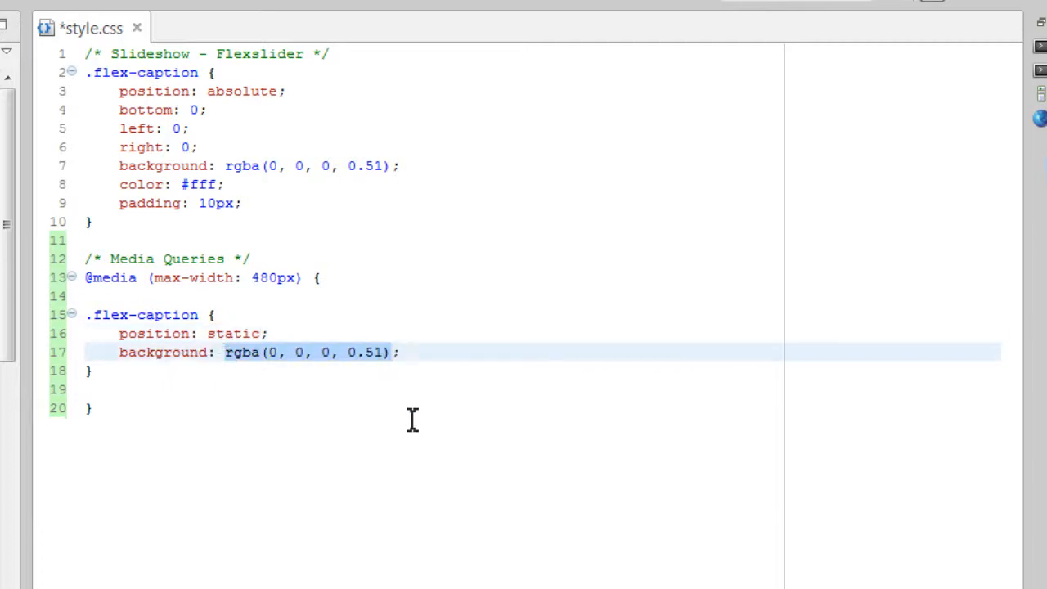
pyautogui.write('#000')
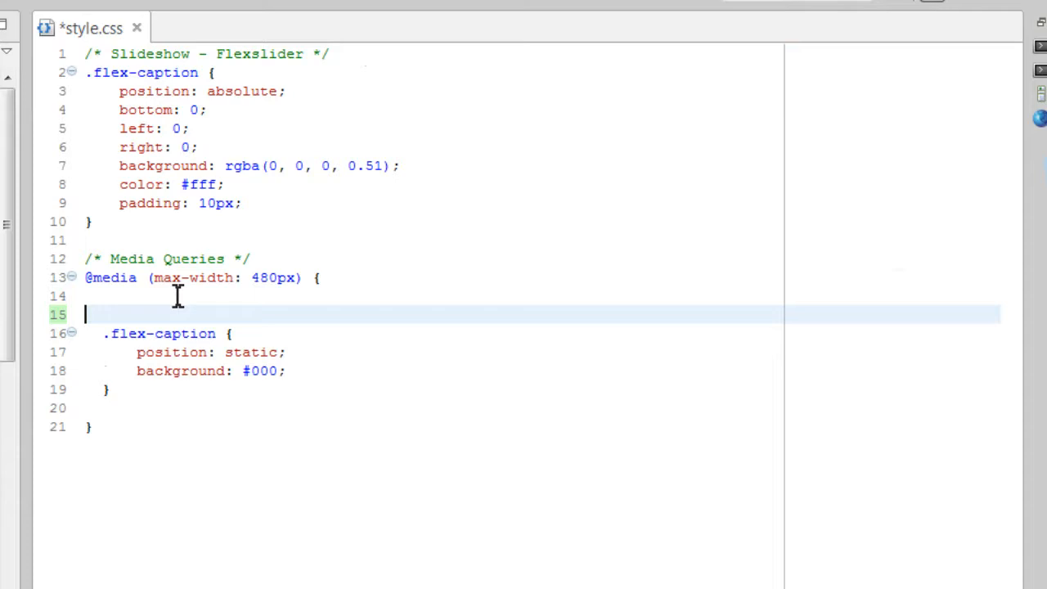
pyautogui.write('/* Slideshow - Flexslider */')
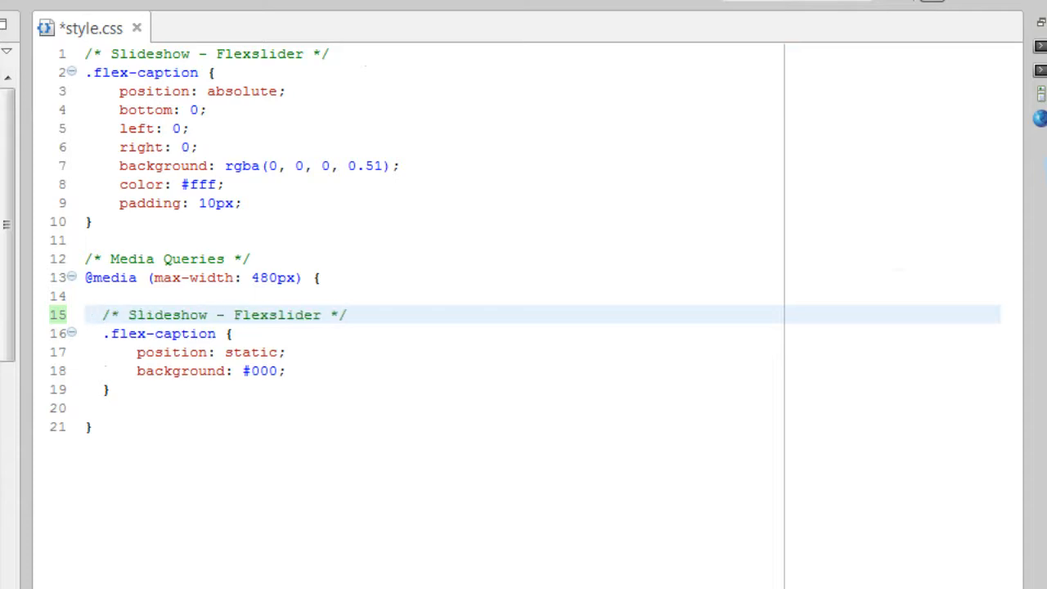
pyautogui.press('ctrl+s')
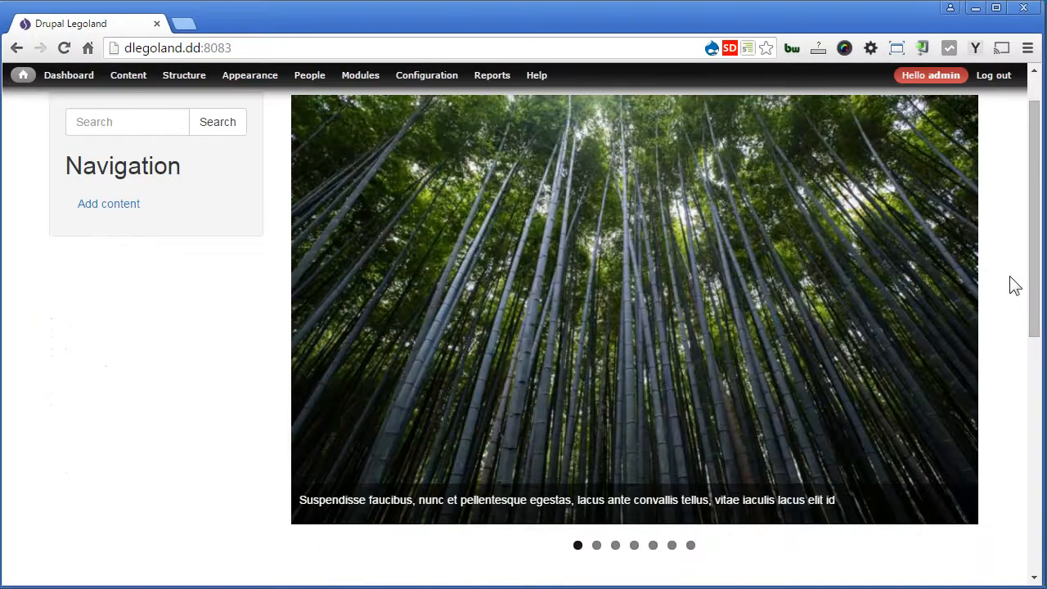
# Bring up the developer tools (F12) docked beside the reloaded front page
pyautogui.press('F12')
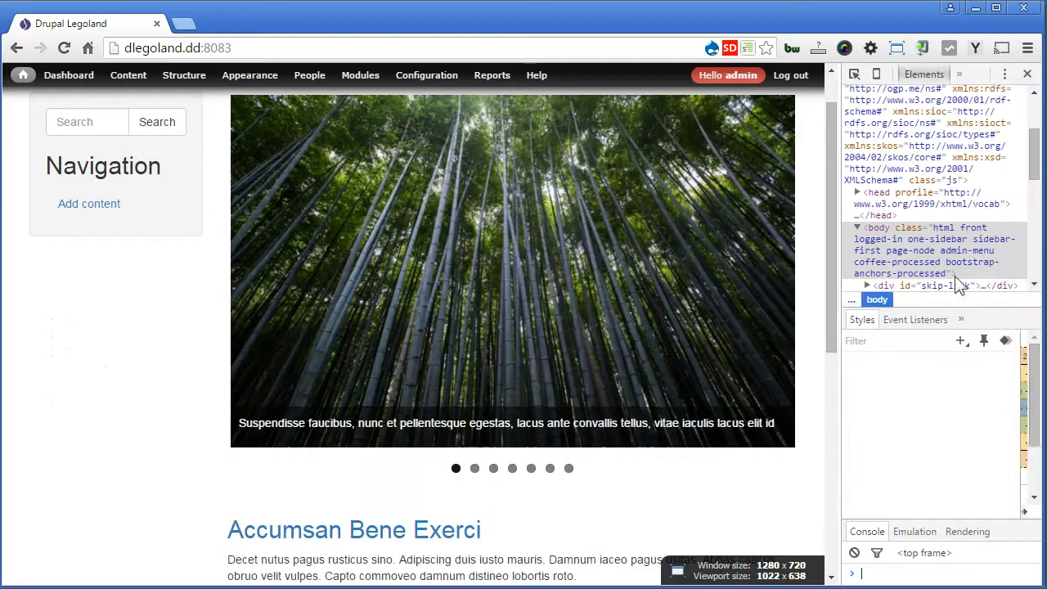